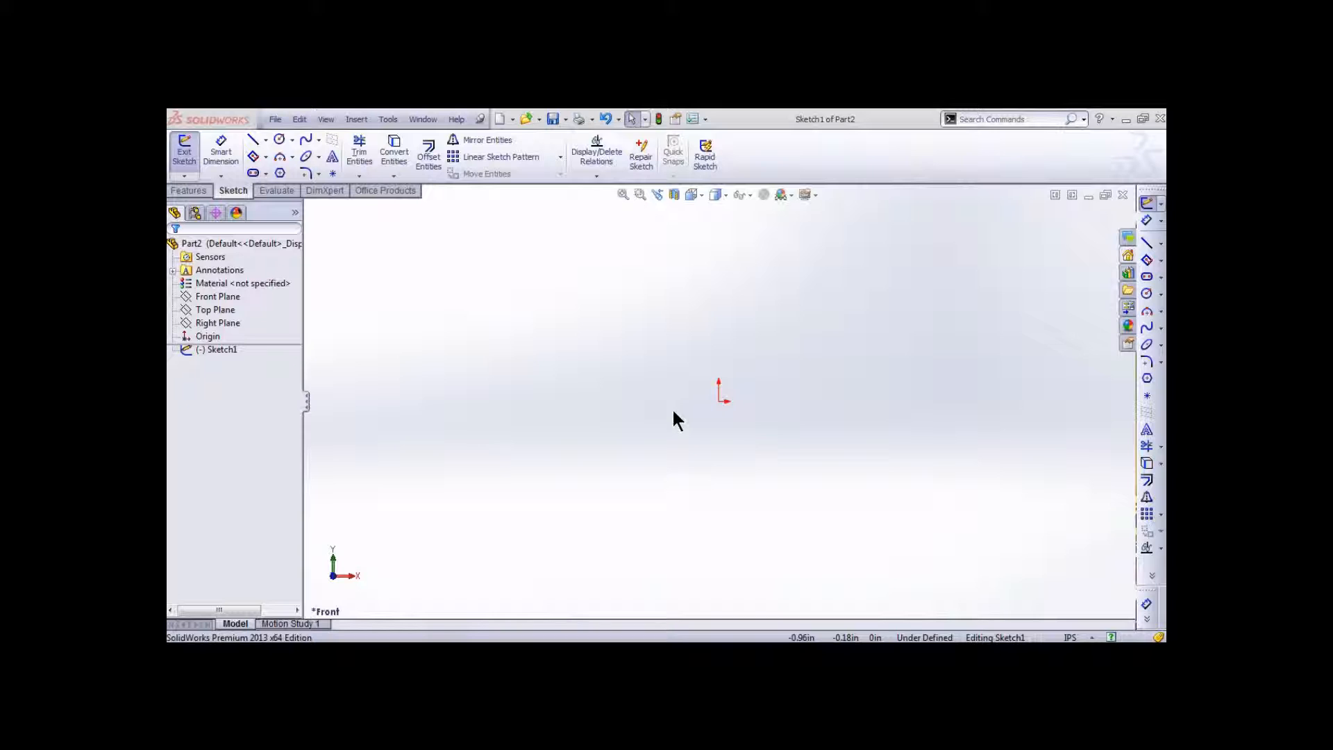
mouse_move(714, 470)
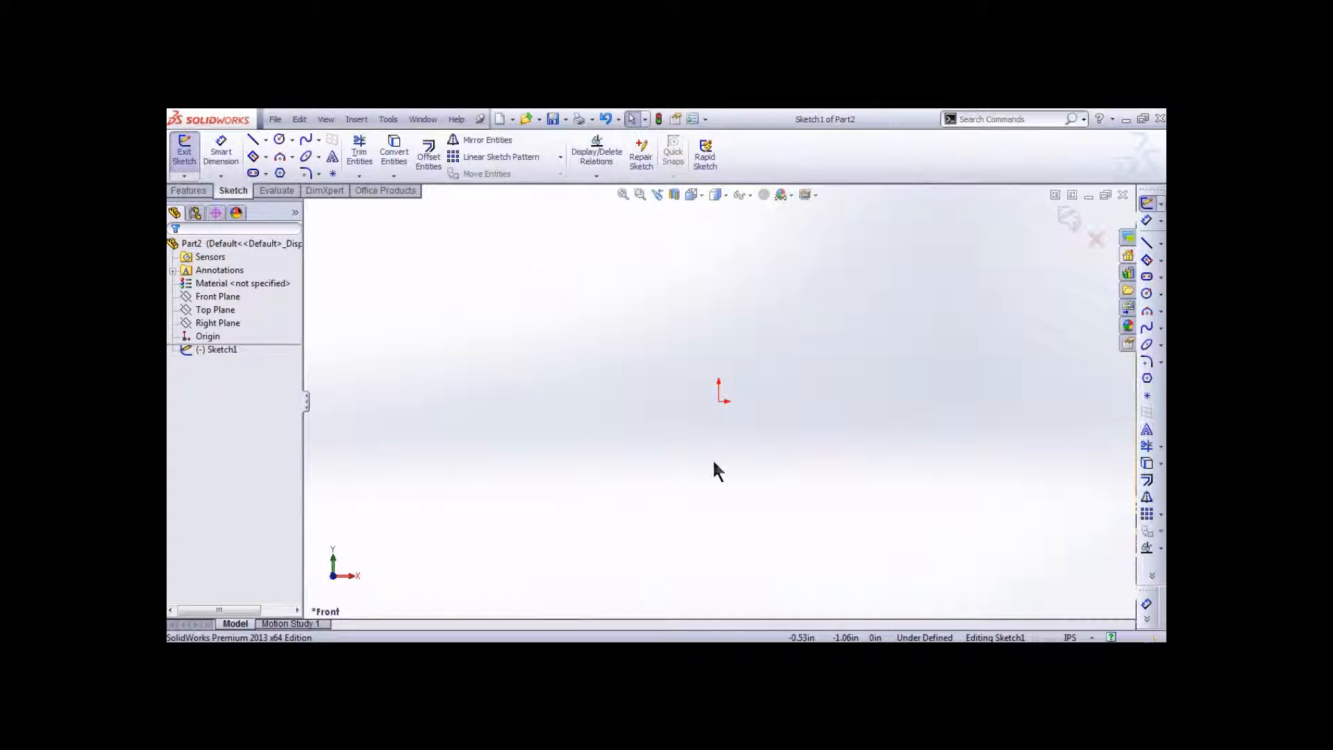
mouse_move(379, 278)
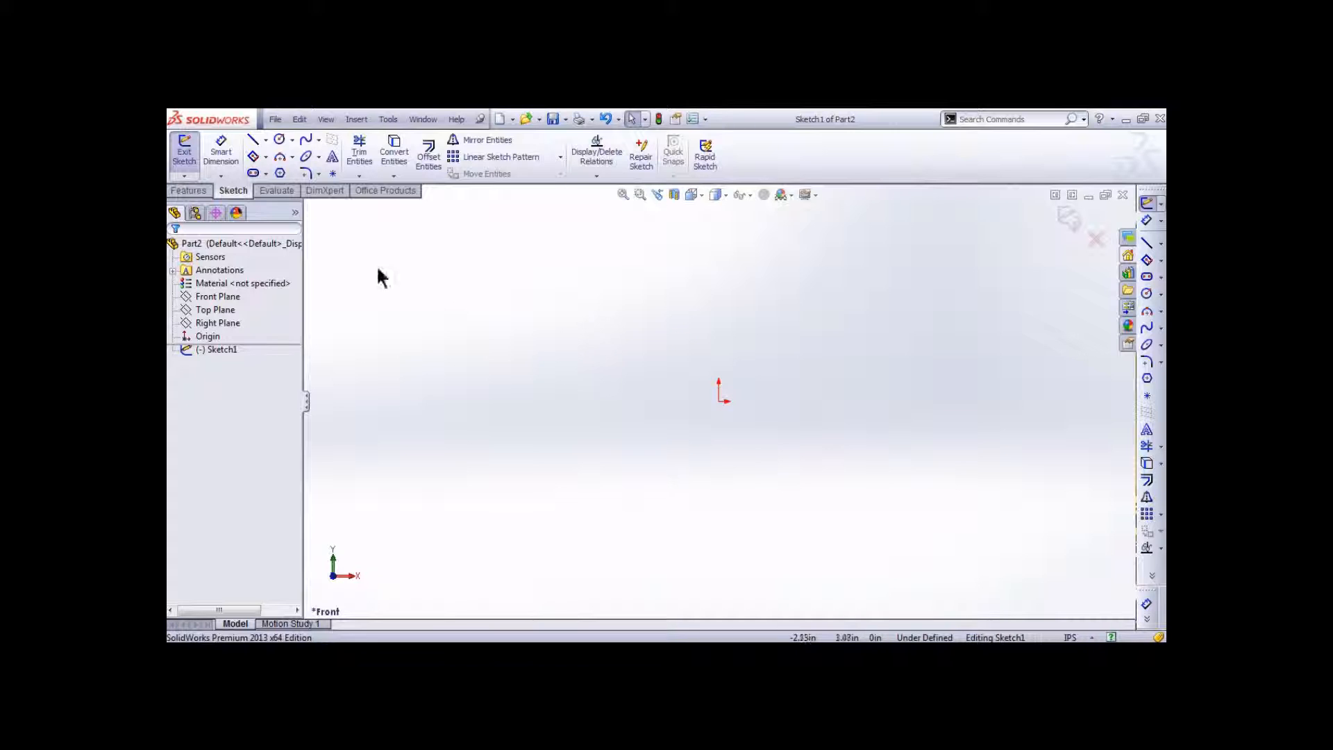
Step: Show the Features CommandManager commands while the empty Part2 sketch stays open
left_click(188, 191)
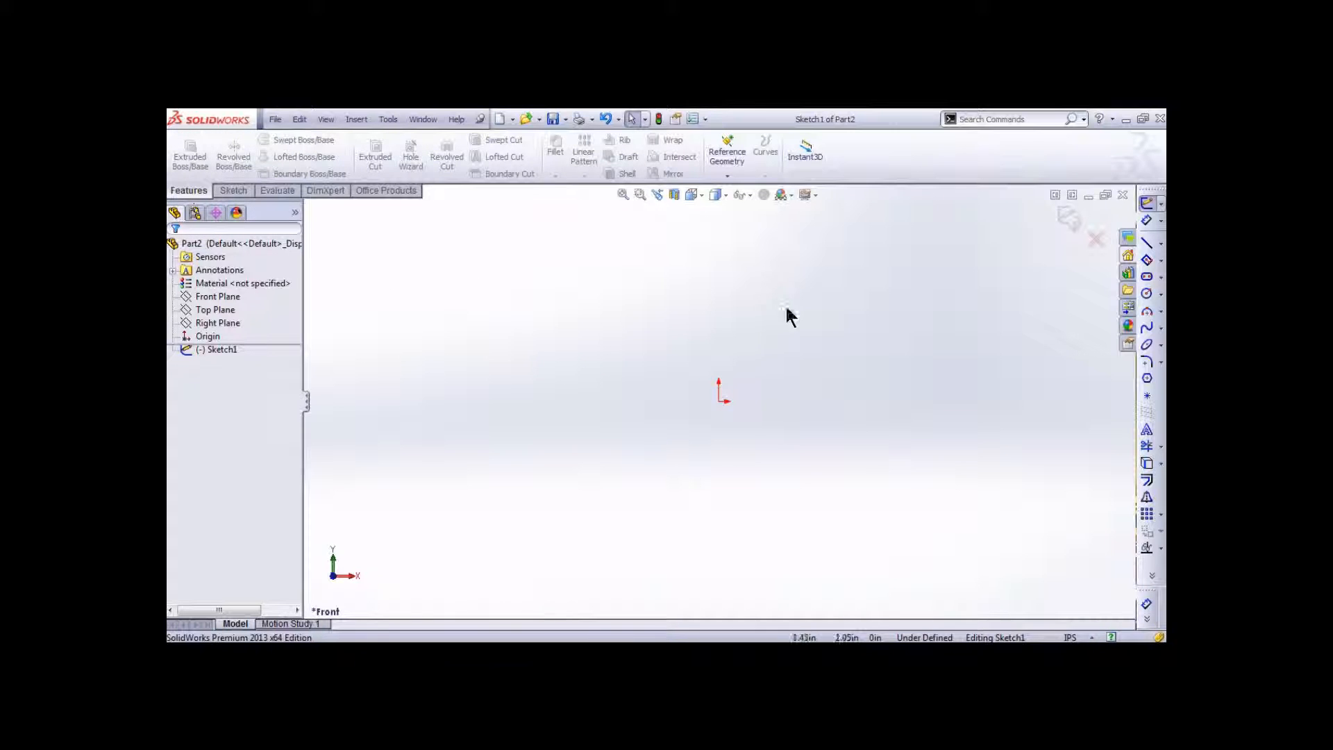
mouse_move(513, 264)
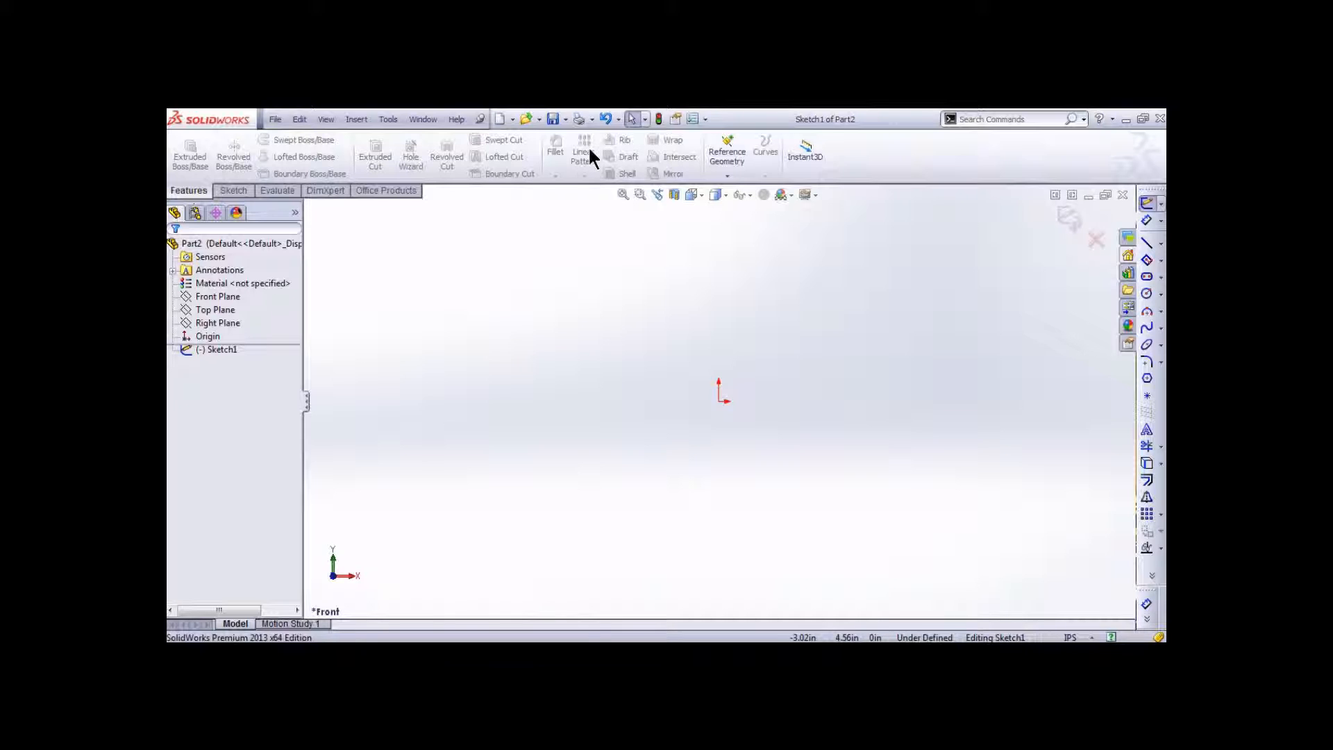
mouse_move(648, 378)
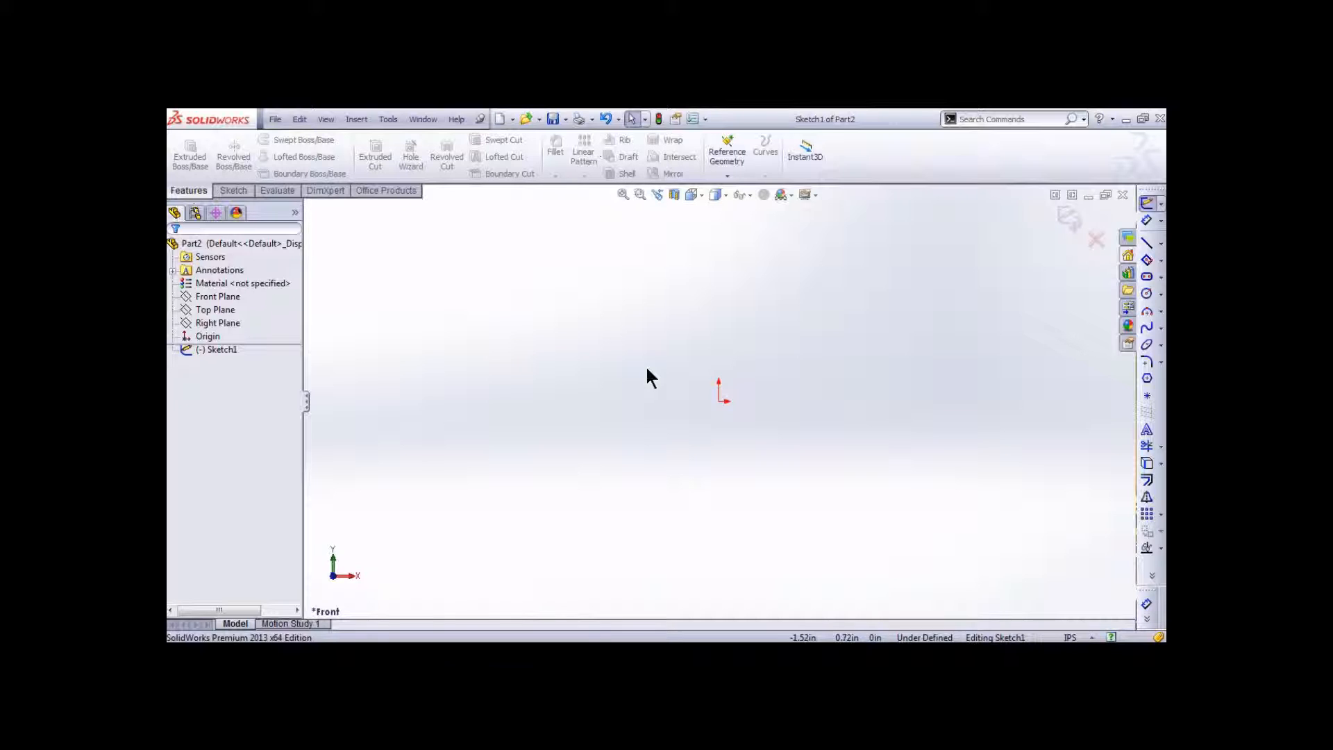
mouse_move(670, 394)
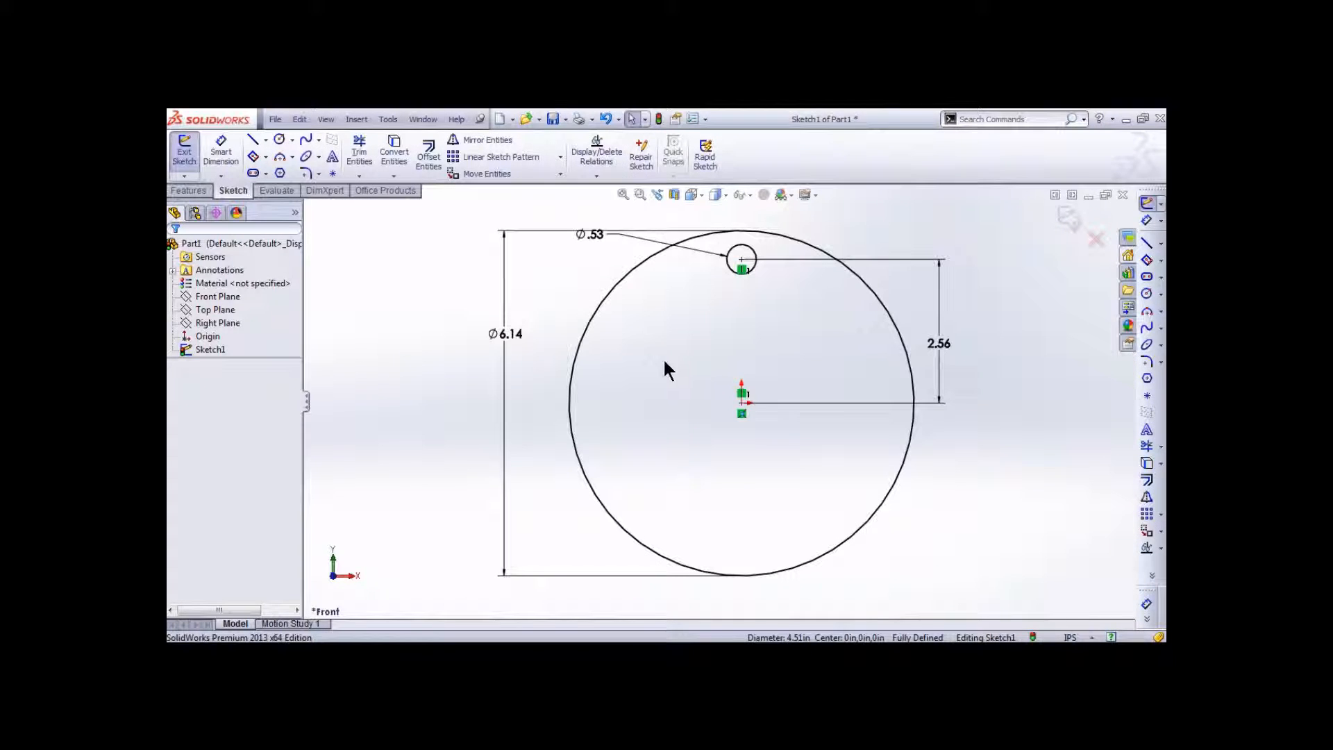
left_click(619, 236)
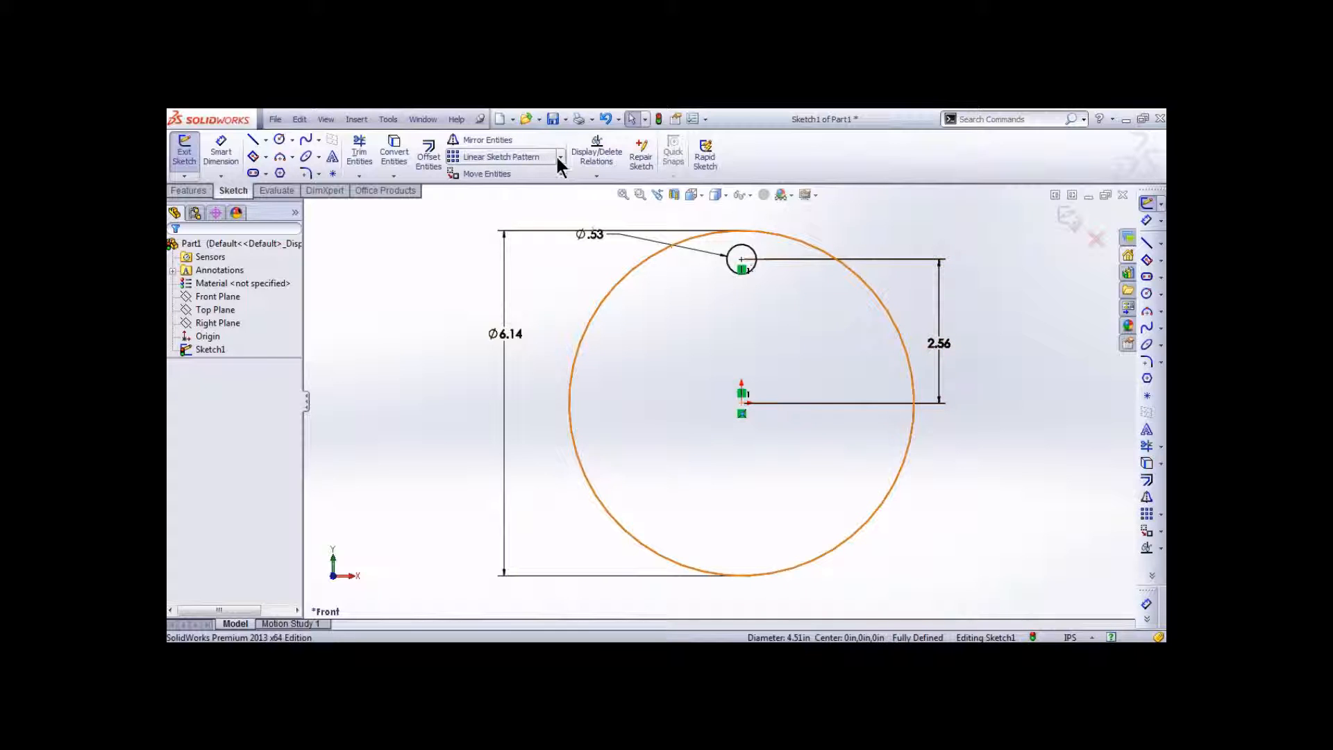
Step: Circular-pattern the 0.53 hole circle (Arc2) into 5 instances around the sketch origin
left_click(560, 156)
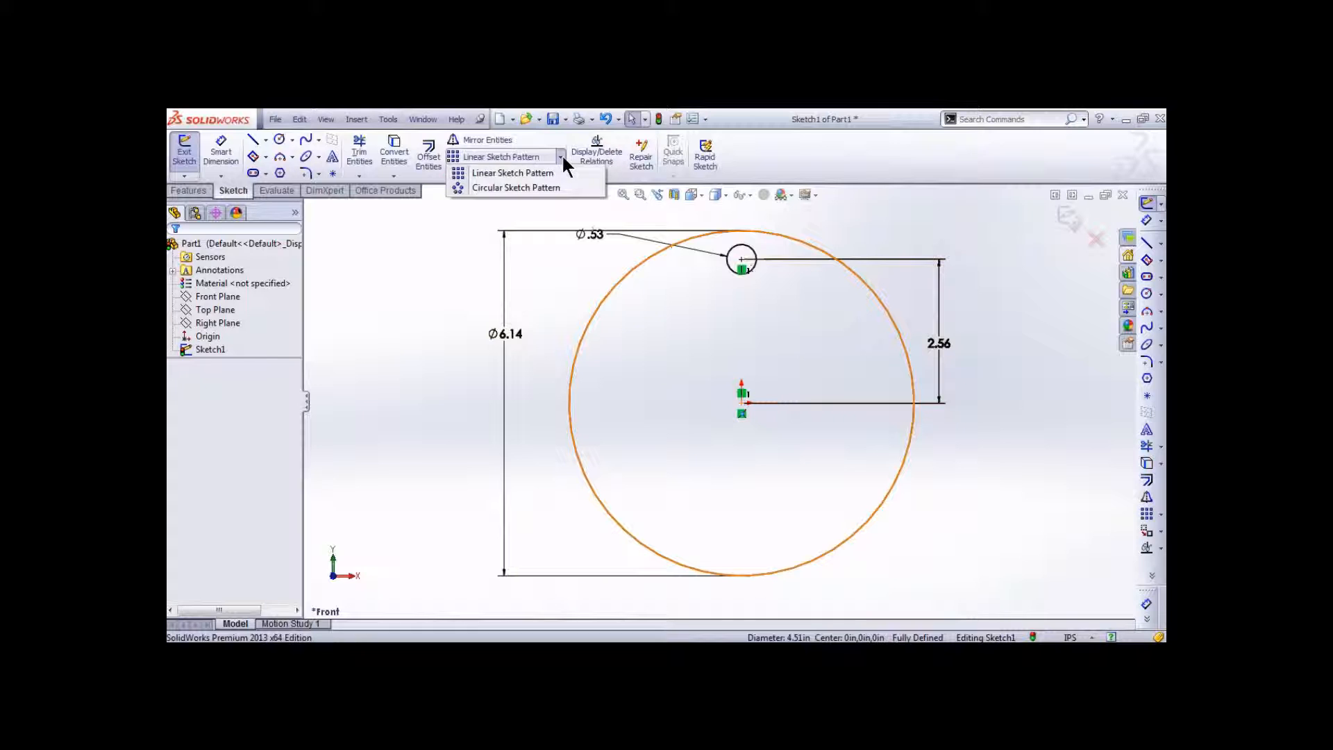
left_click(514, 187)
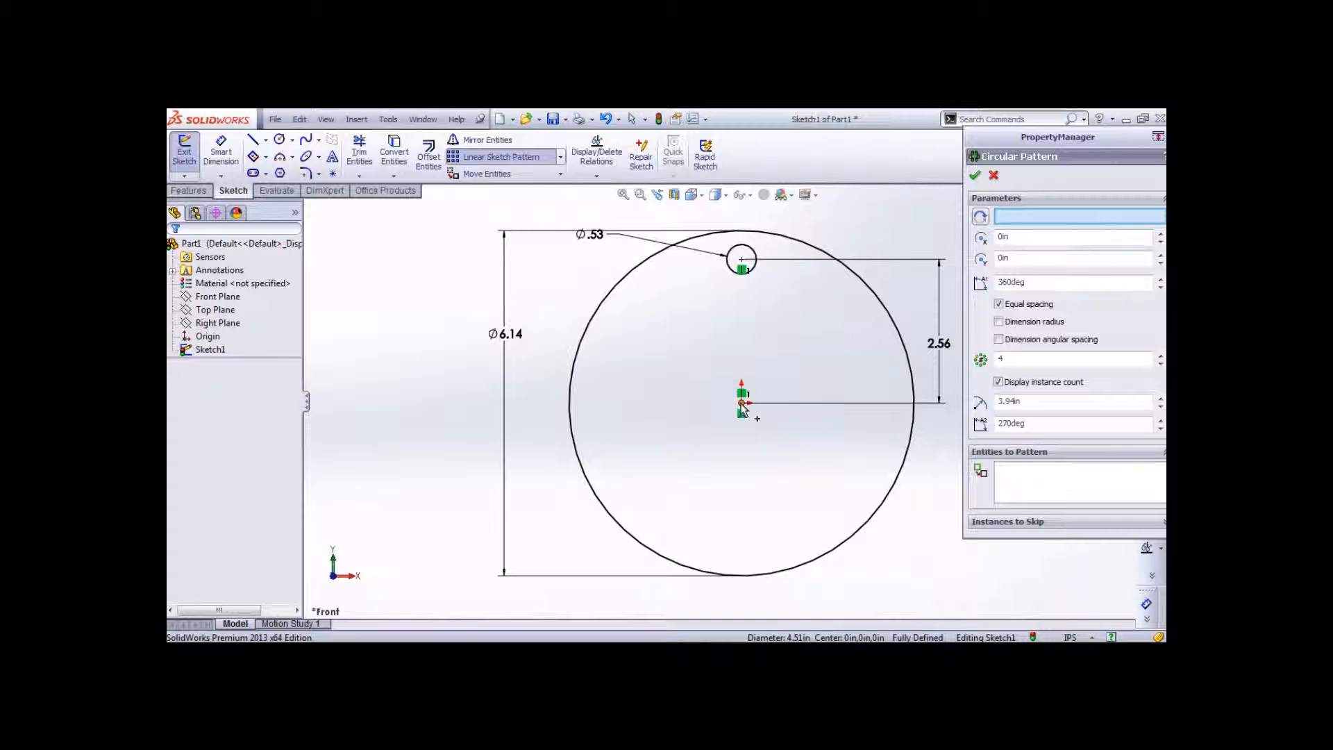
left_click(750, 417)
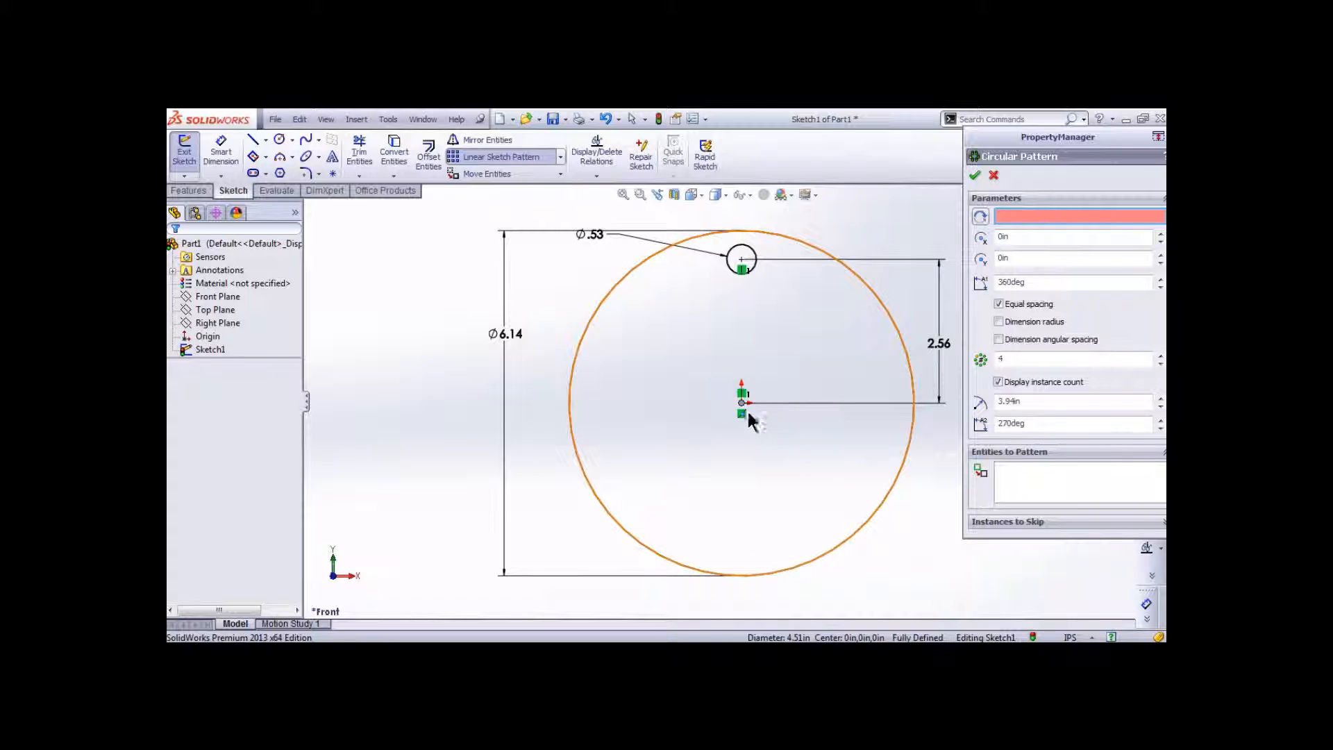
left_click(742, 403)
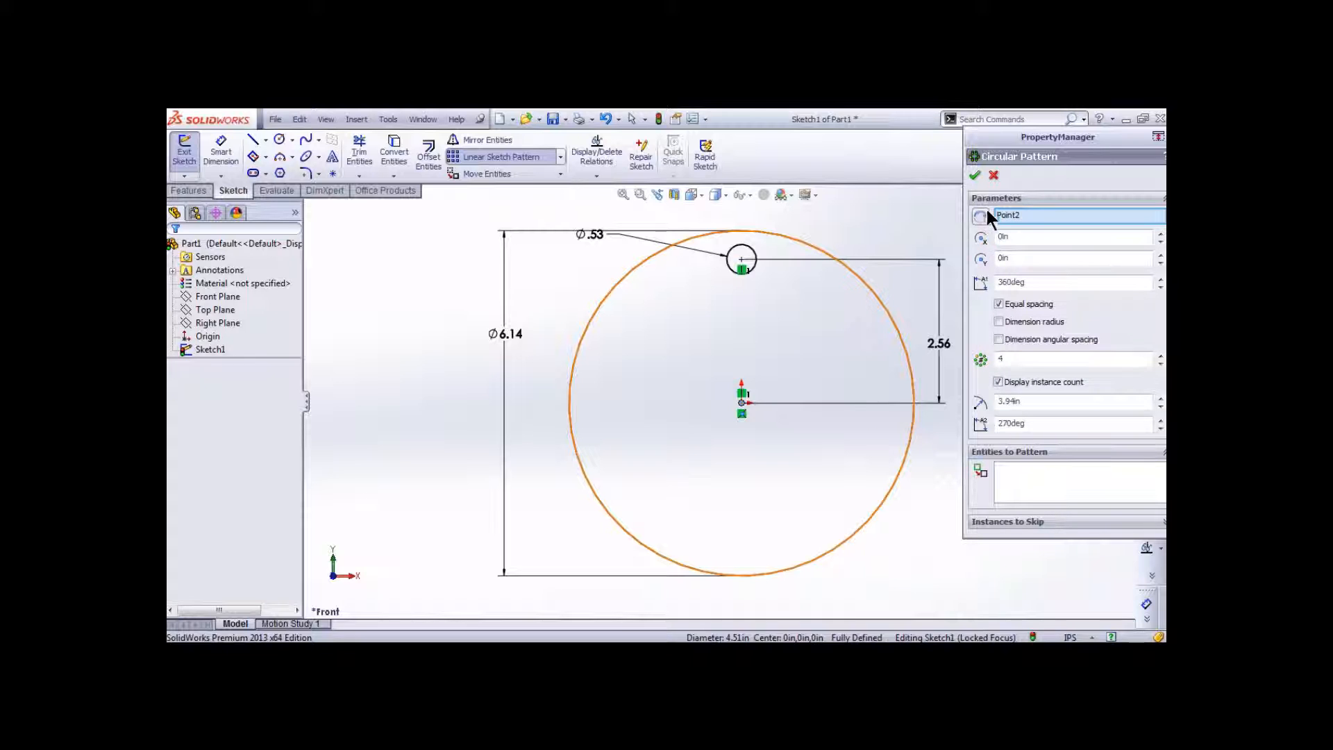
left_click(1075, 237)
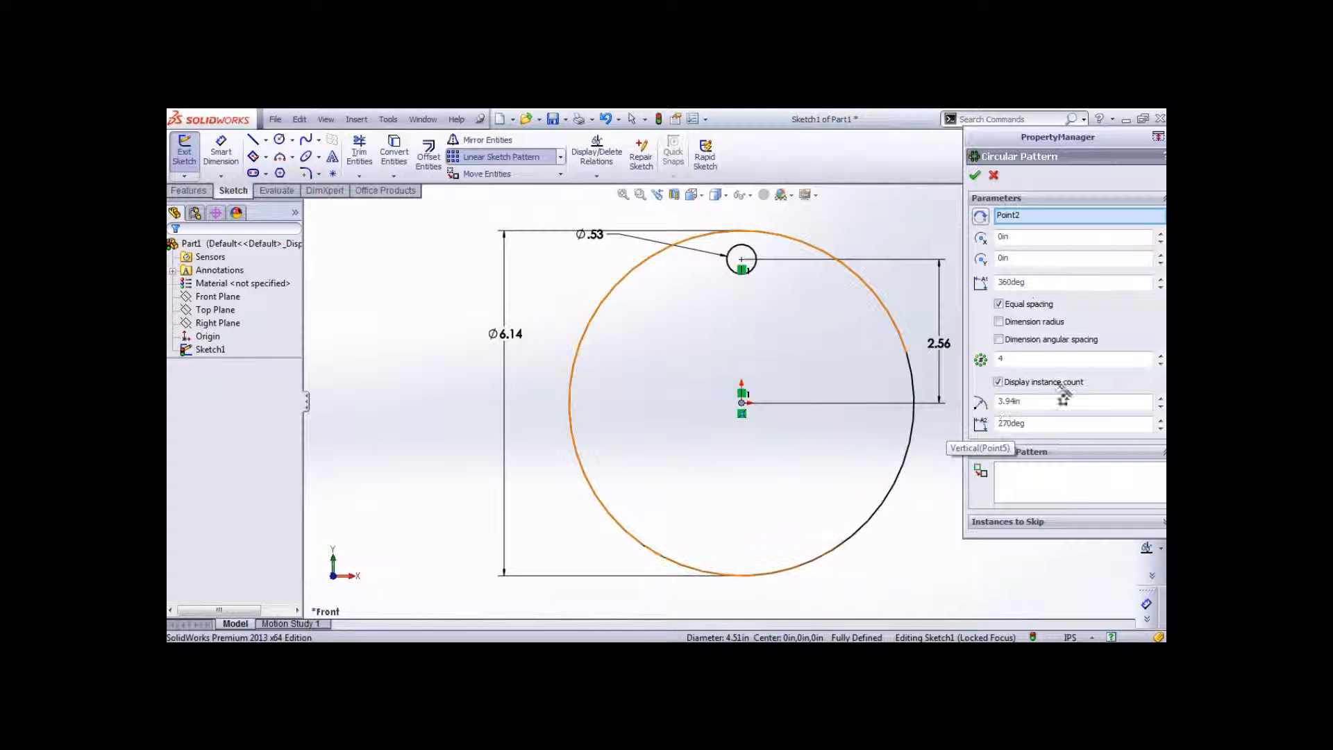
left_click(1078, 483)
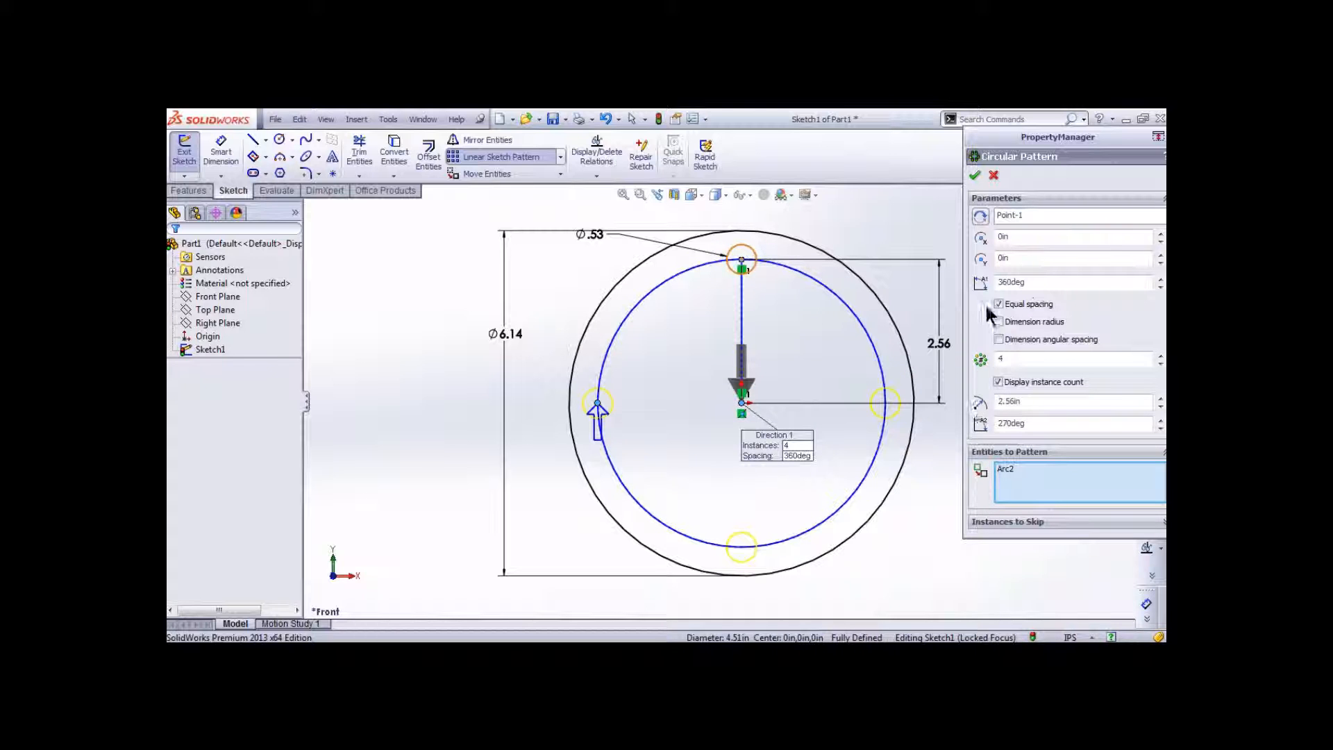
left_click(1160, 354)
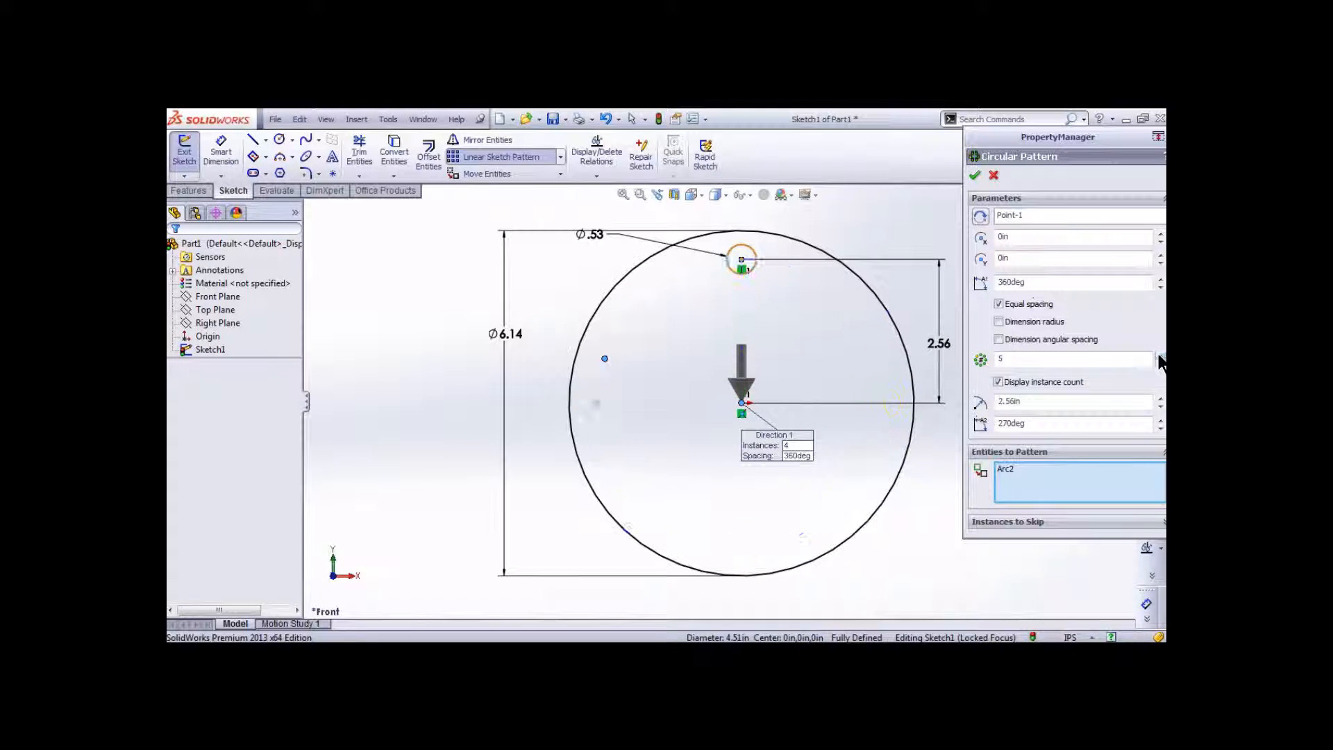
left_click(1161, 355)
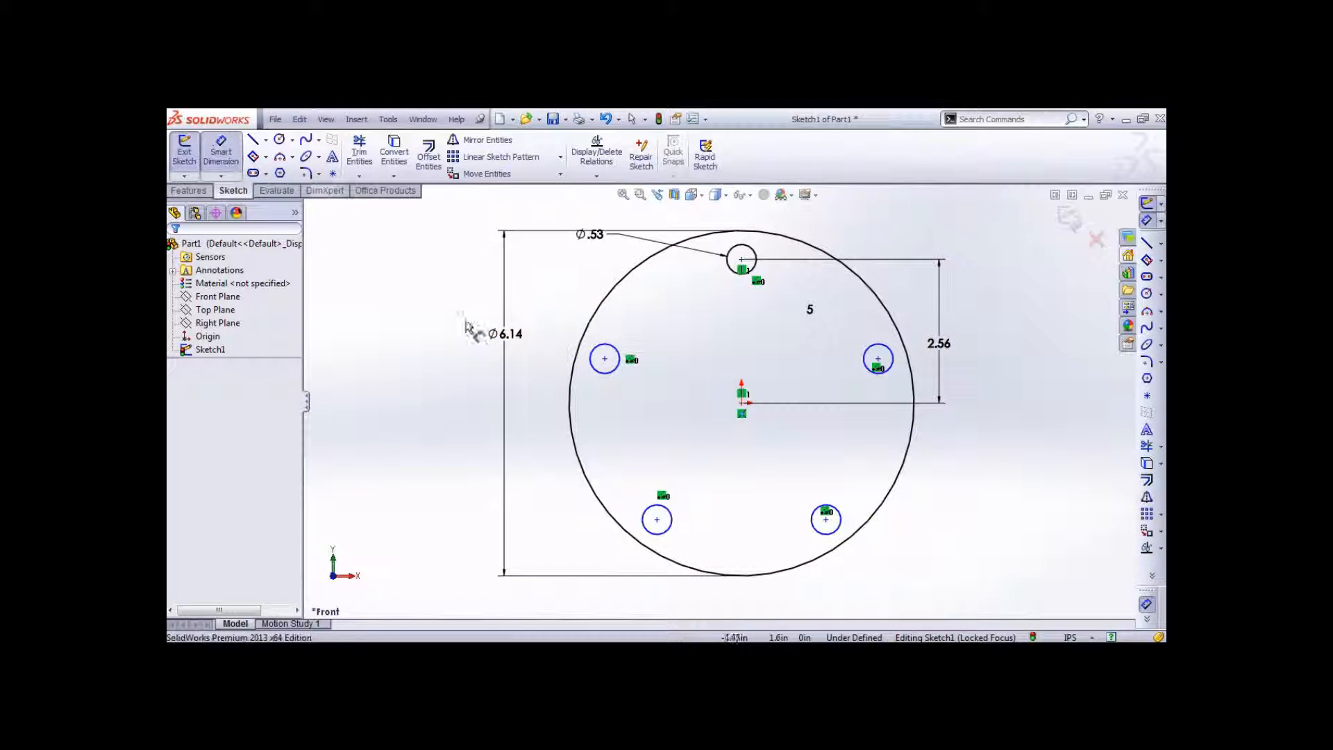
Step: Dimension the hole-to-hole spacing (3.01) and the centre-to-hole distance (2.56)
left_click(604, 358)
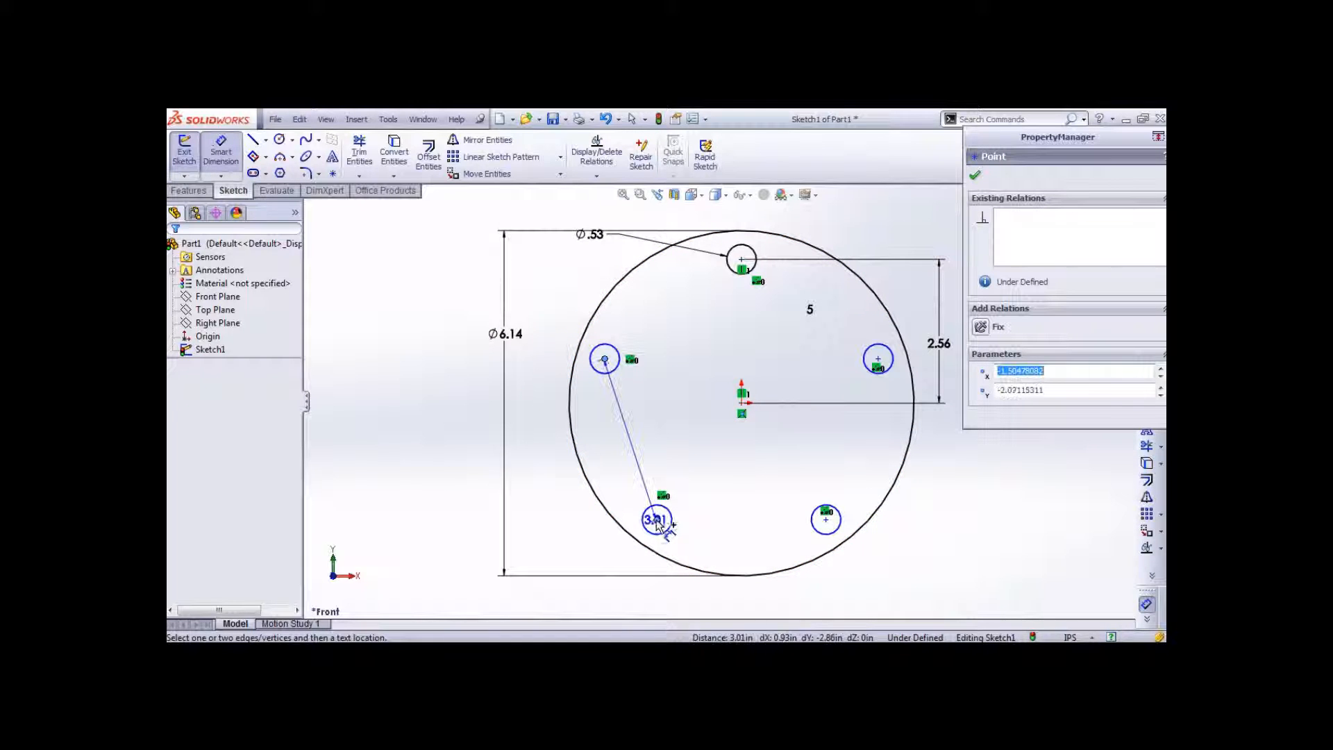
left_click(653, 519)
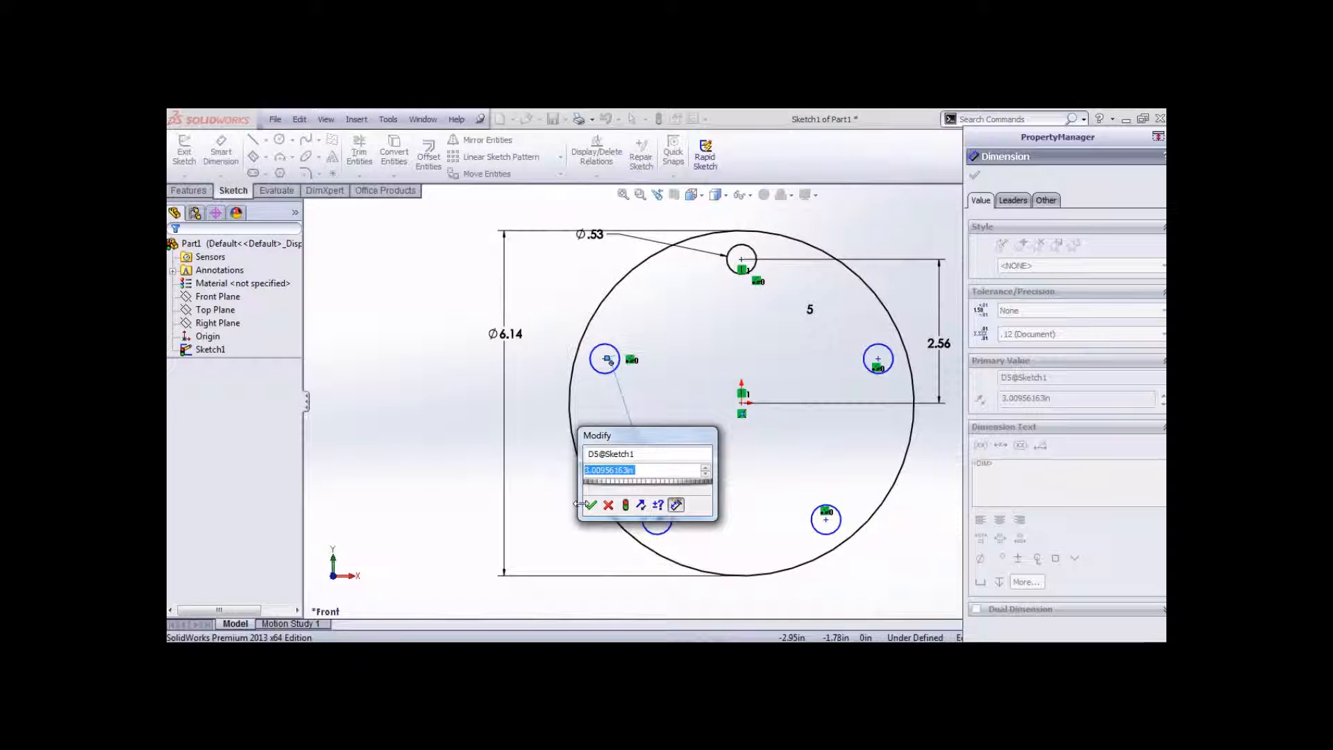
left_click(592, 506)
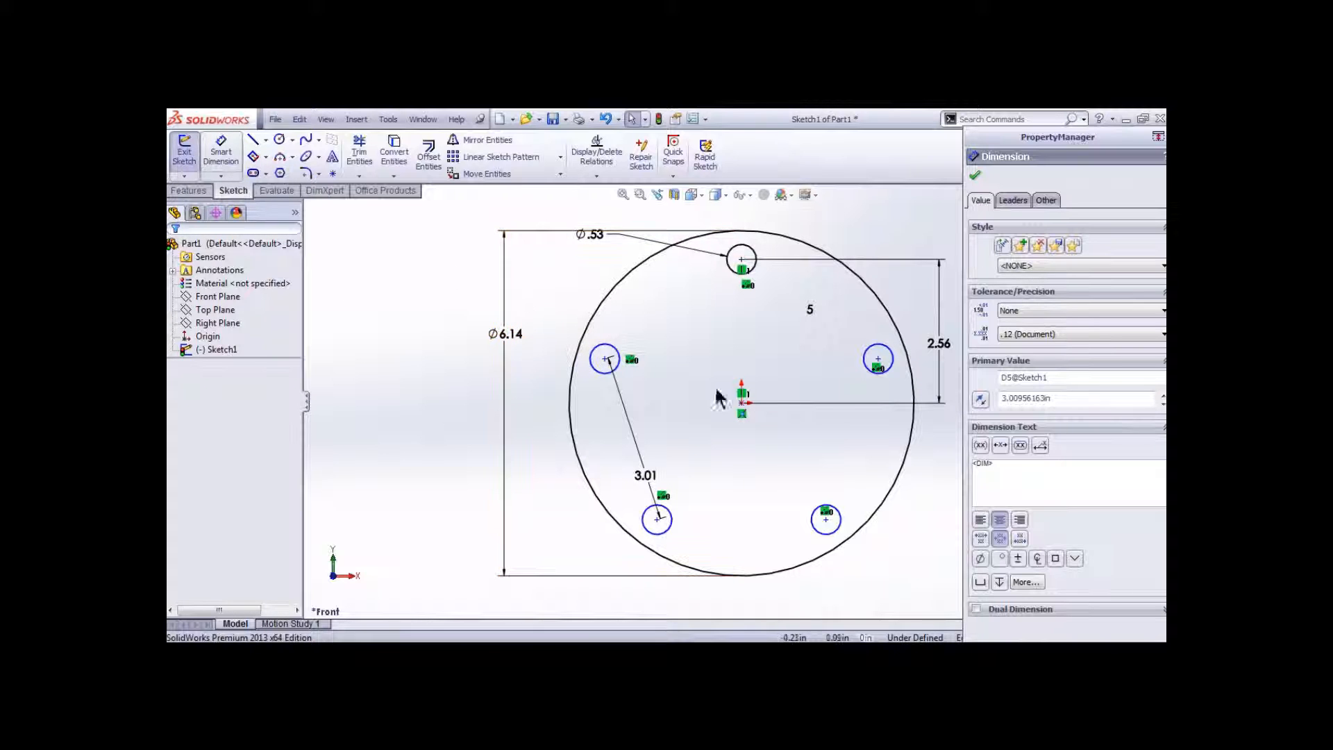
left_click(656, 519)
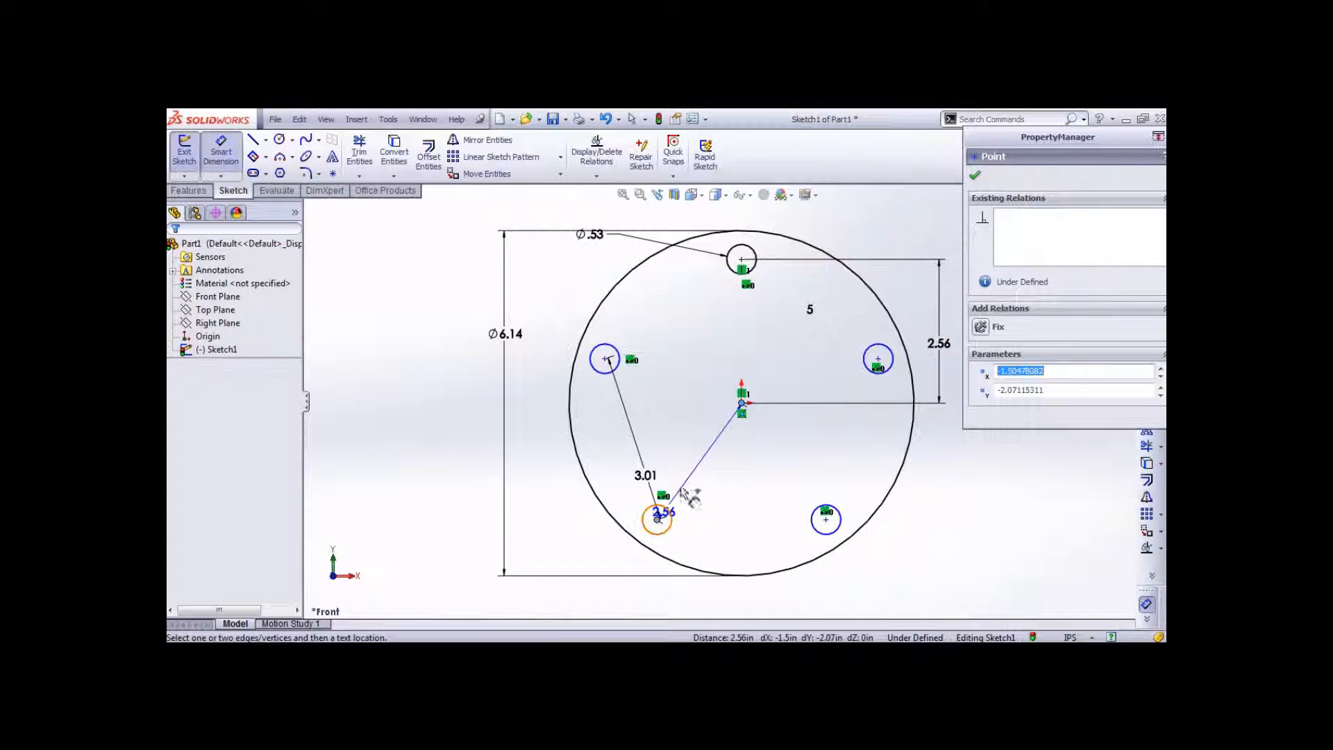
left_click(638, 490)
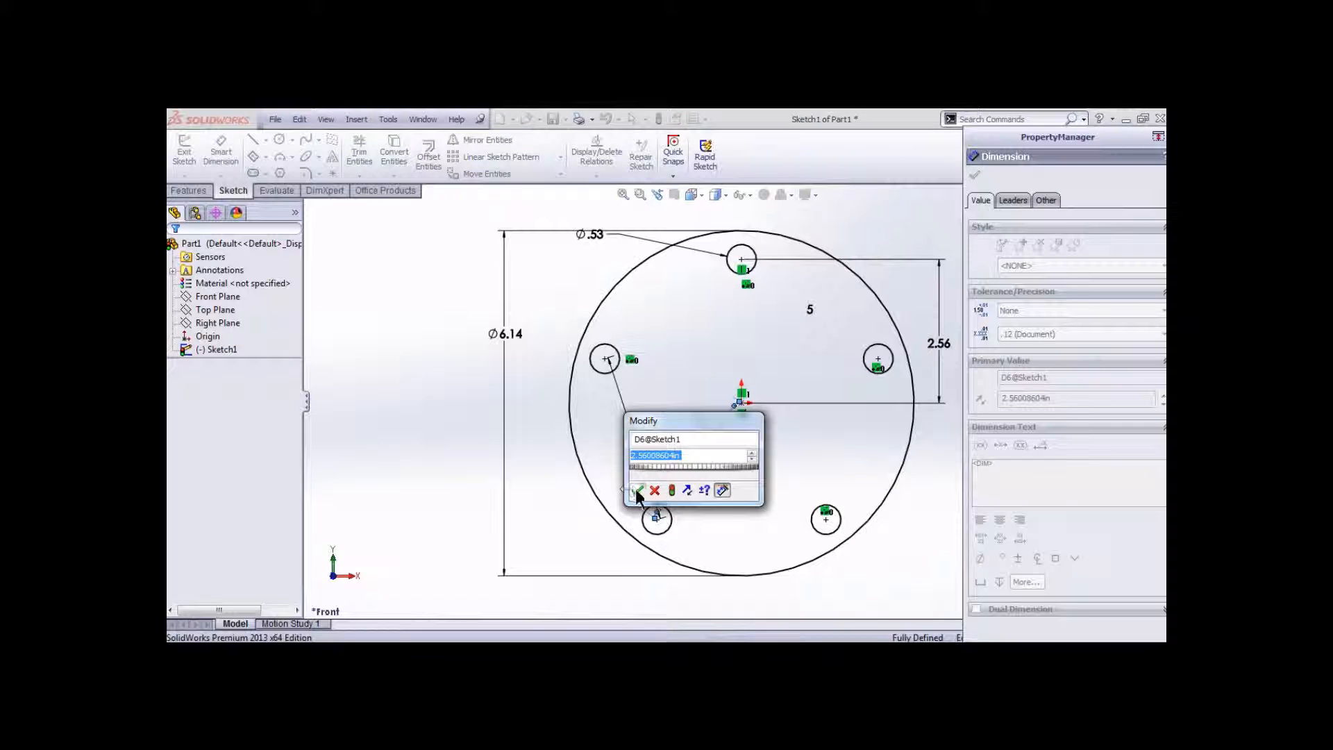
left_click(641, 490)
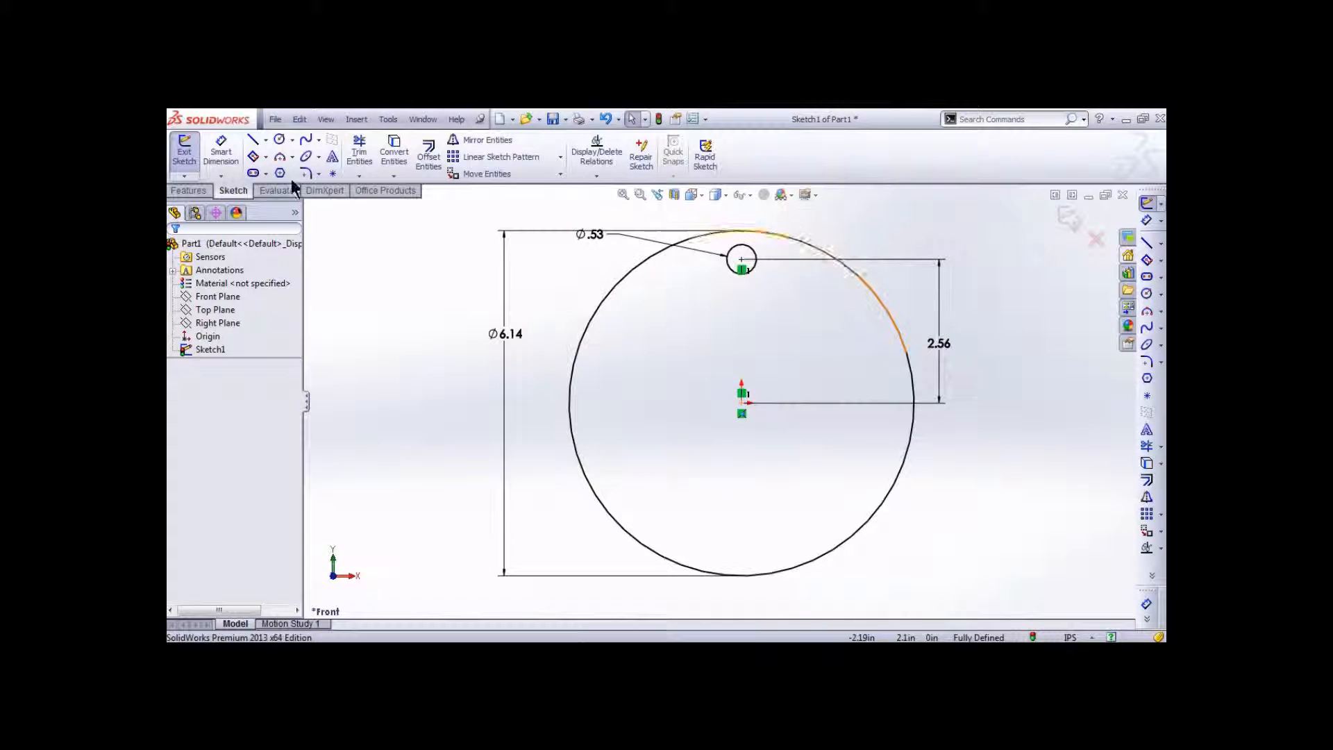
Step: Circular-pattern the hole 5 times over 360°, dimensioning the radius and angular spacing
left_click(560, 156)
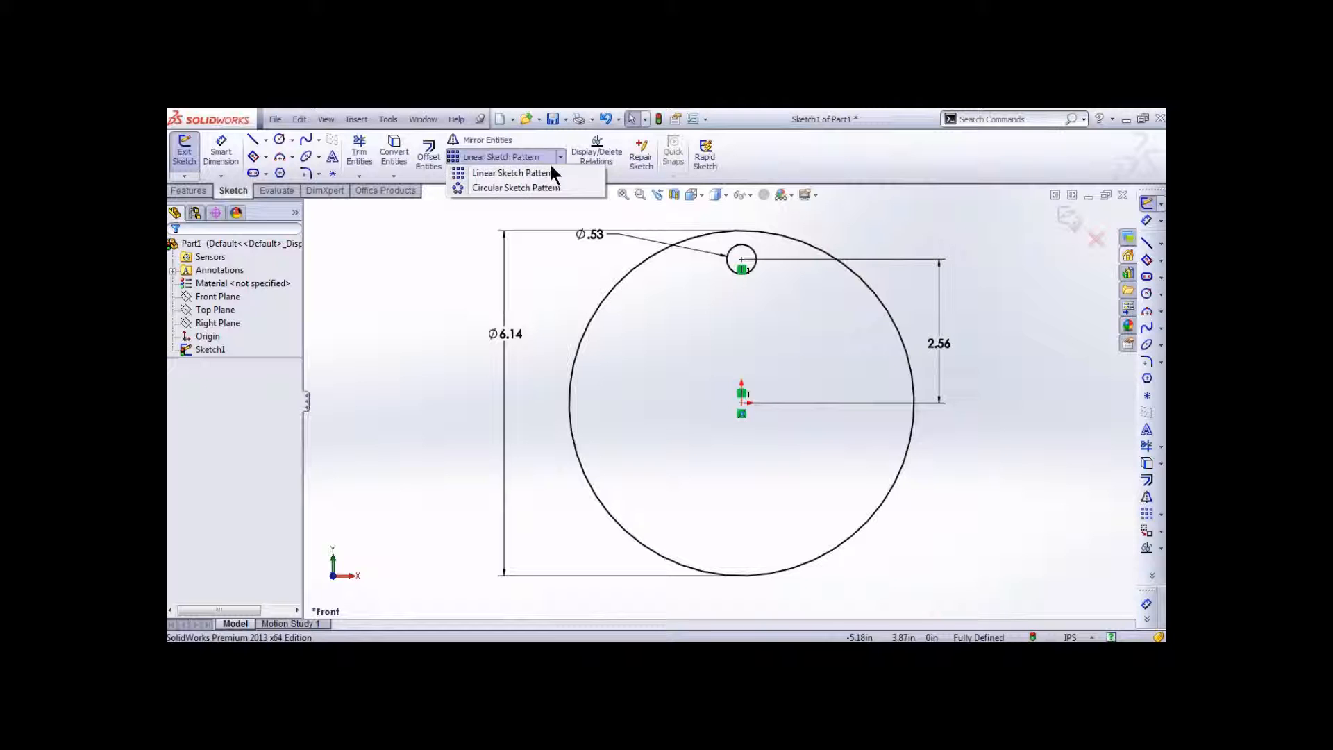
left_click(515, 187)
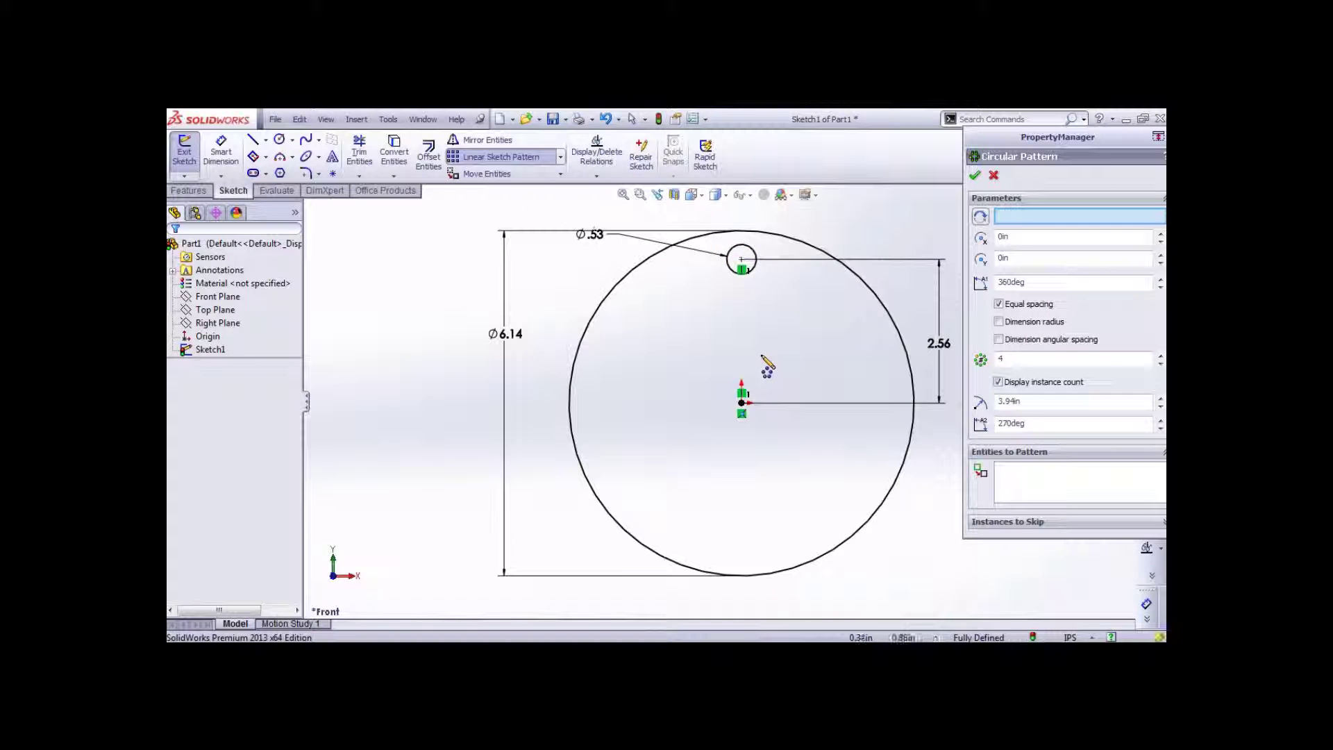
left_click(739, 402)
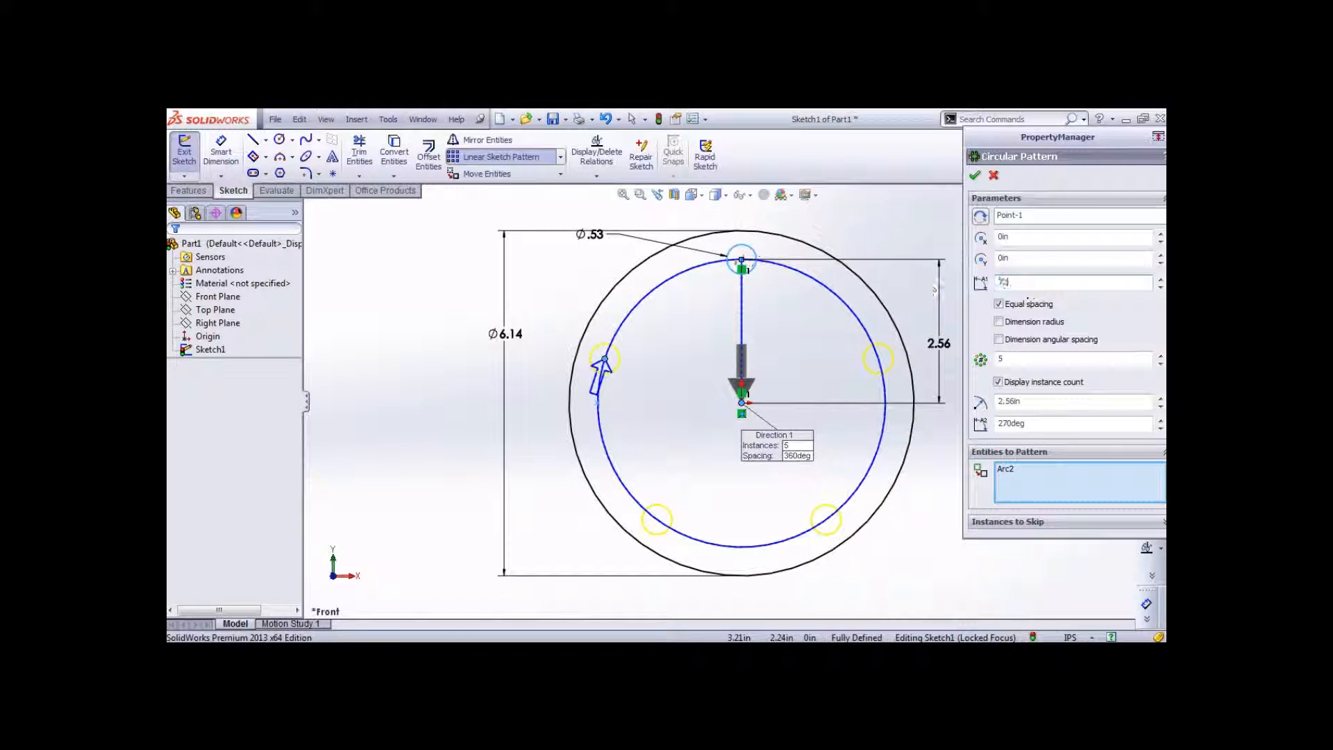
left_click(1073, 282)
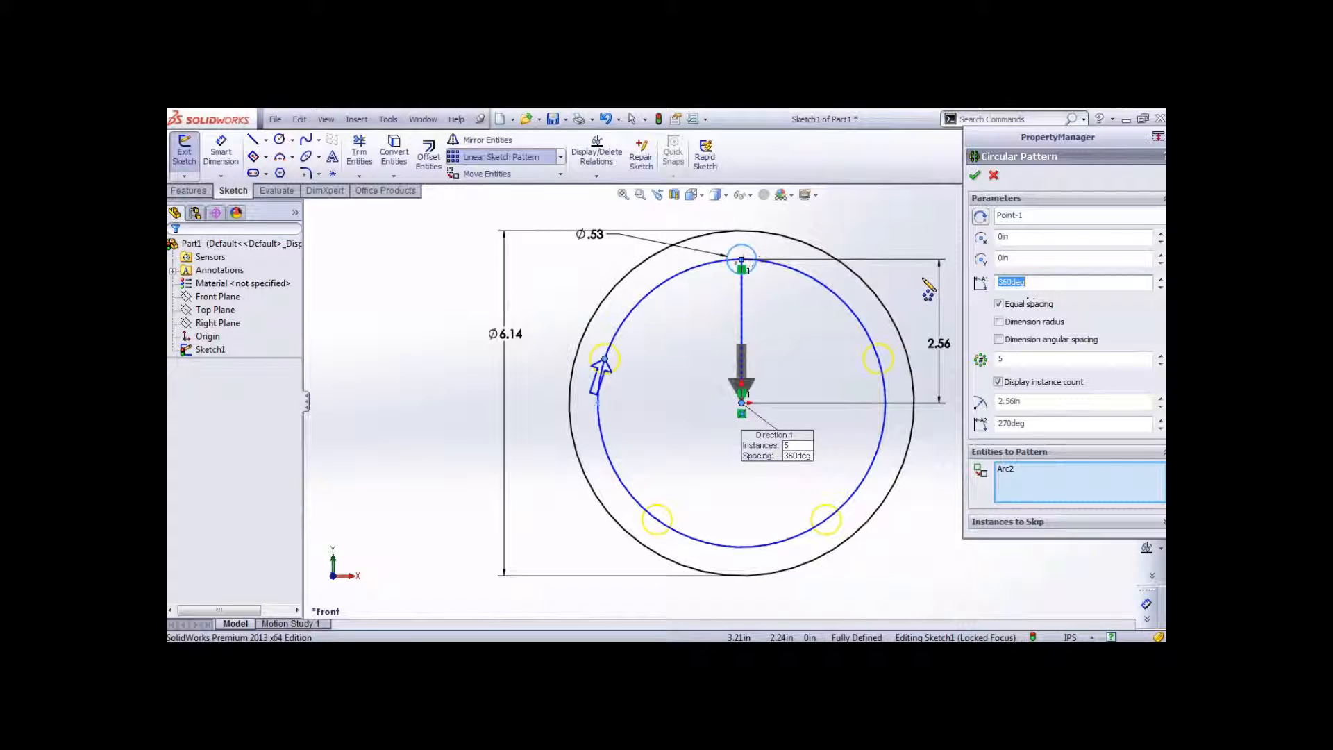
type("270deg")
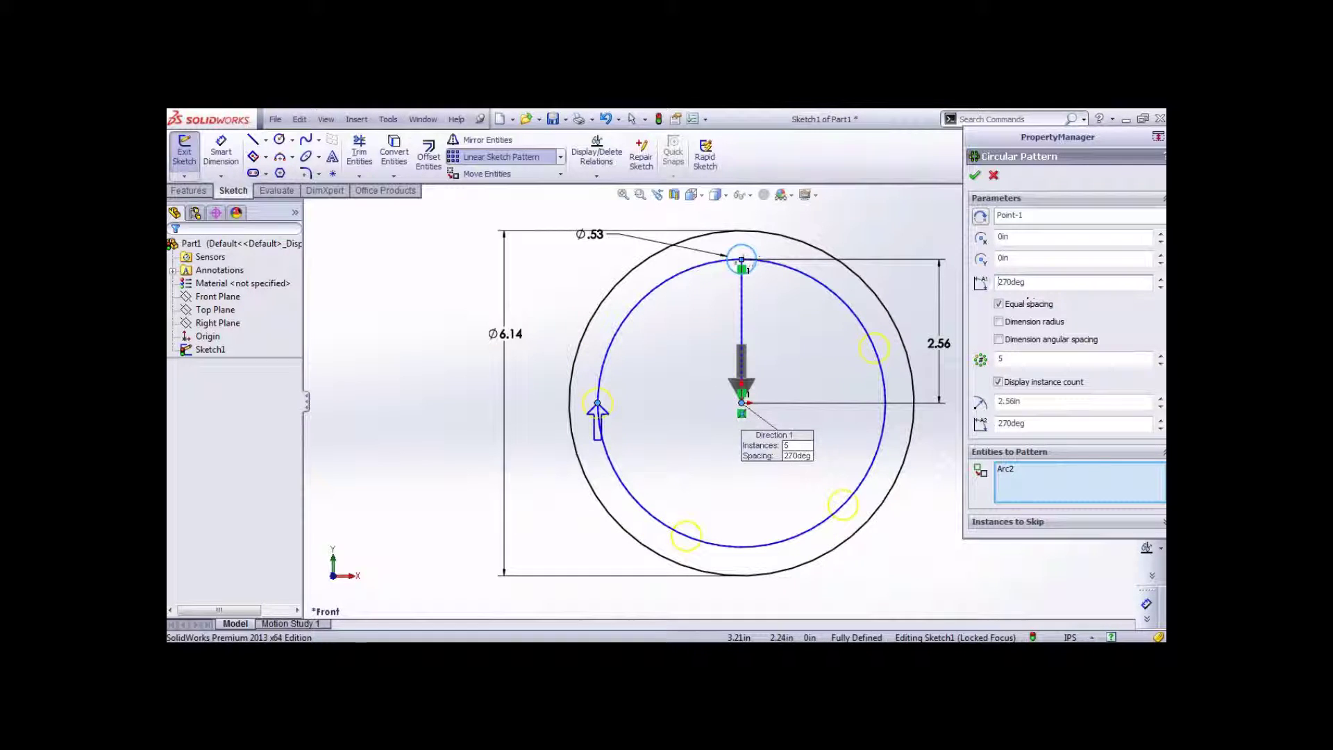
mouse_move(708, 342)
type("180")
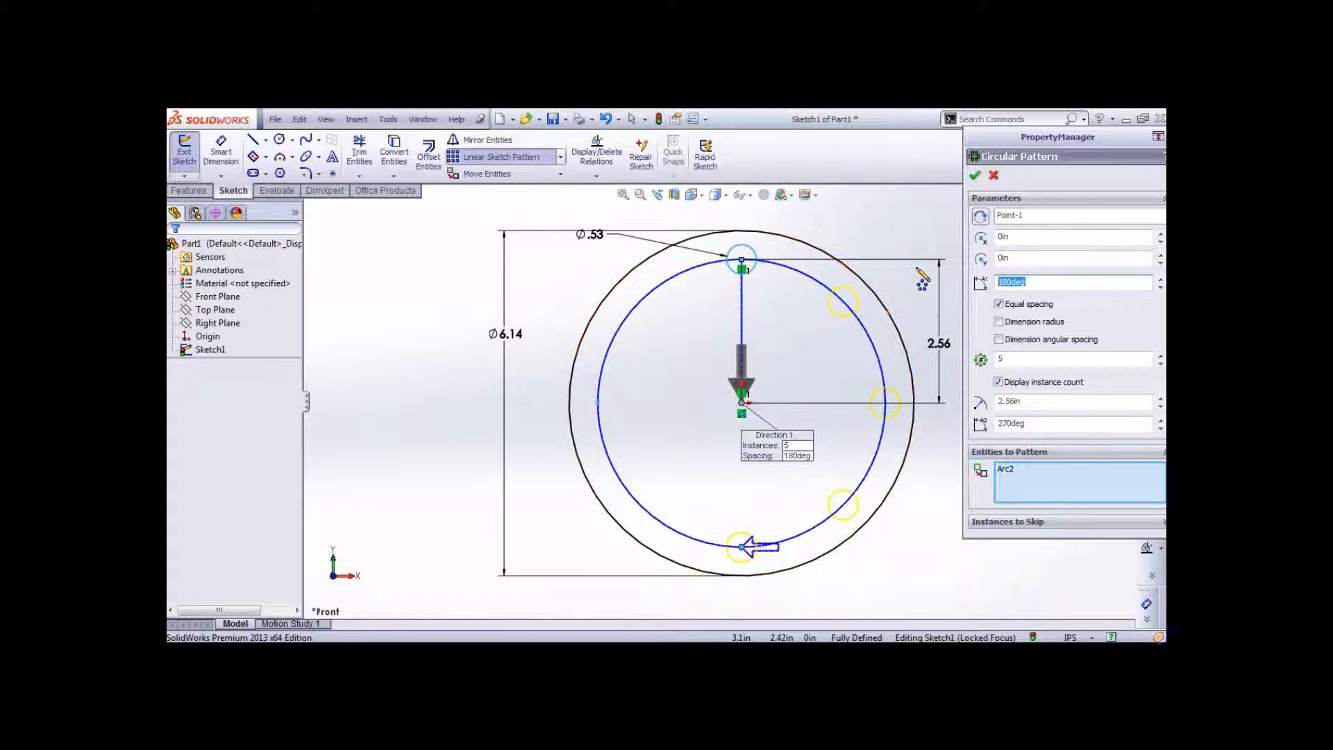
type("367")
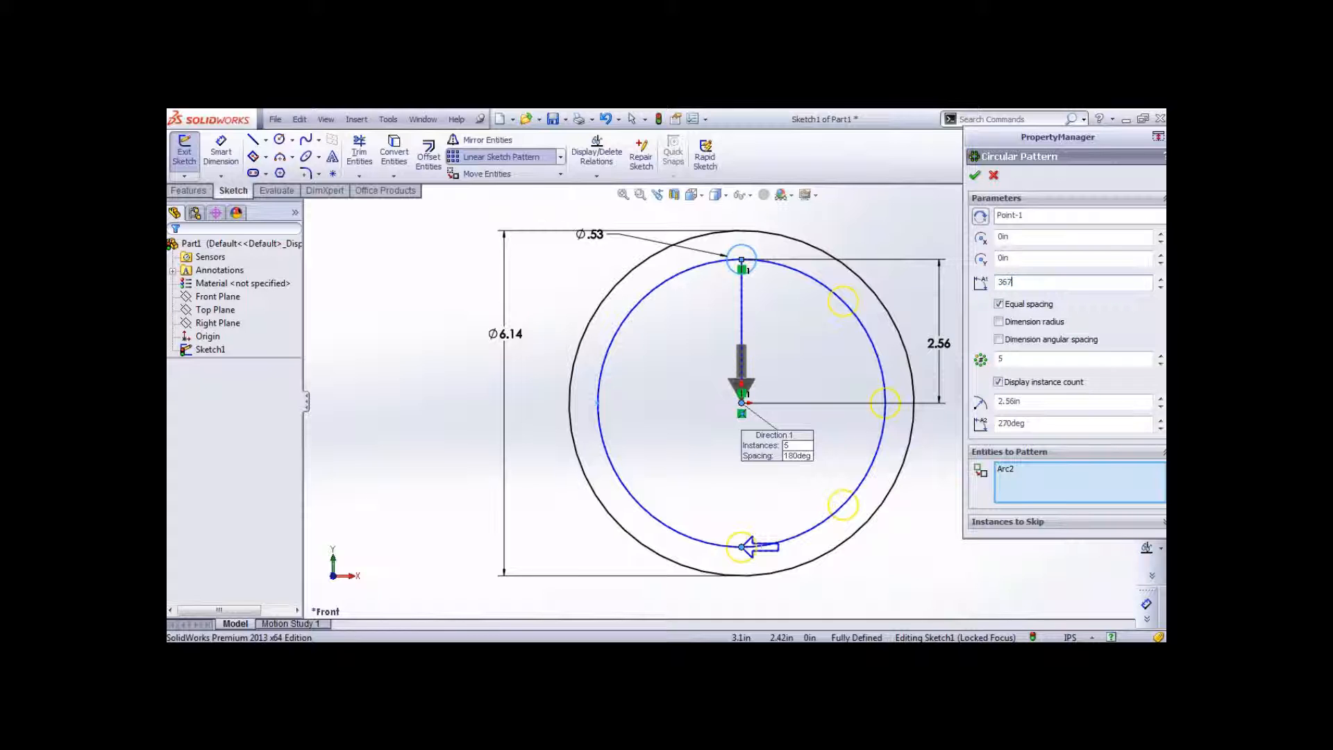
type("360deg")
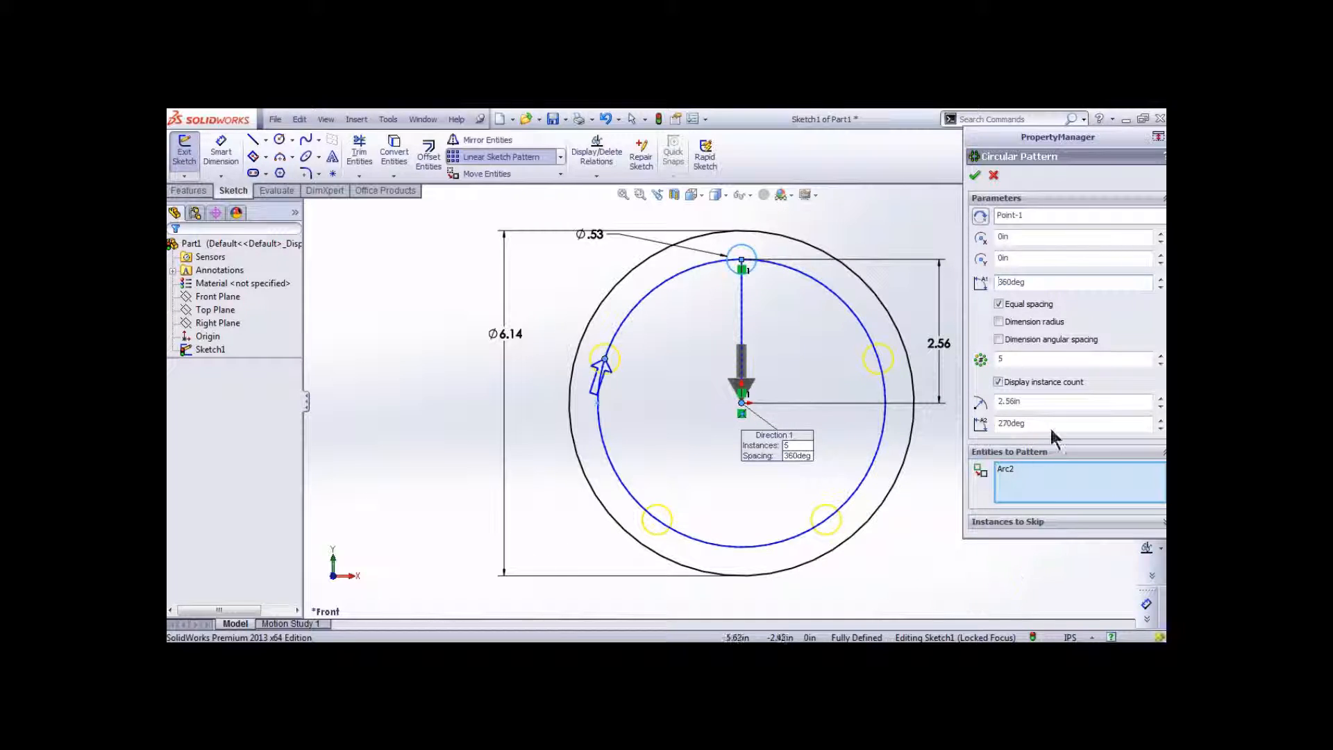
left_click(999, 321)
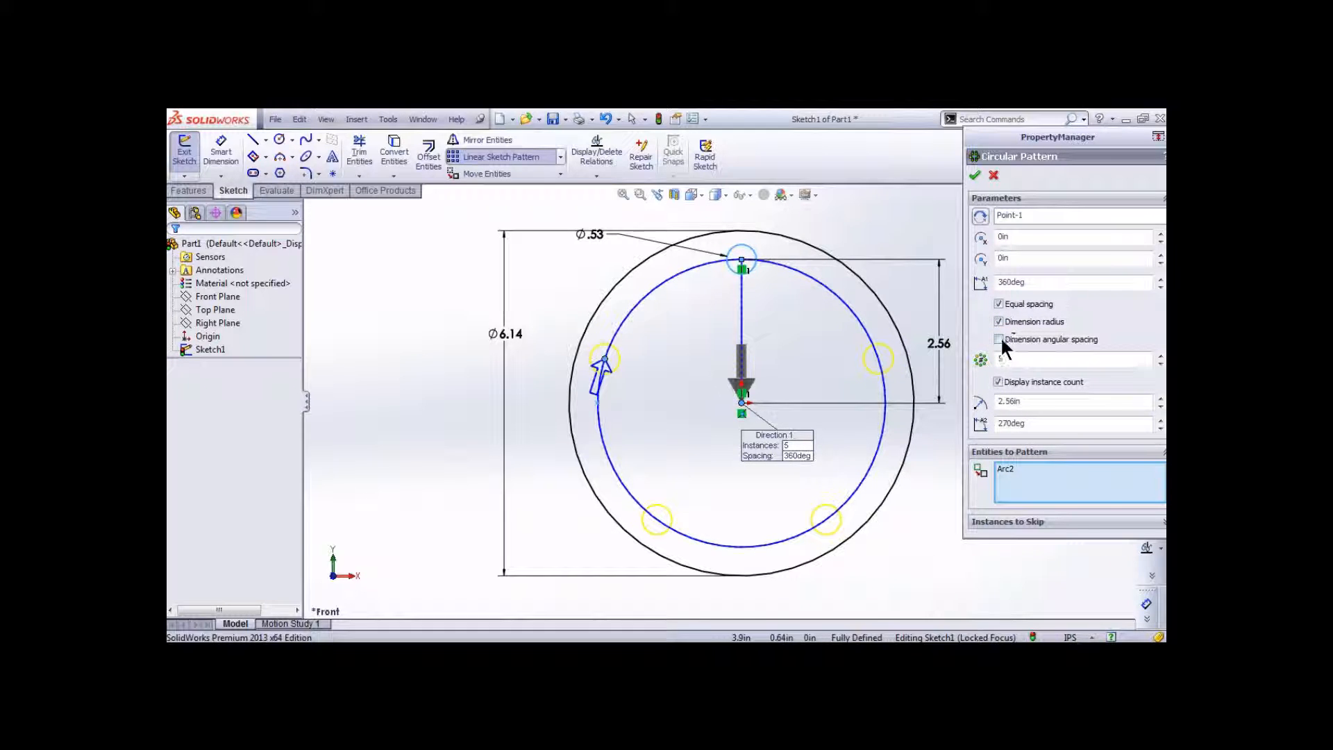
left_click(999, 339)
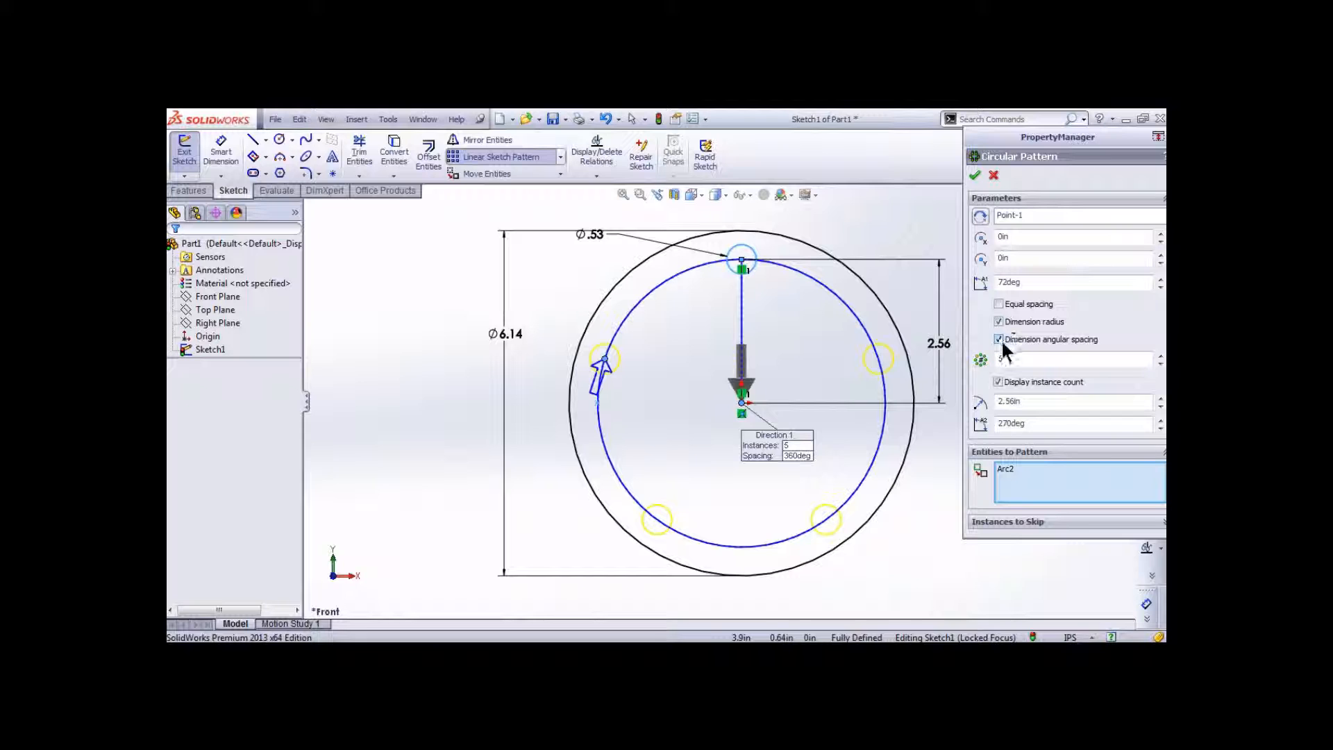
left_click(976, 174)
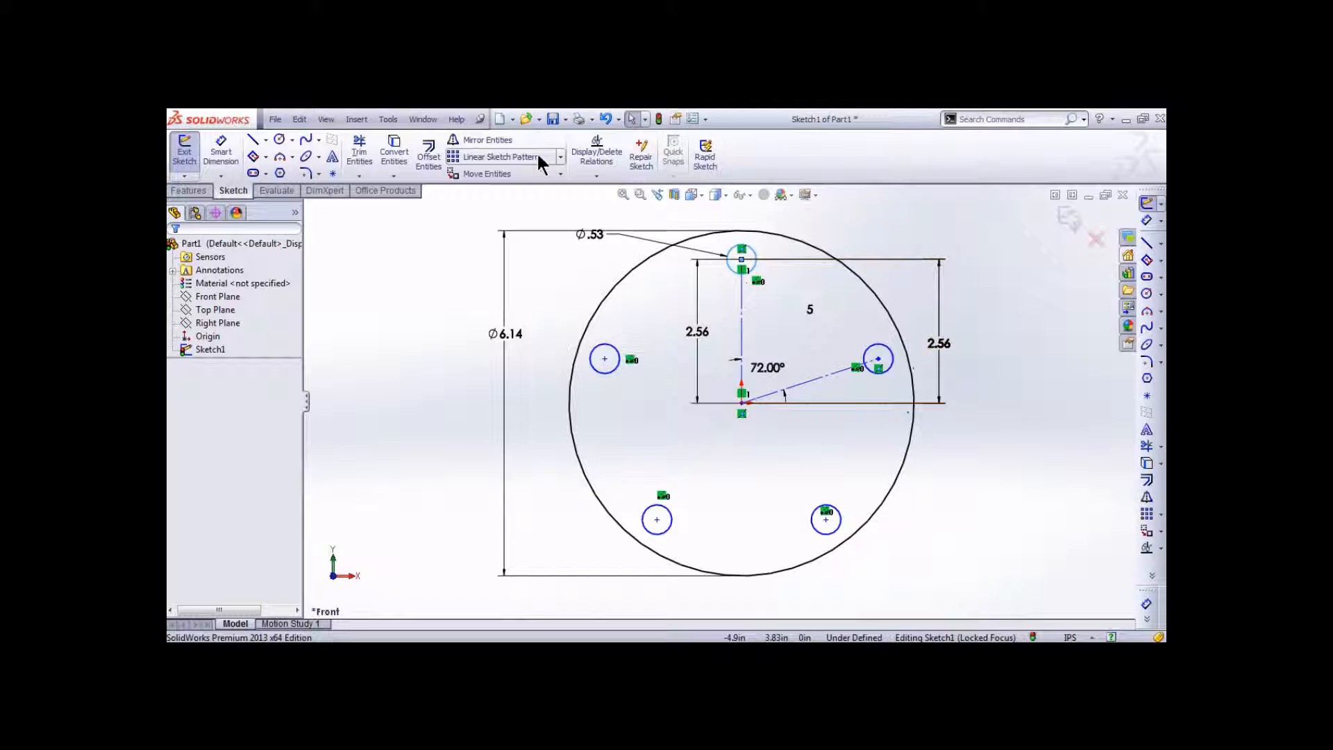
mouse_move(539, 161)
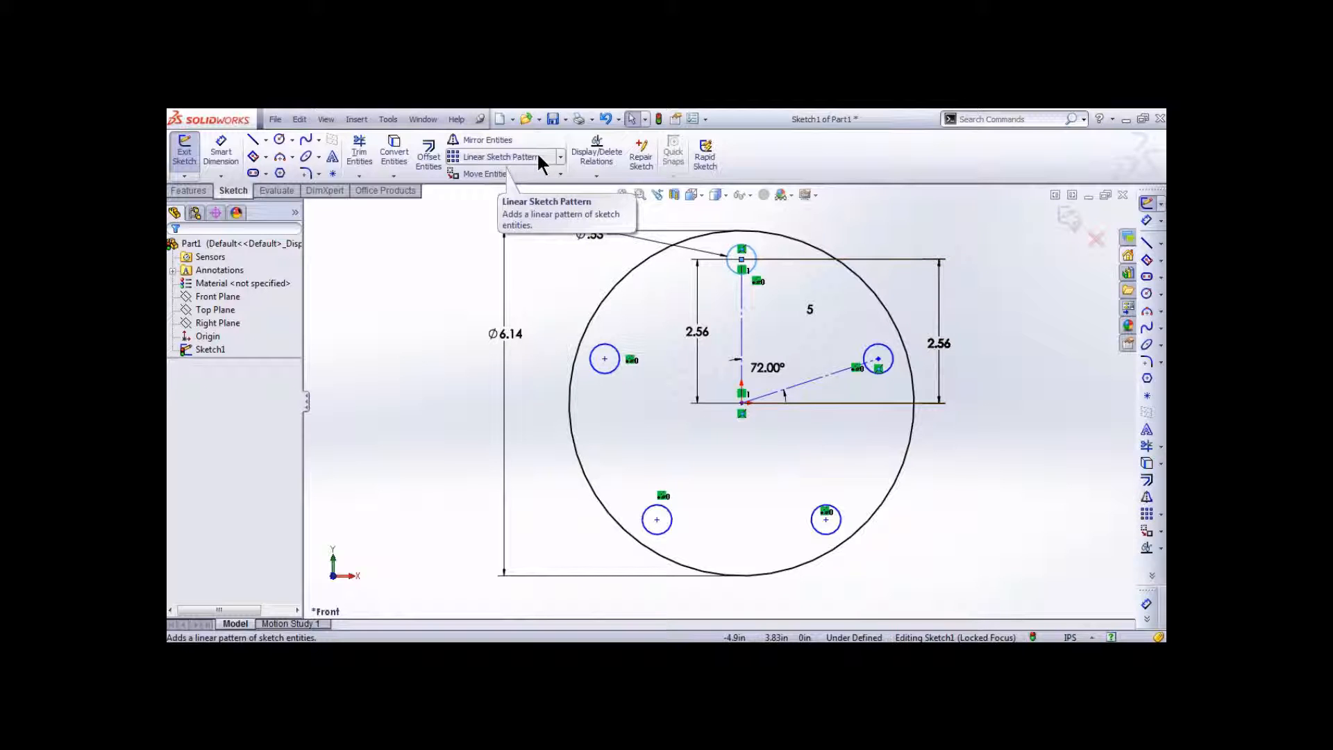
left_click(561, 156)
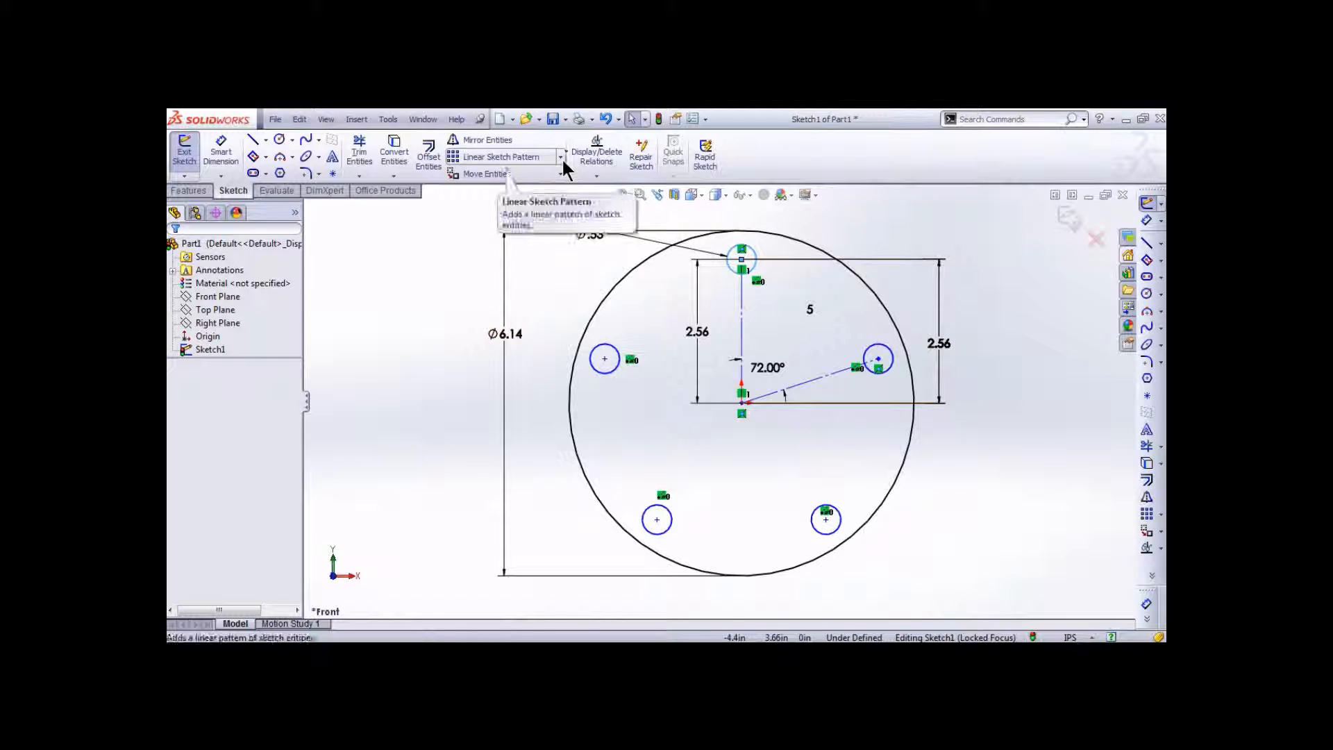
mouse_move(430, 401)
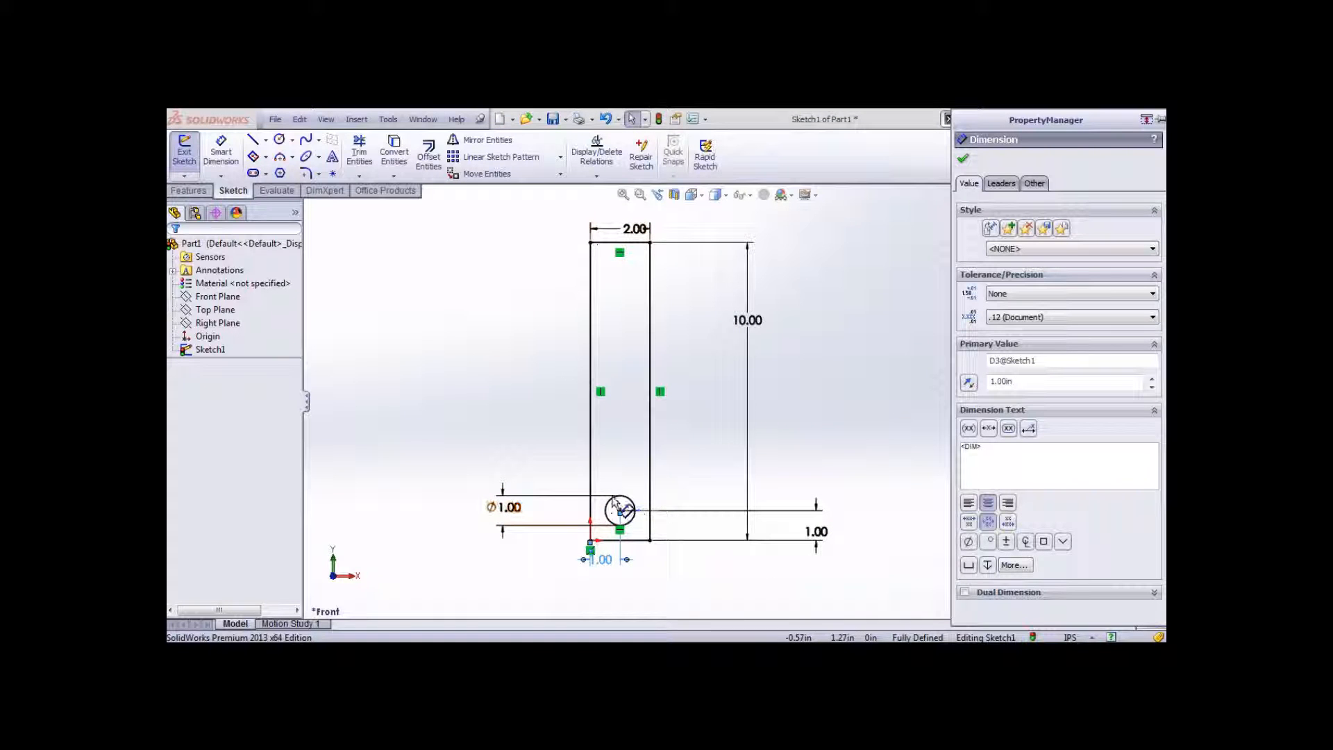
mouse_move(630, 301)
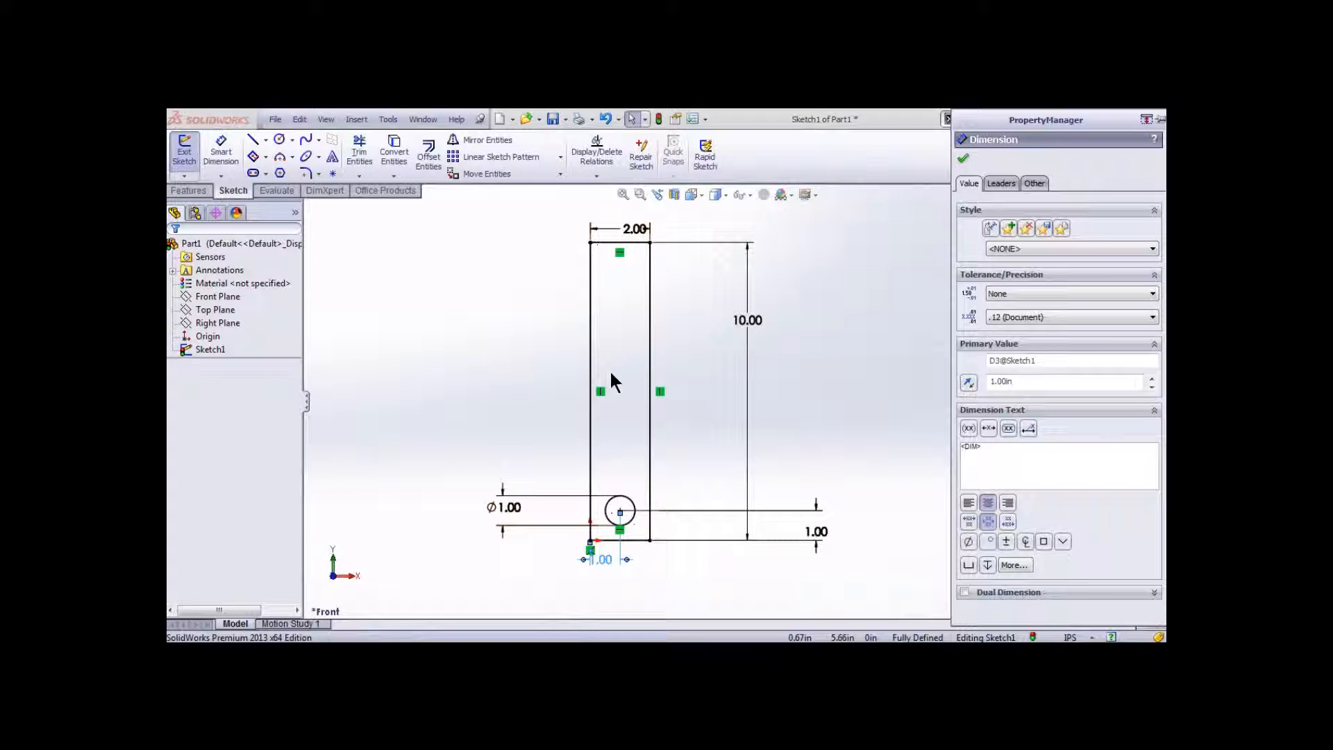
mouse_move(643, 484)
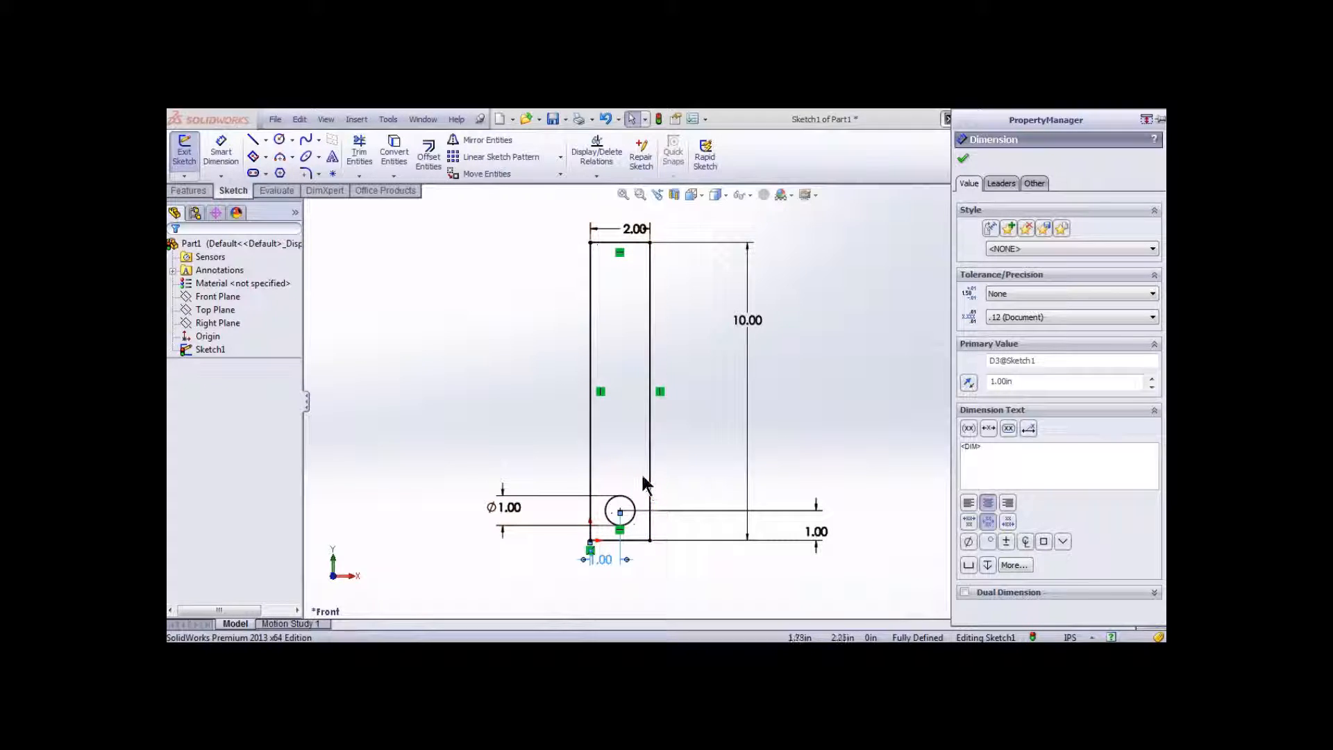
mouse_move(630, 272)
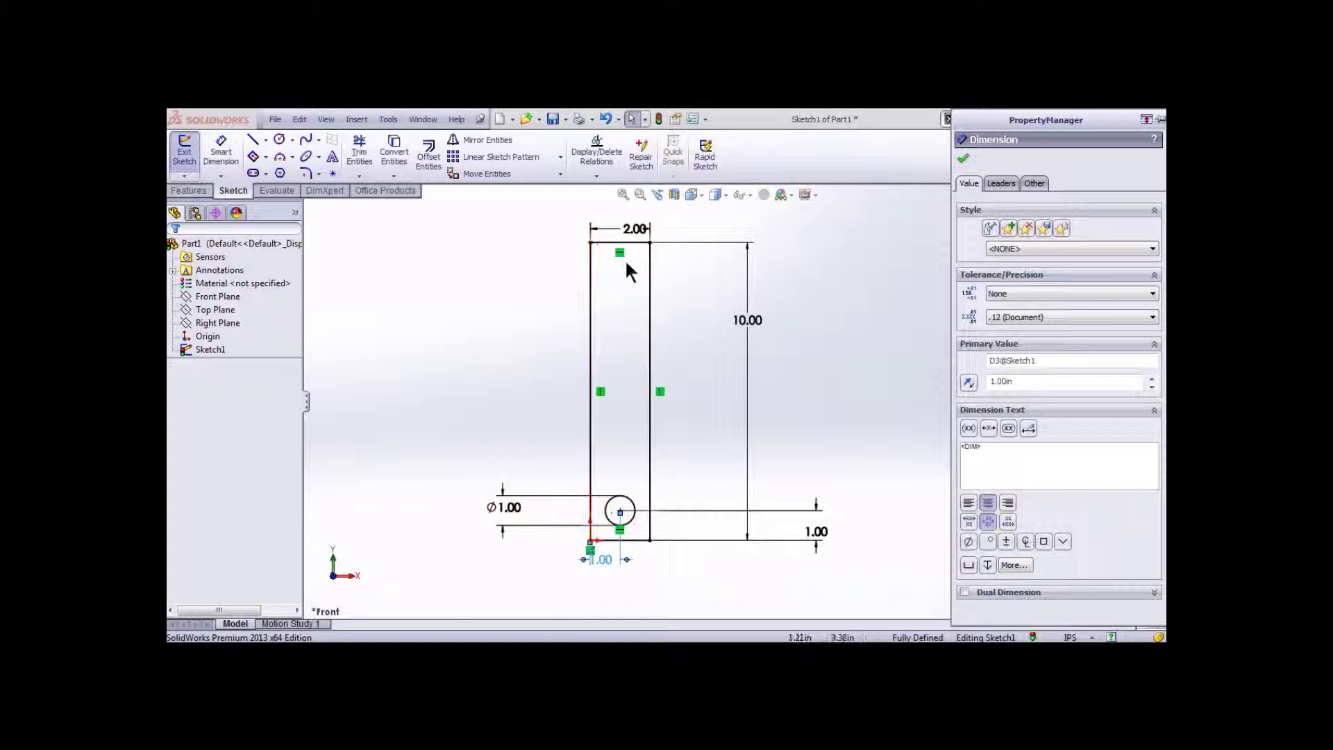
Step: Start a Linear Sketch Pattern for the 1.00 circle in the 2.00 × 10.00 rectangle sketch
left_click(501, 156)
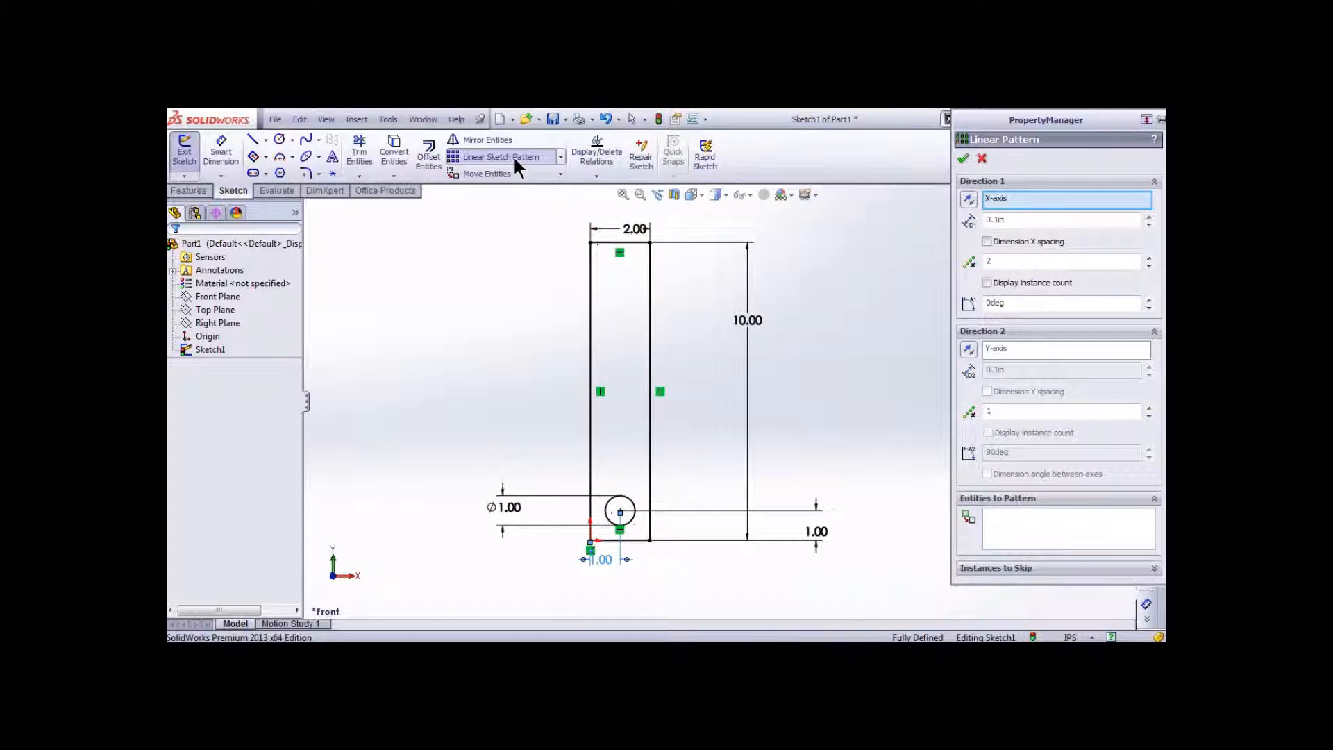
mouse_move(871, 471)
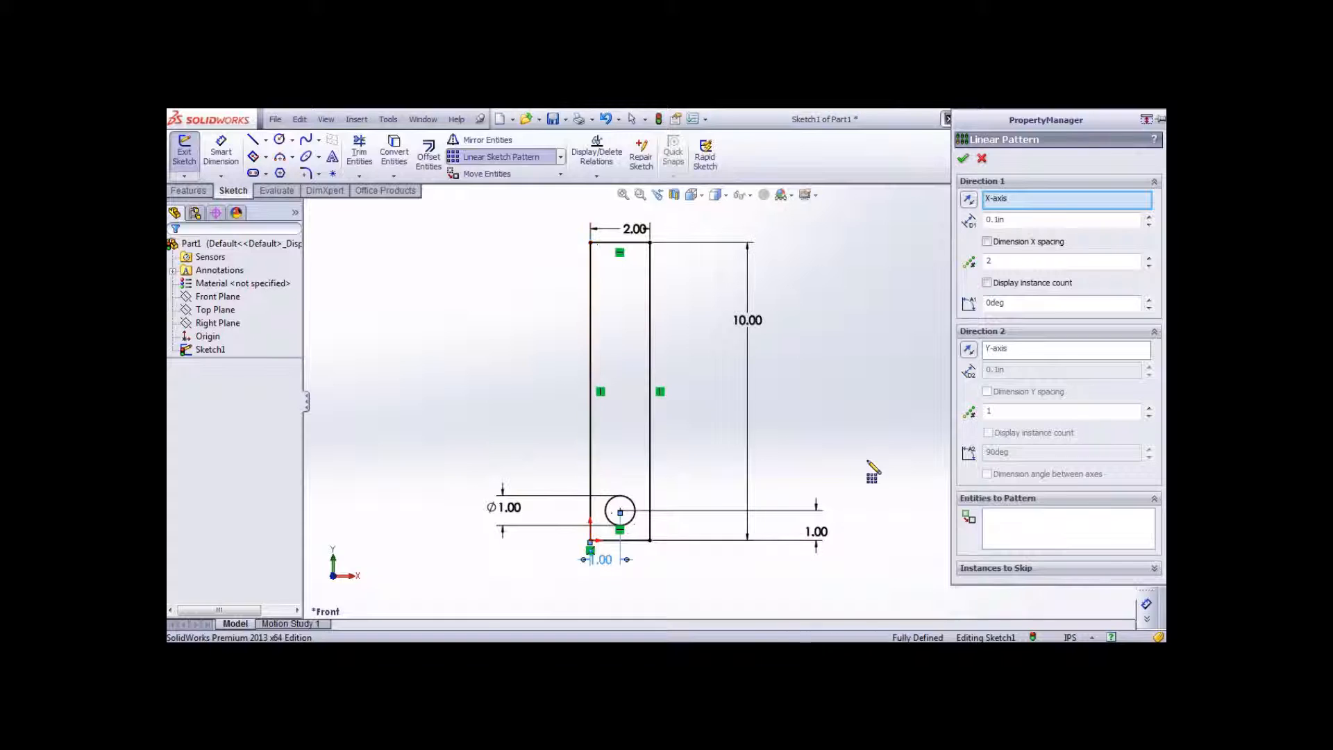
mouse_move(894, 429)
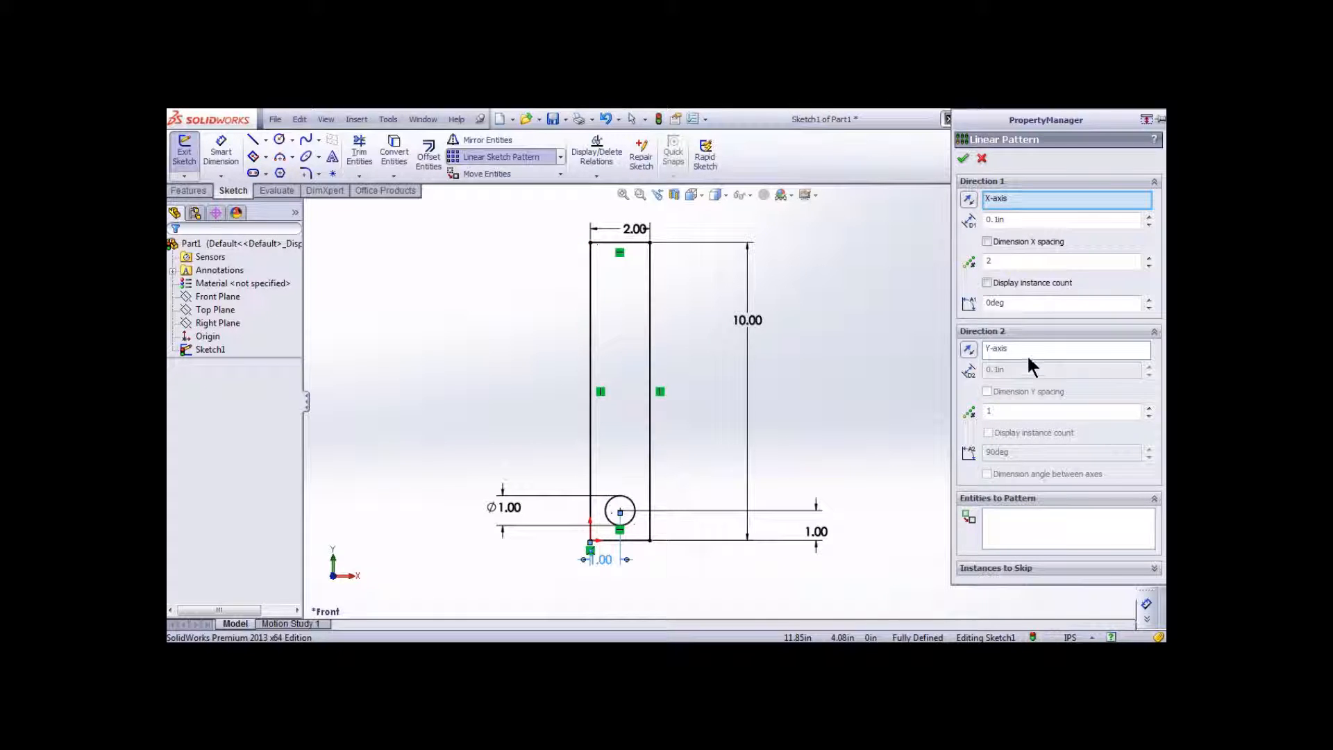
Step: Pattern the 1.00 circle as a 3 × 4 grid with 2.5 in spacing both ways
left_click(1065, 348)
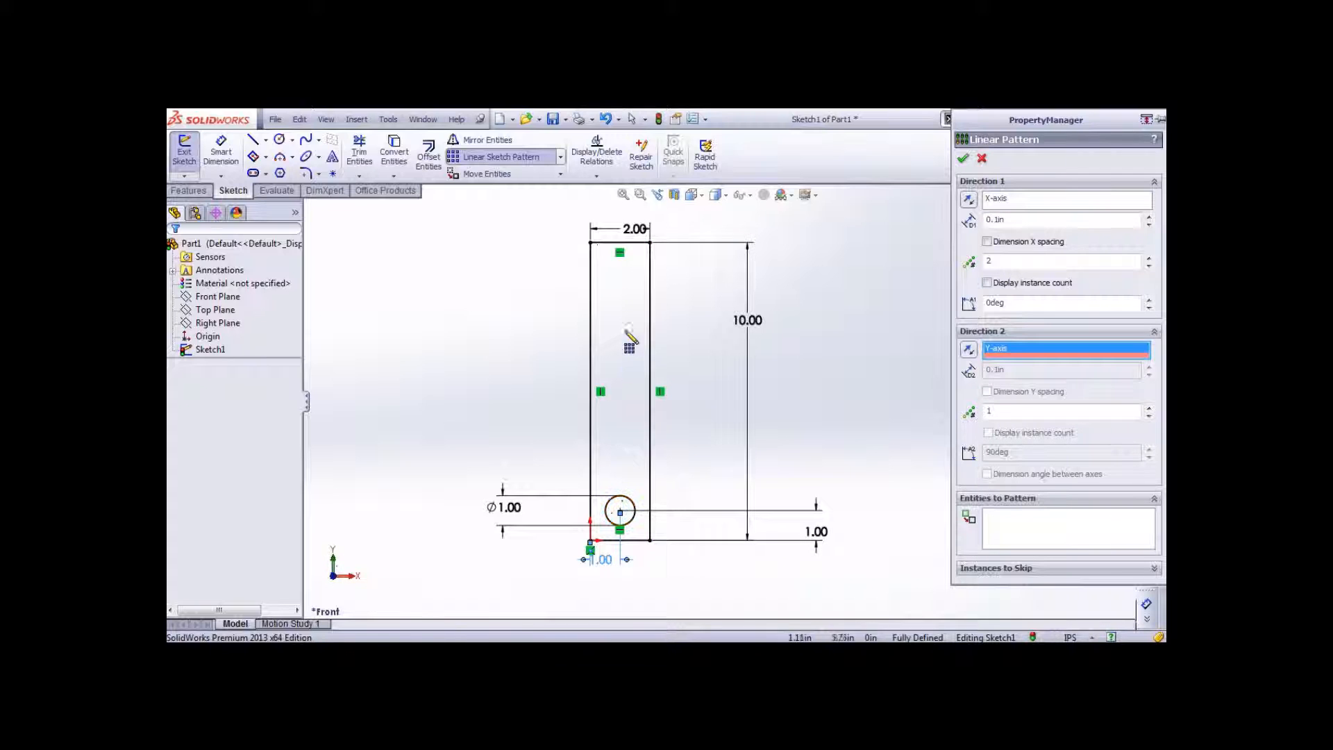
mouse_move(941, 524)
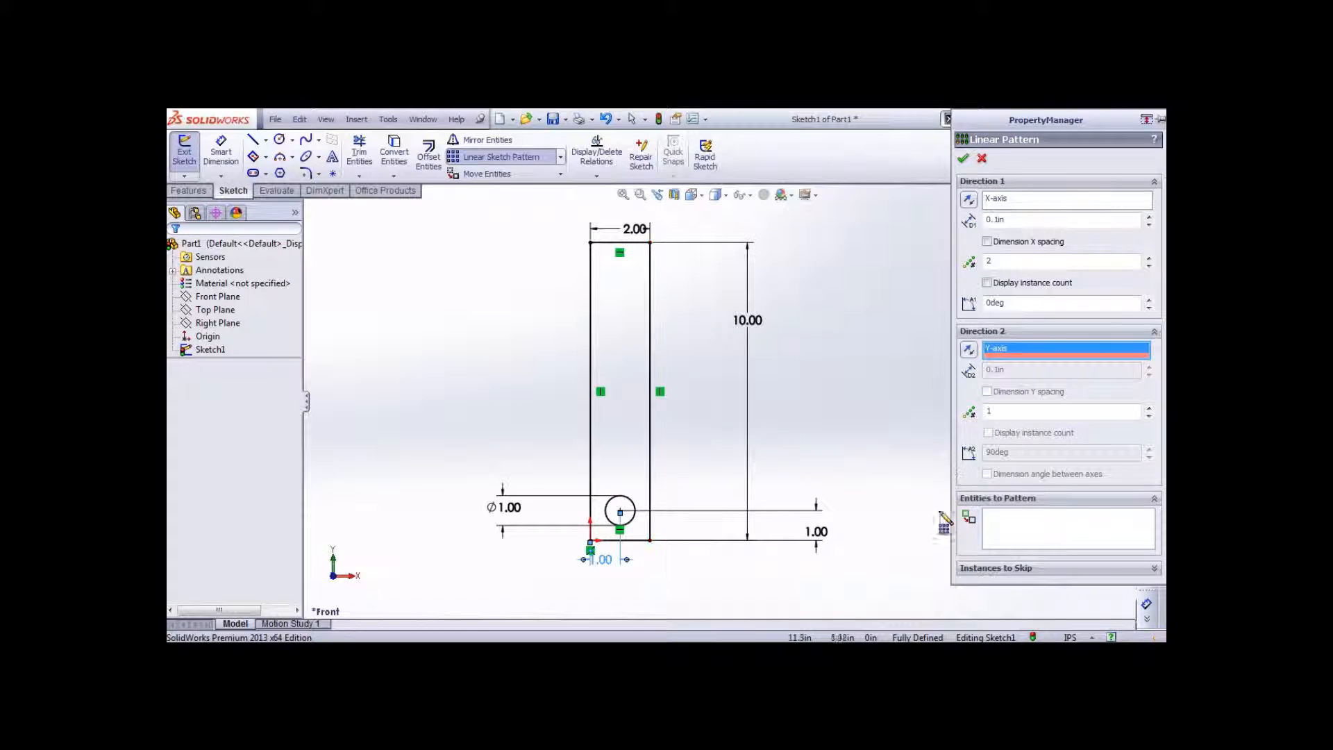
left_click(1069, 528)
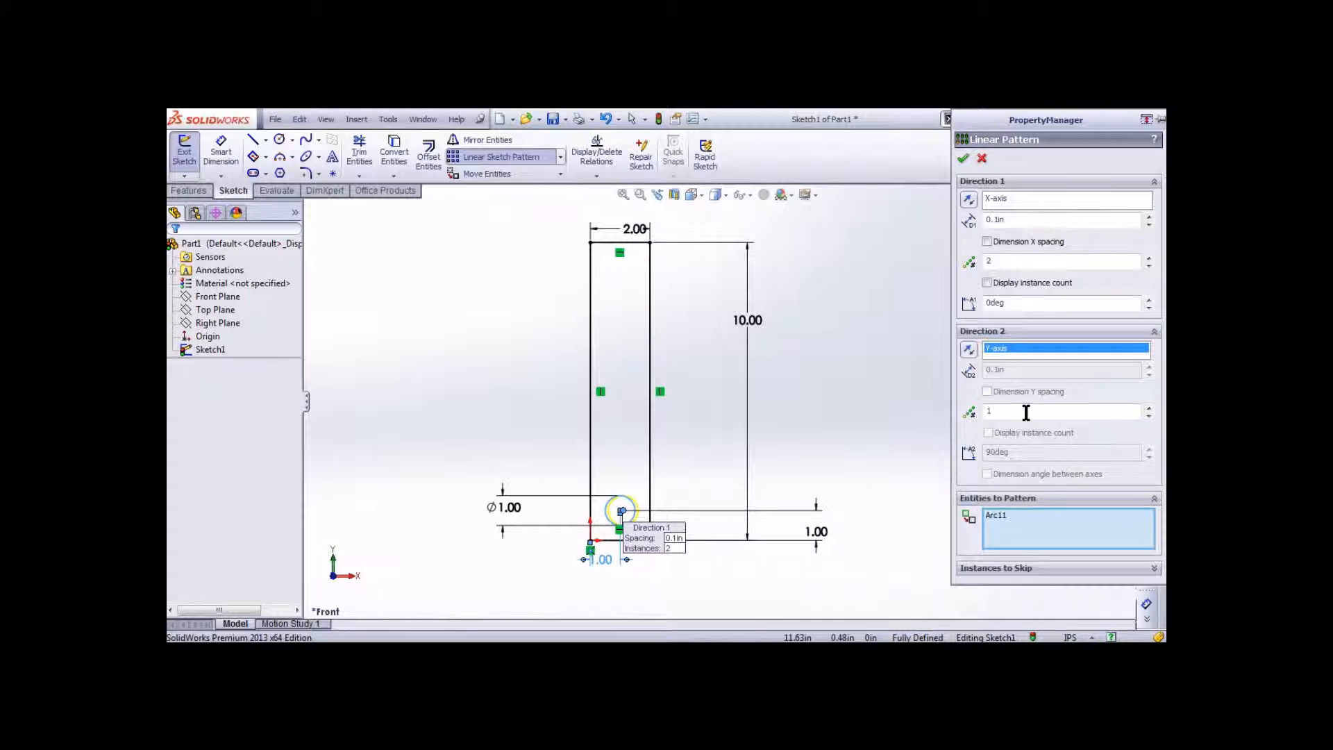
type("4")
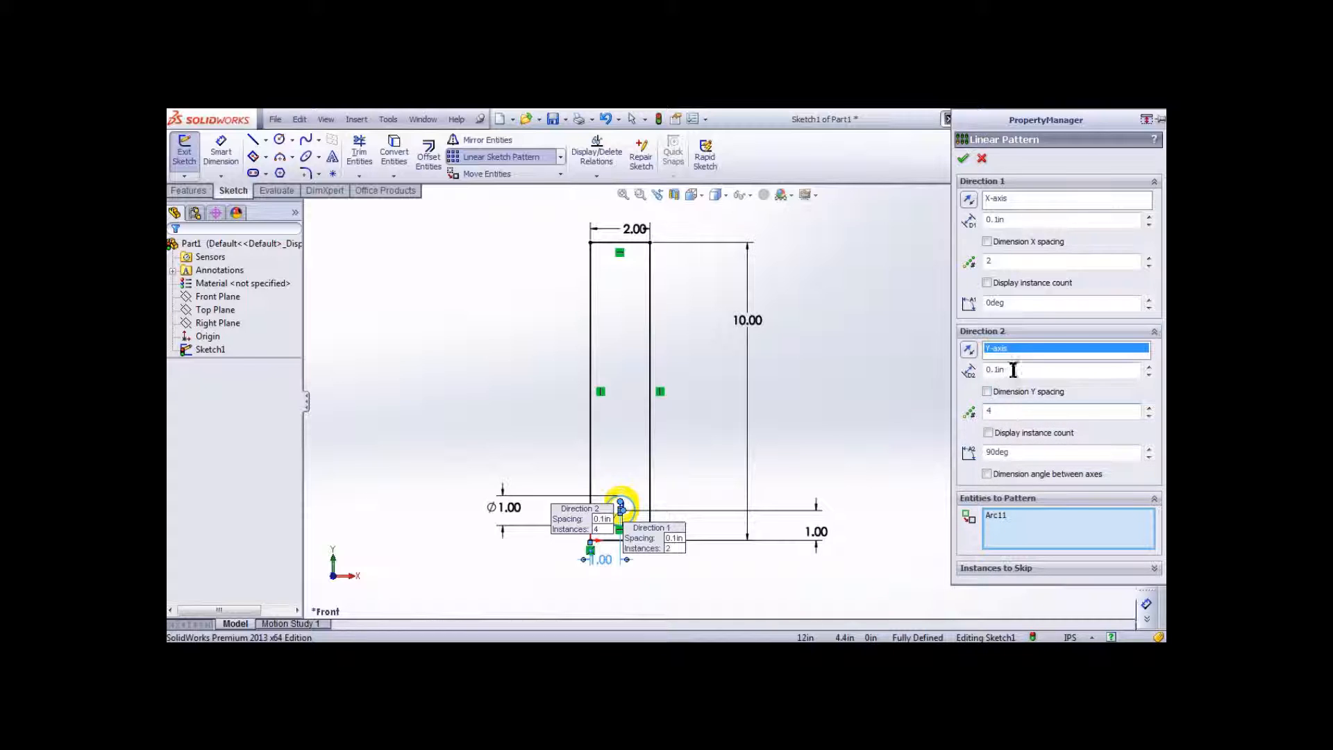
left_click(988, 432)
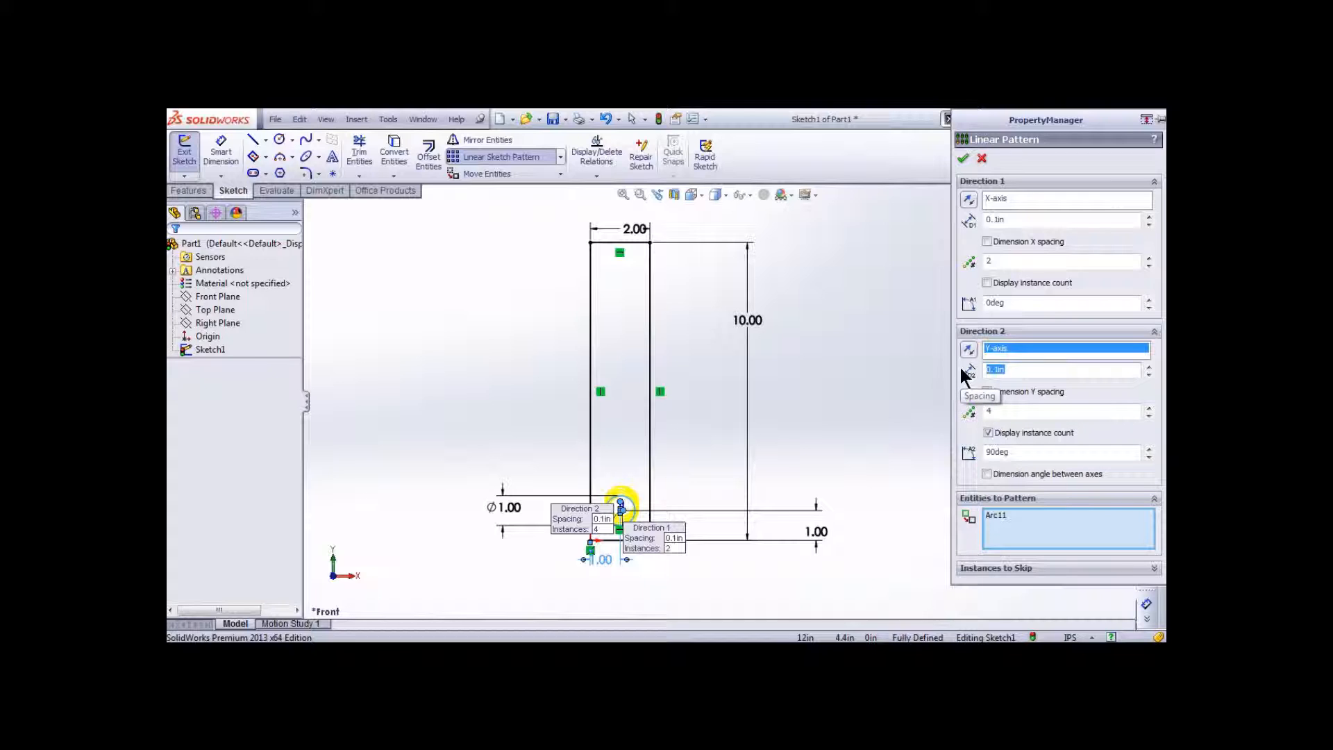
type("2.5")
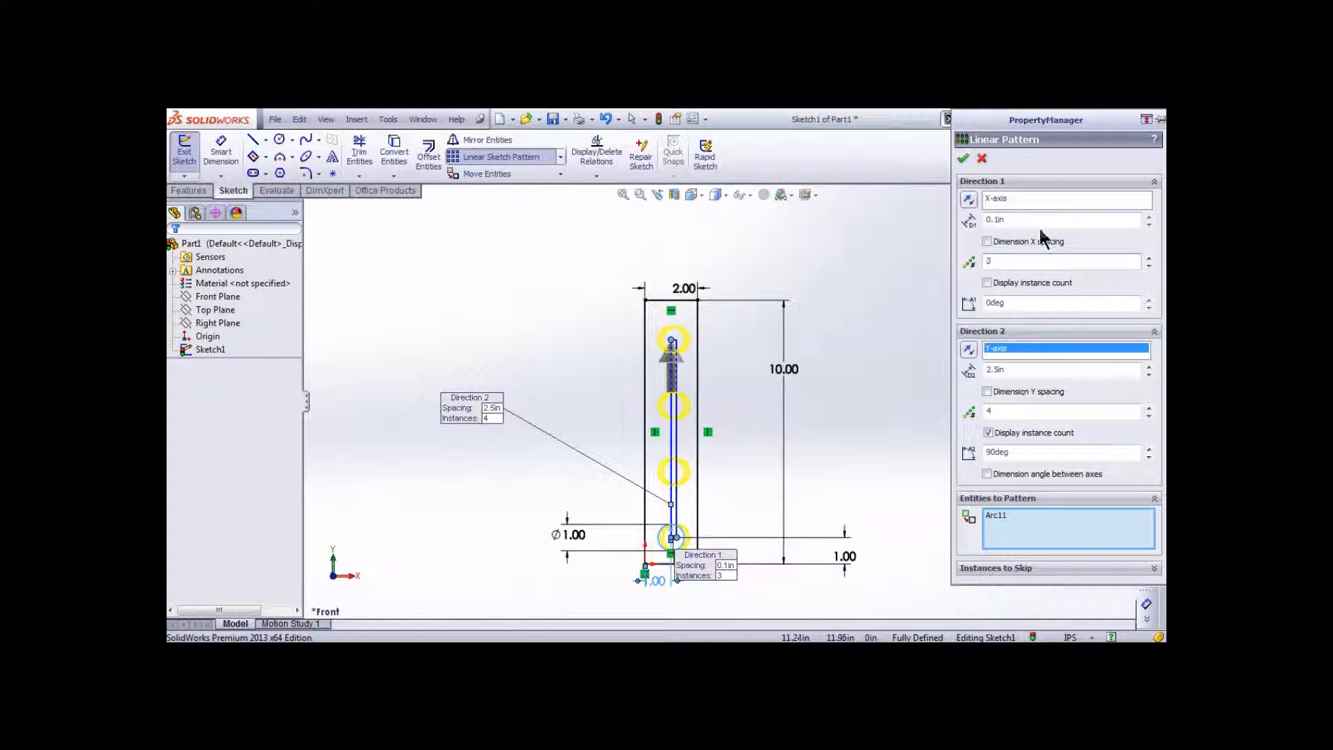
type("2.5")
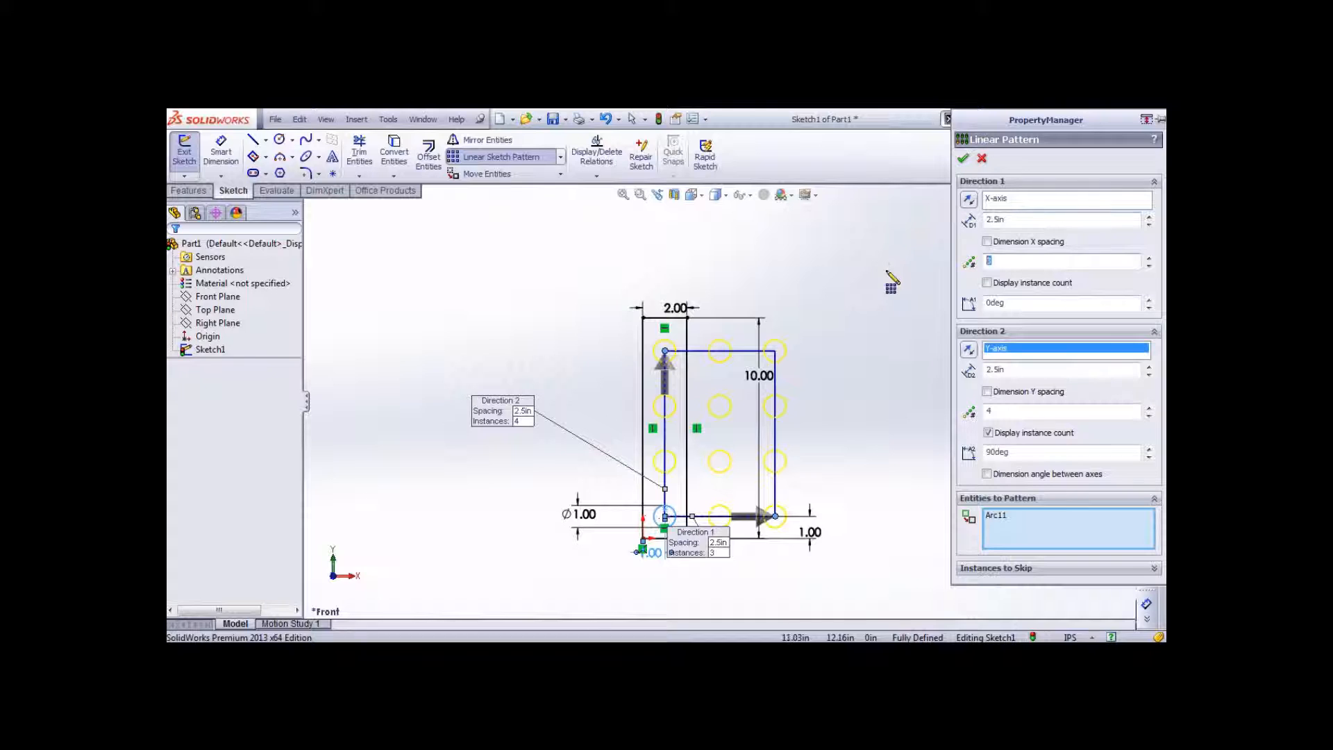
mouse_move(1008, 573)
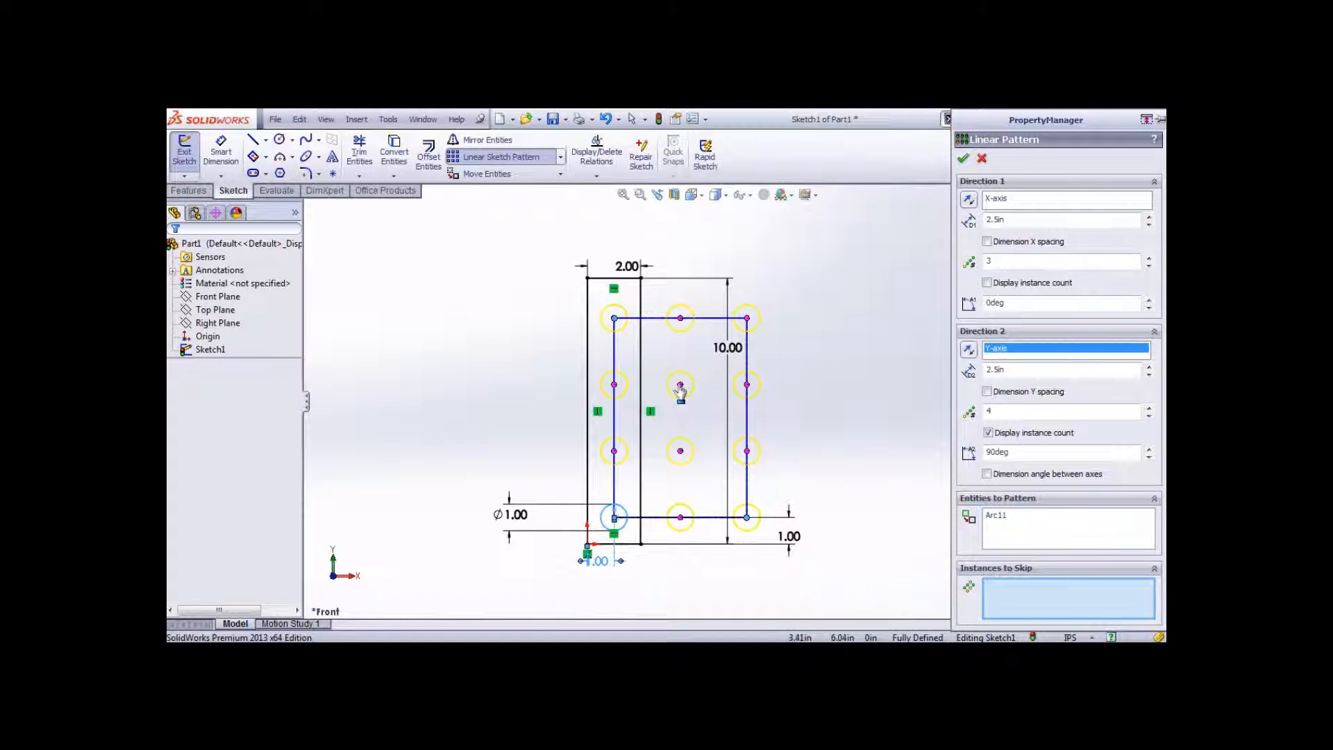
Step: Skip middle-column instances (2,1), (2,3) and (2,4), then apply the pattern
left_click(679, 384)
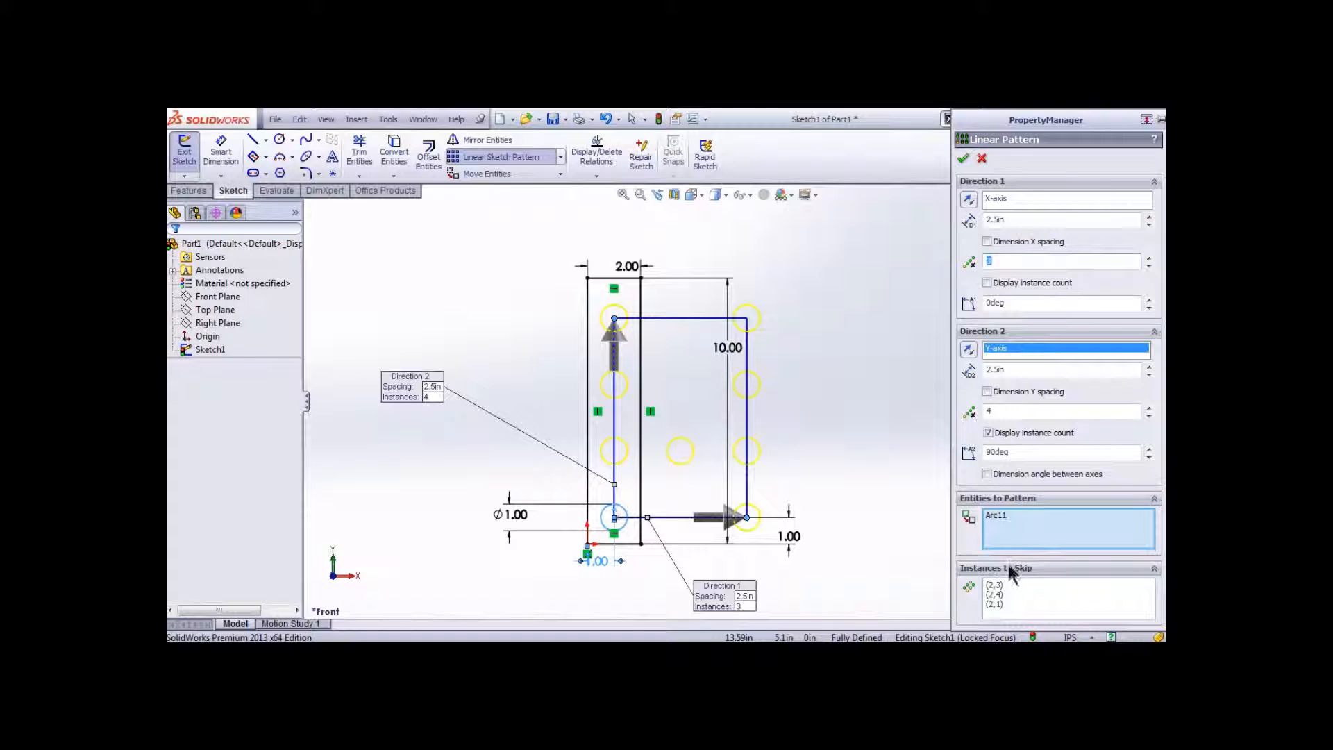
left_click(995, 584)
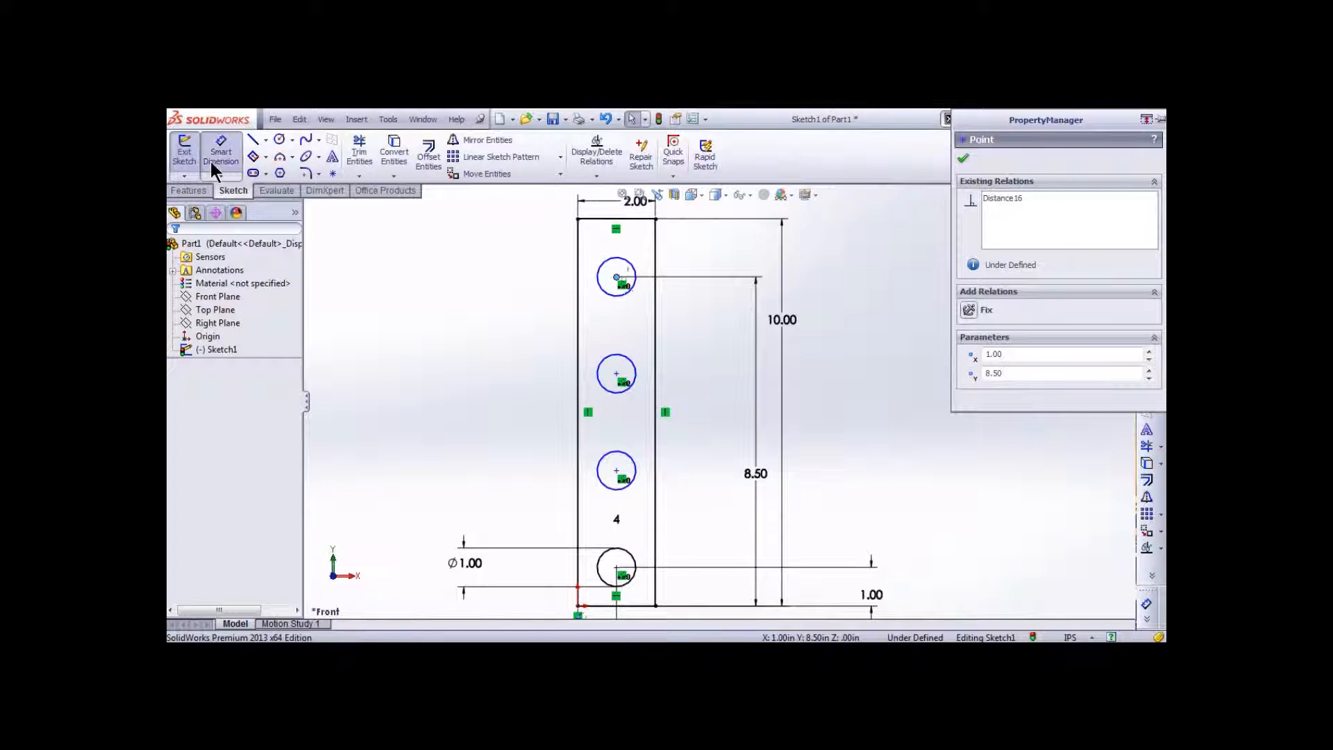
Step: Dimension the 2.50 spacing between the top two holes and show the feature tools
left_click(221, 149)
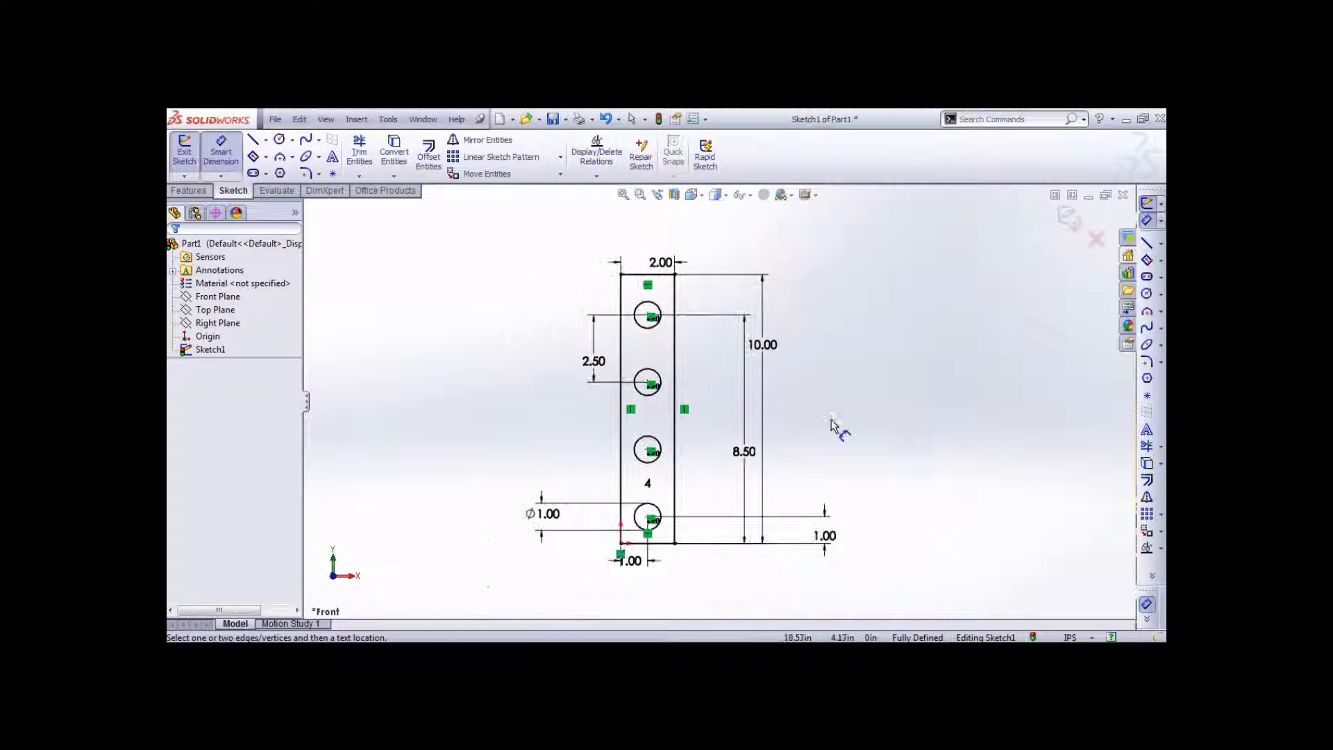
left_click(188, 190)
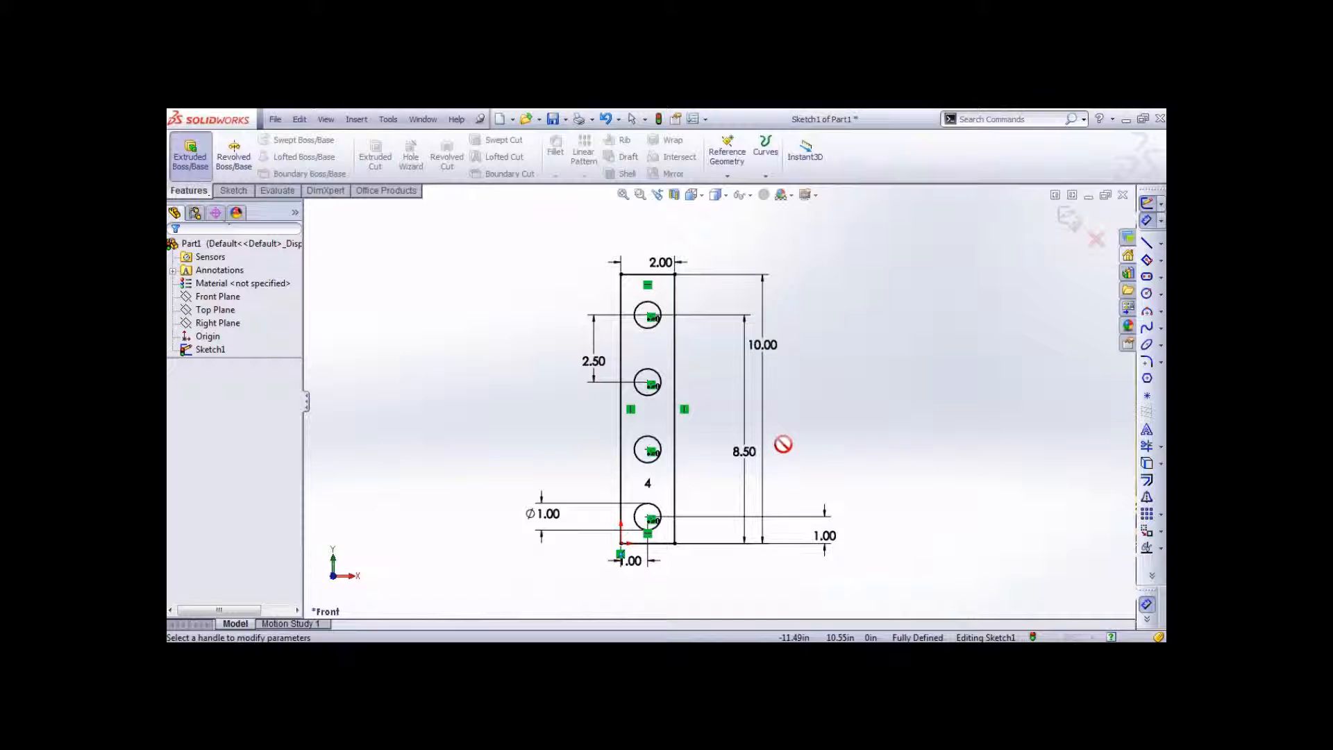
Step: Extrude the Sketch1 rectangle with Blind depth into the Boss-Extrude1 plate
left_click(189, 154)
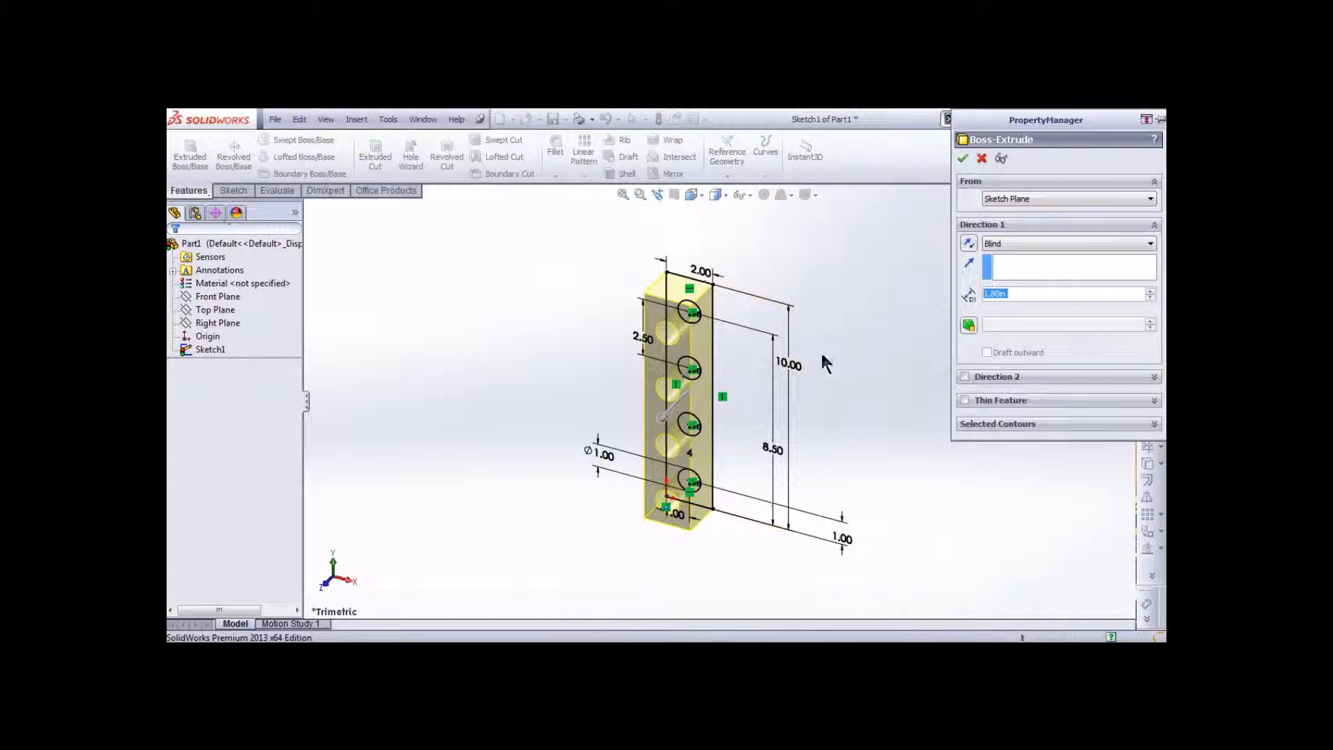
left_click(963, 158)
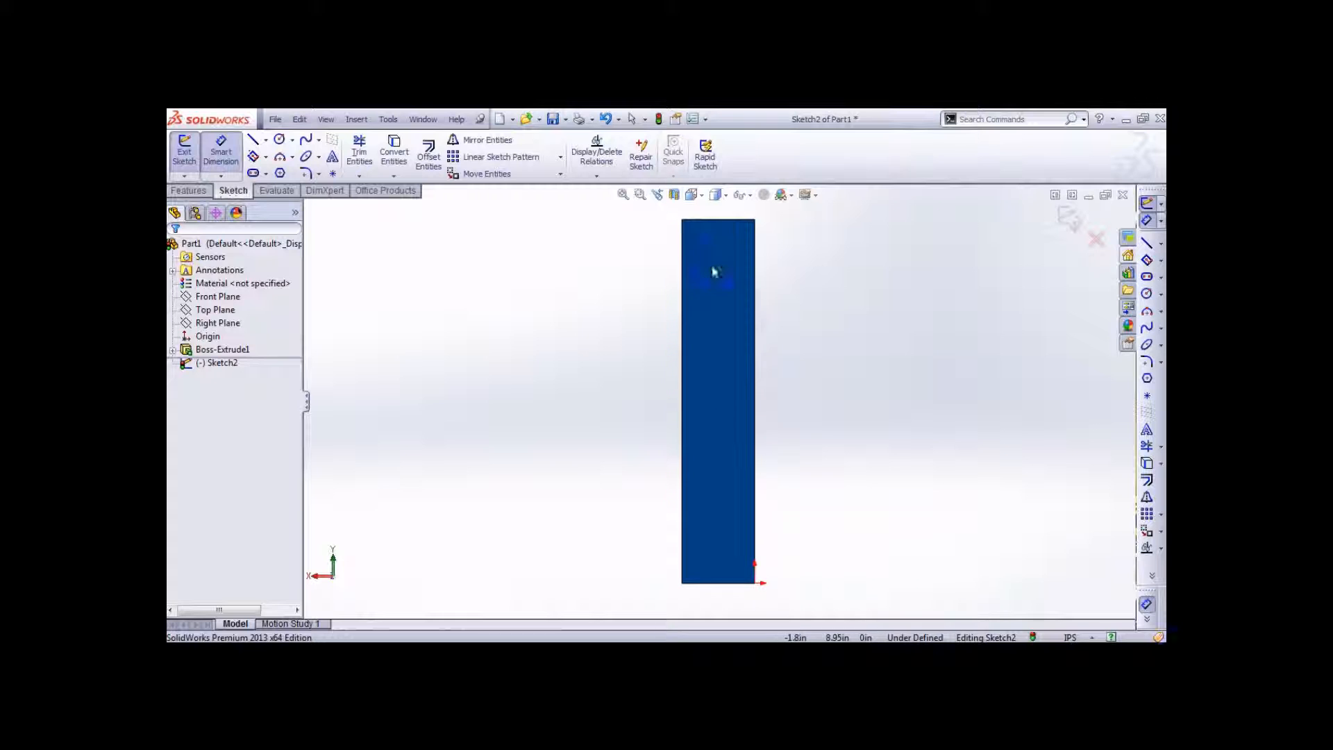
Step: Sketch a Ø1.50 circle on the plate face, 8.00 up and 1.00 from the edge
left_click(720, 262)
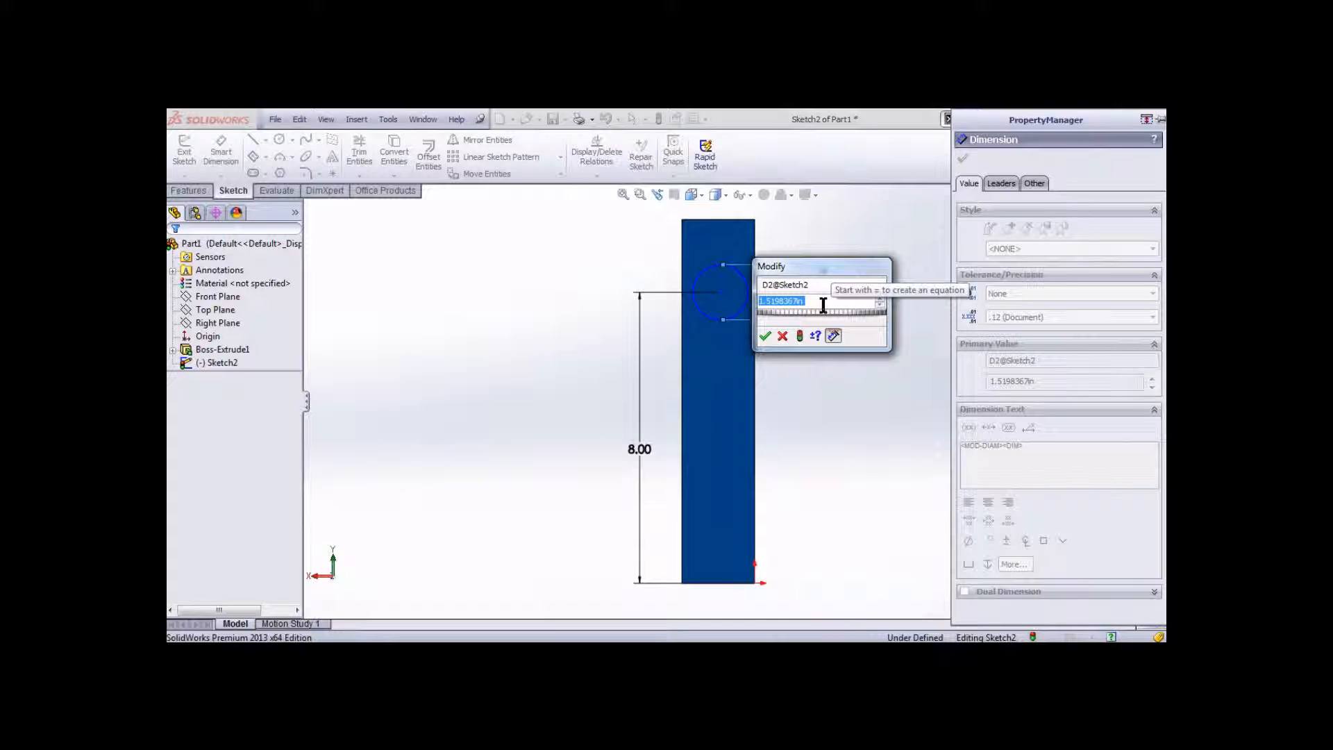
left_click(765, 336)
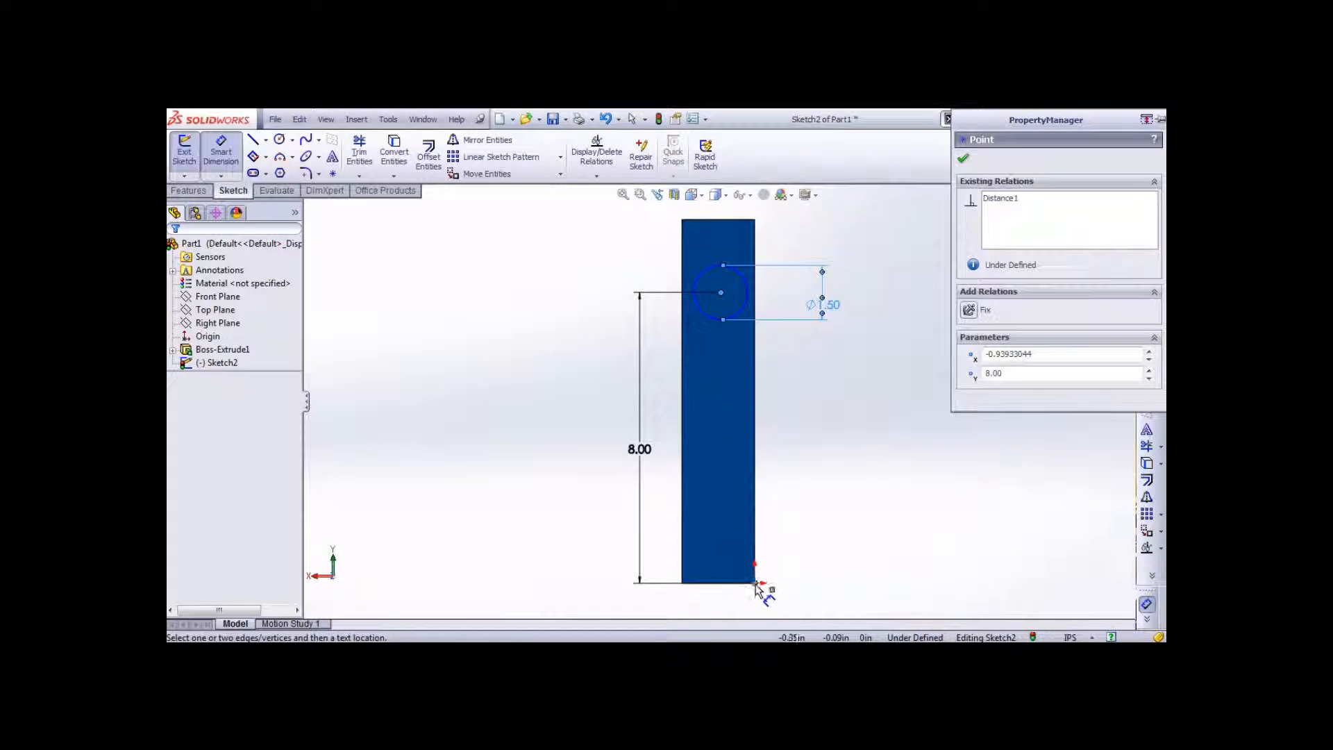
left_click(754, 585)
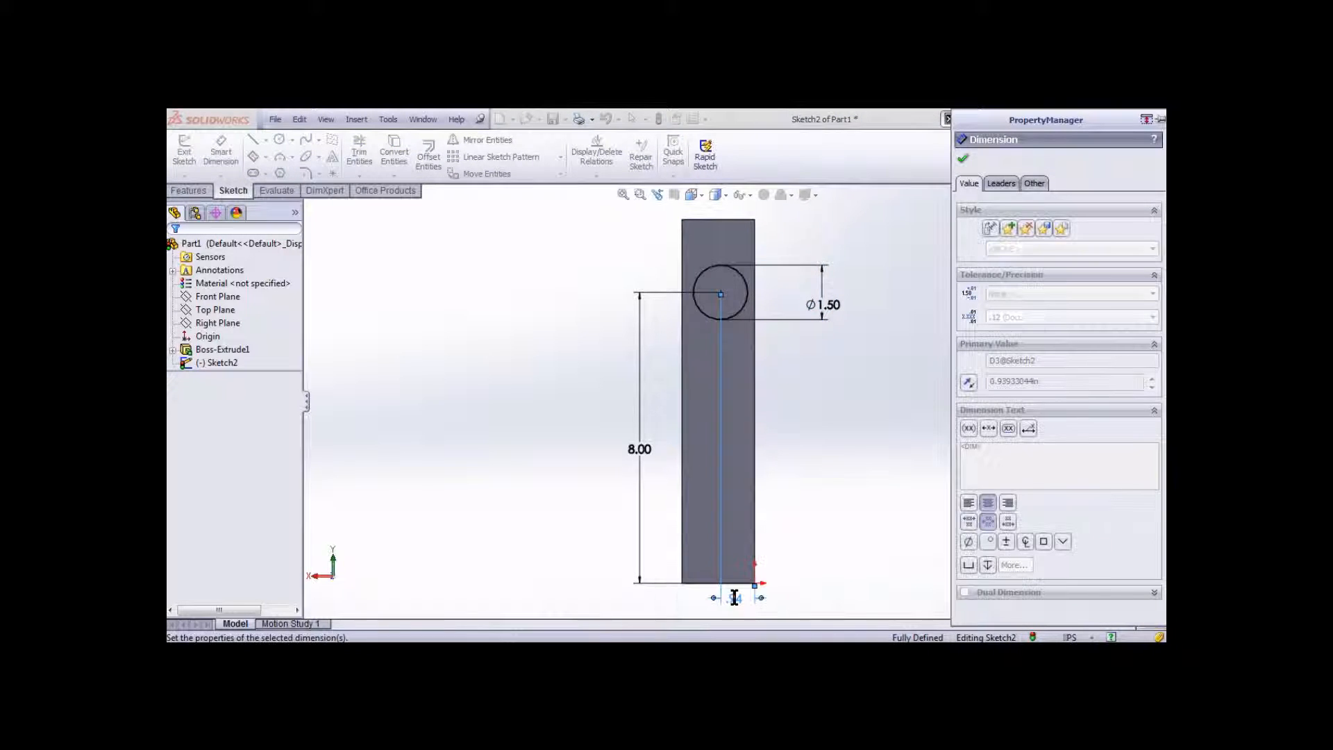
left_click(965, 157)
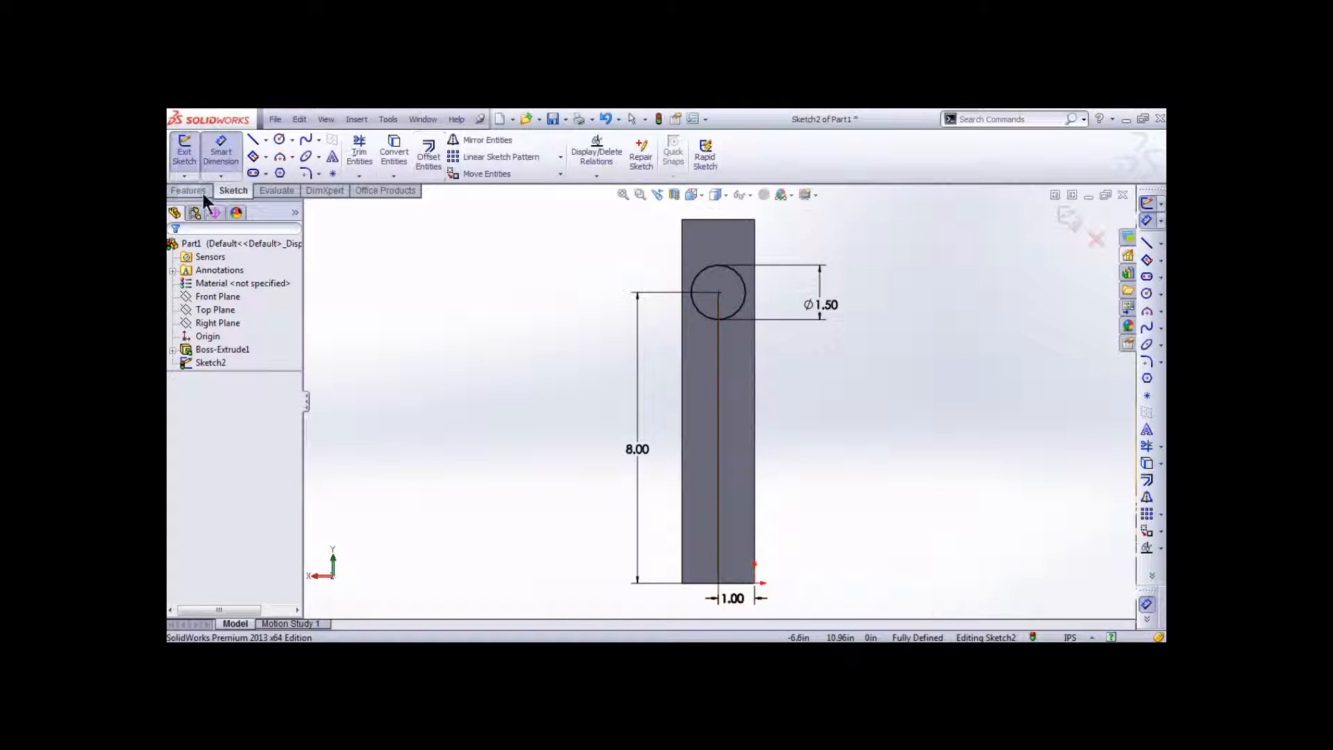
left_click(188, 190)
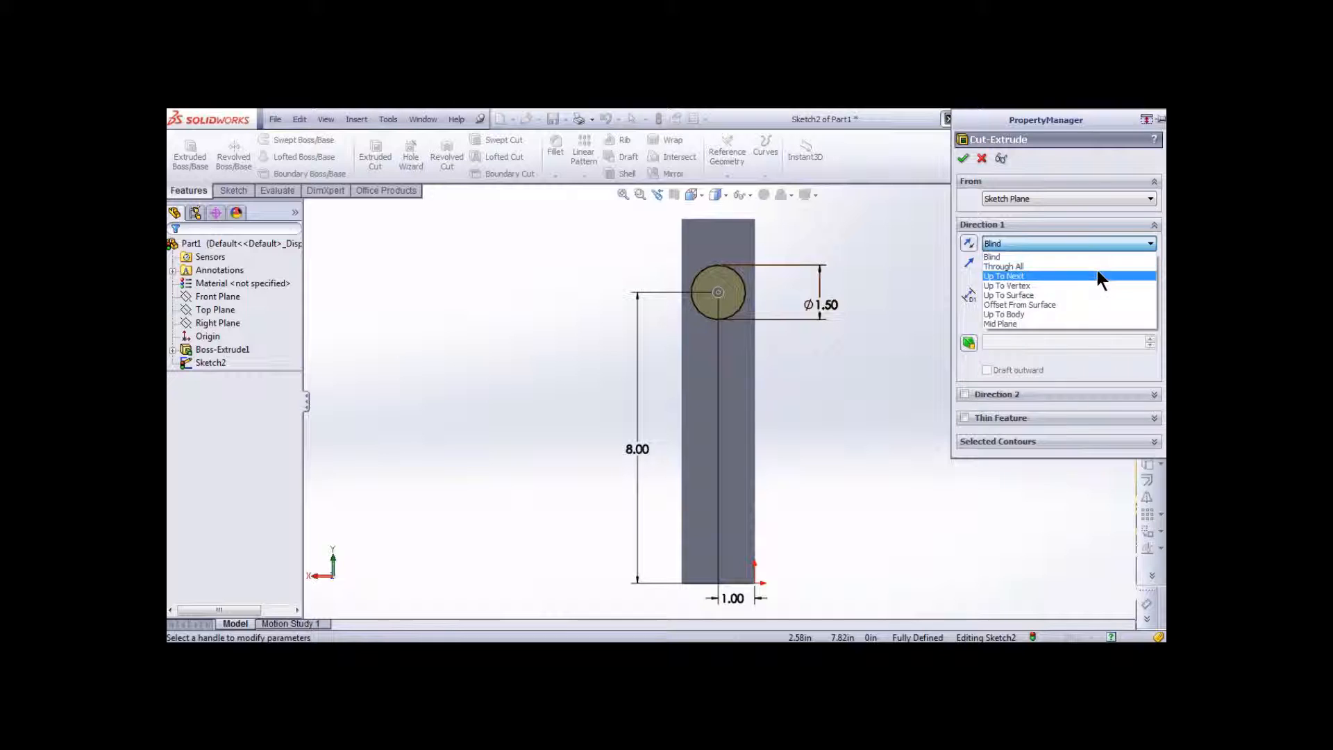
Step: Cut the 1.50 diameter circle Through All to create Cut-Extrude1
left_click(1003, 266)
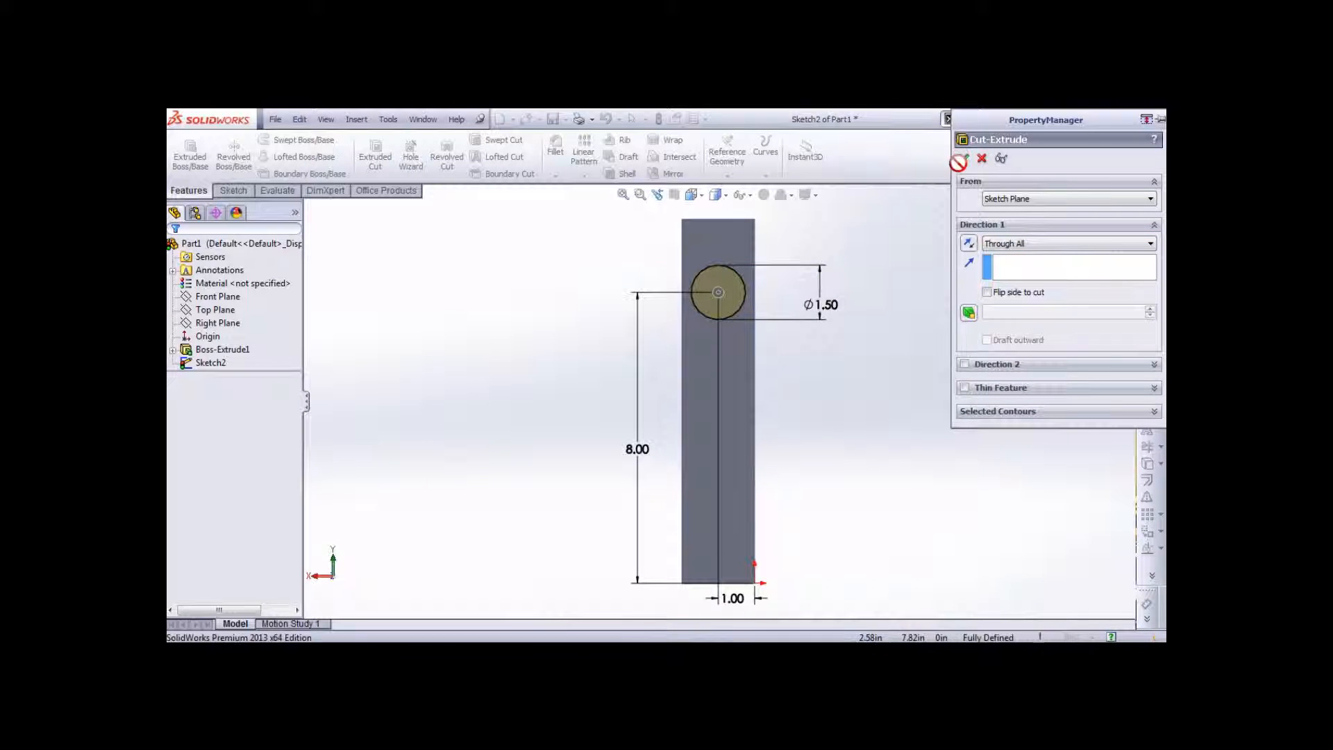
left_click(958, 159)
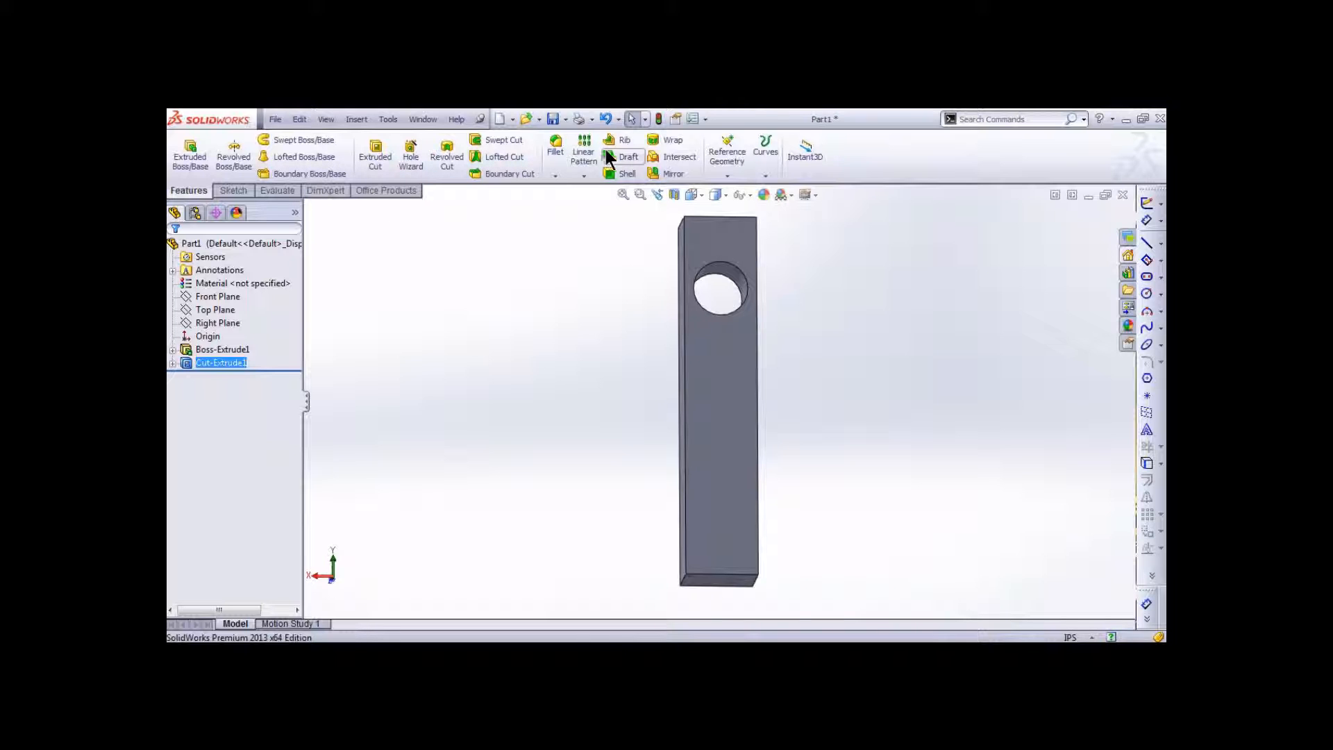
left_click(584, 146)
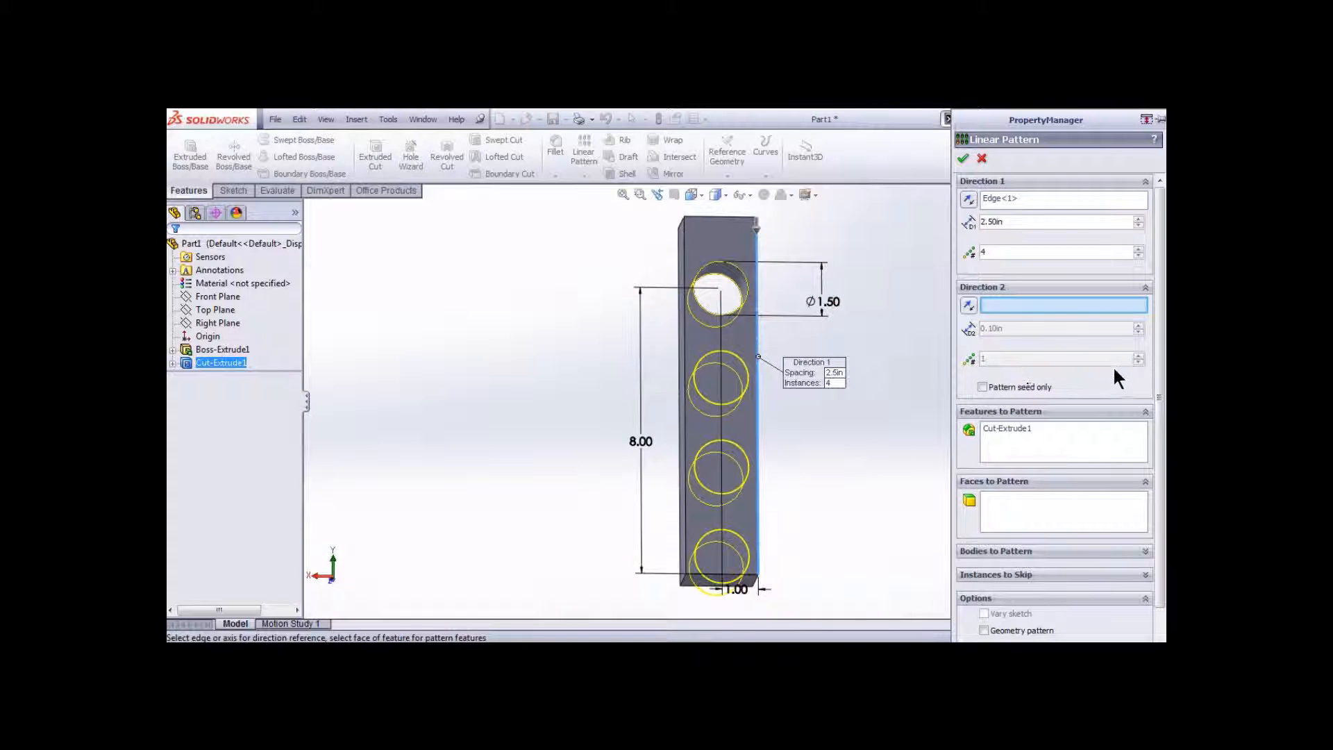
Step: Pattern the hole into 3 instances at 3.00 in spacing as LPattern1
left_click(1139, 255)
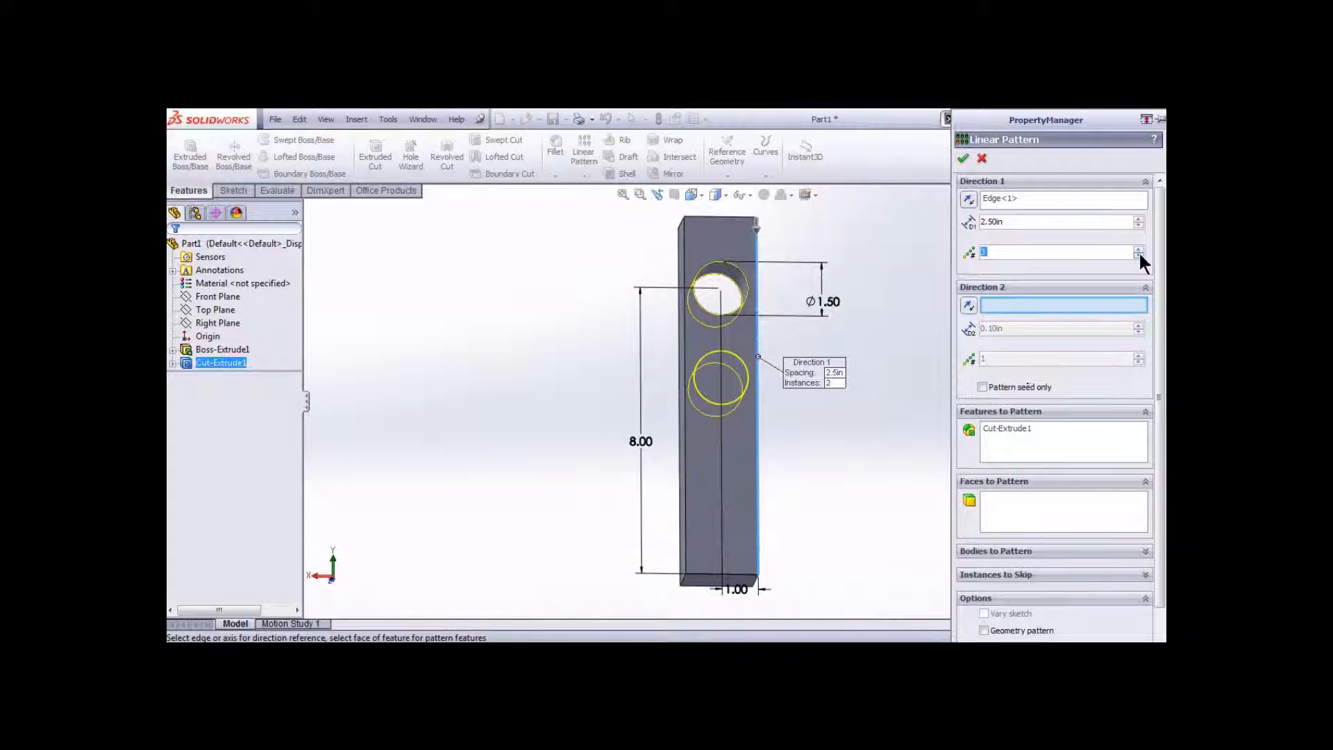
left_click(1136, 248)
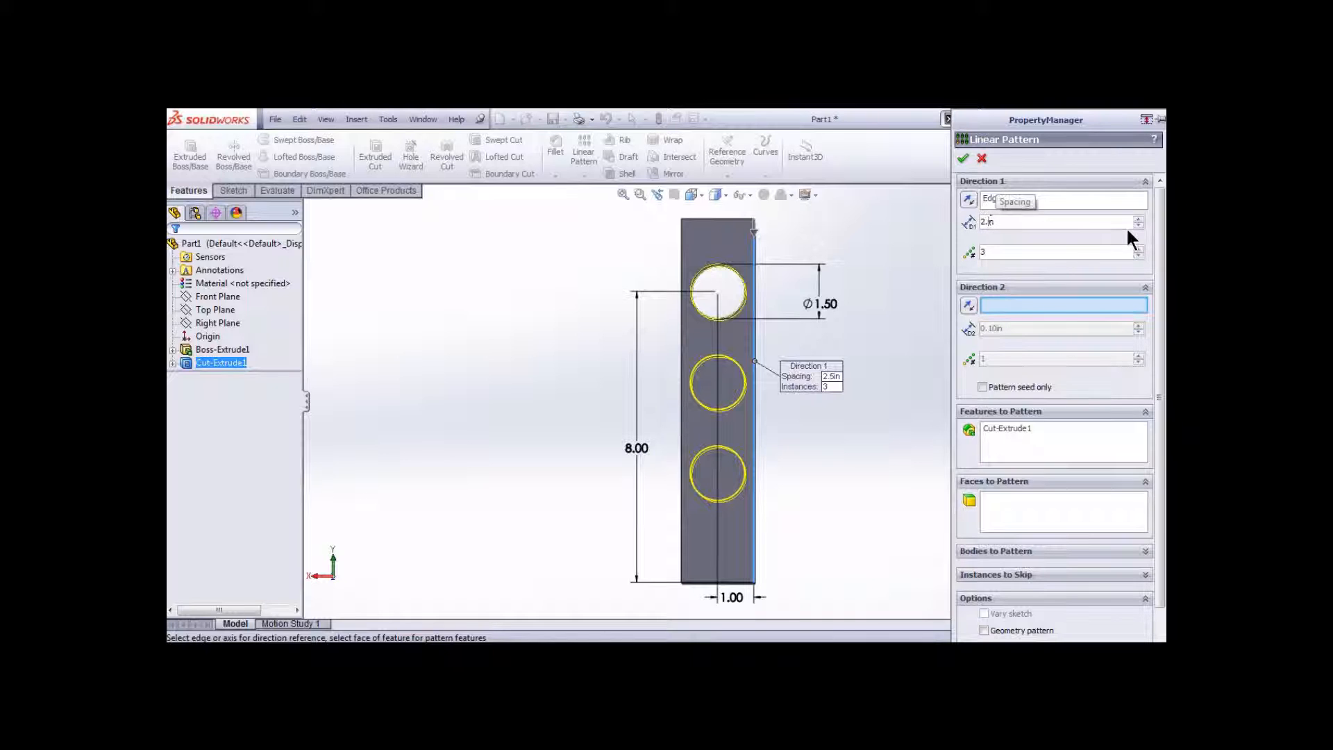
type("2.75in")
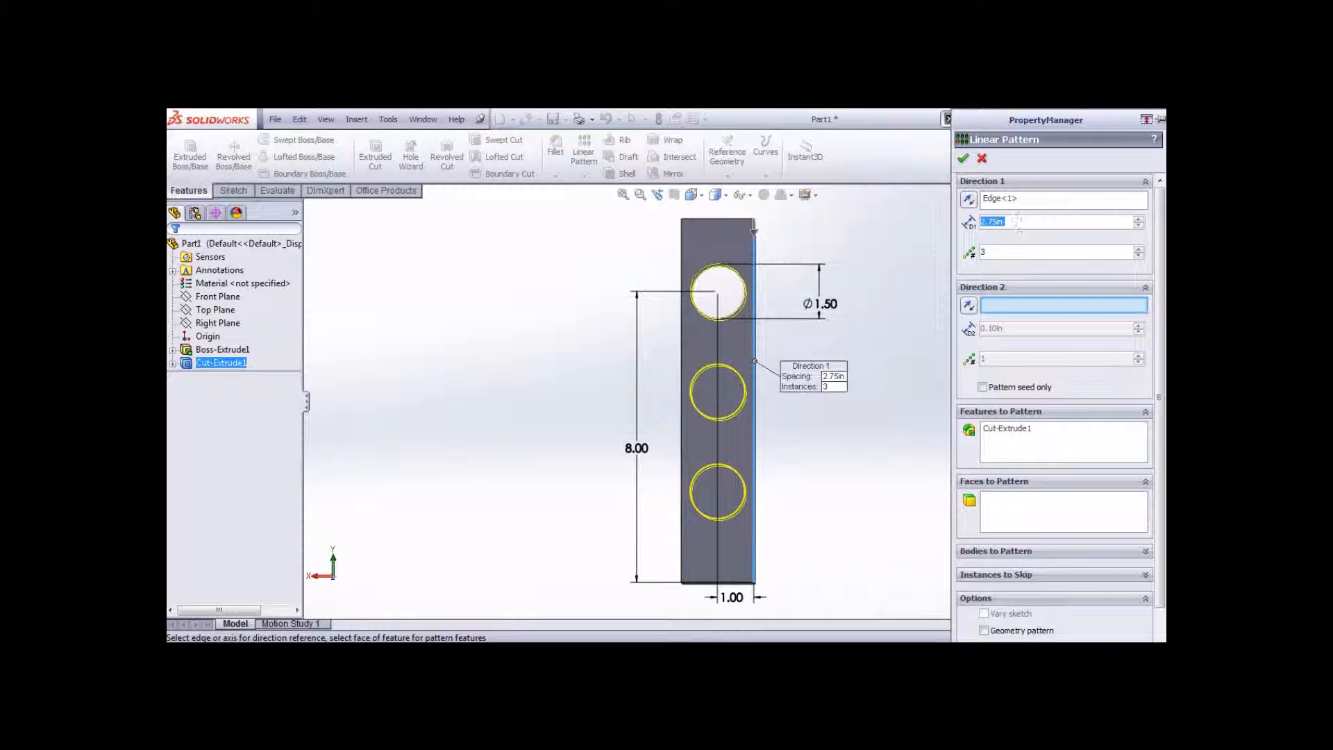
type("3.00in")
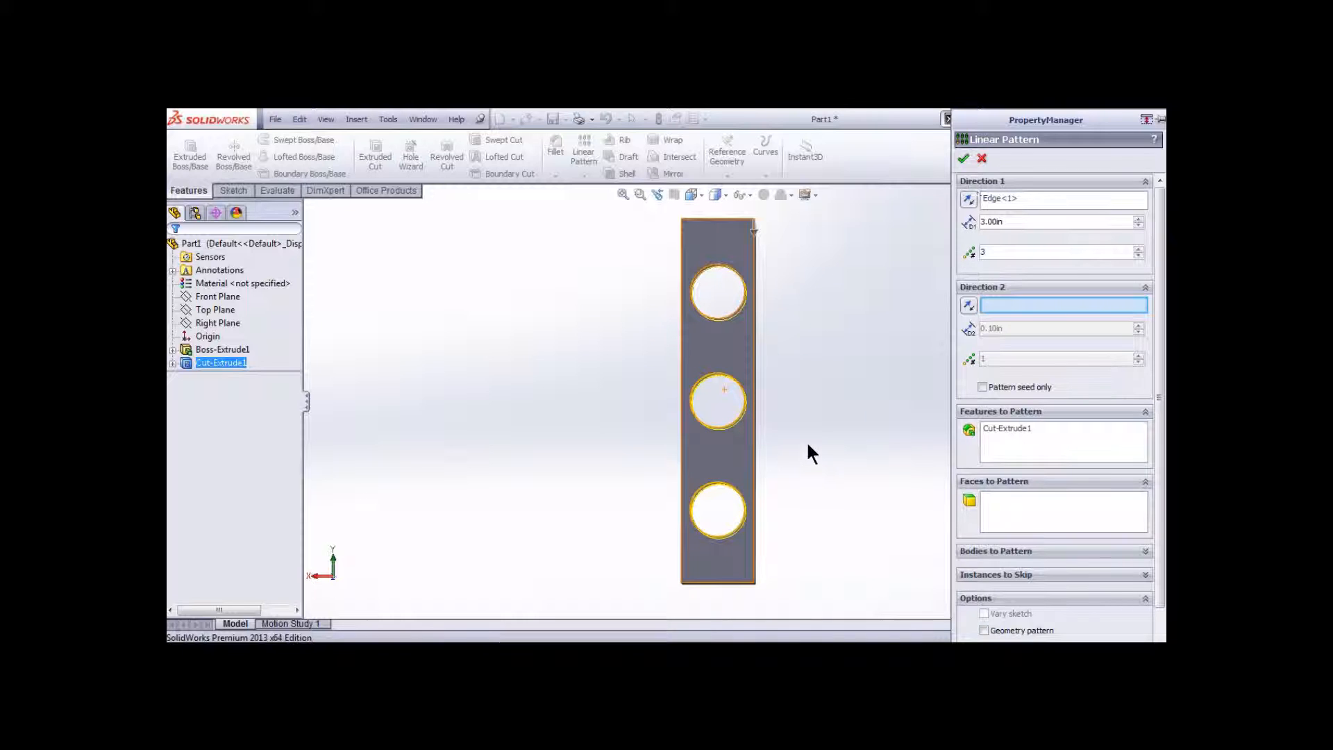
left_click(964, 158)
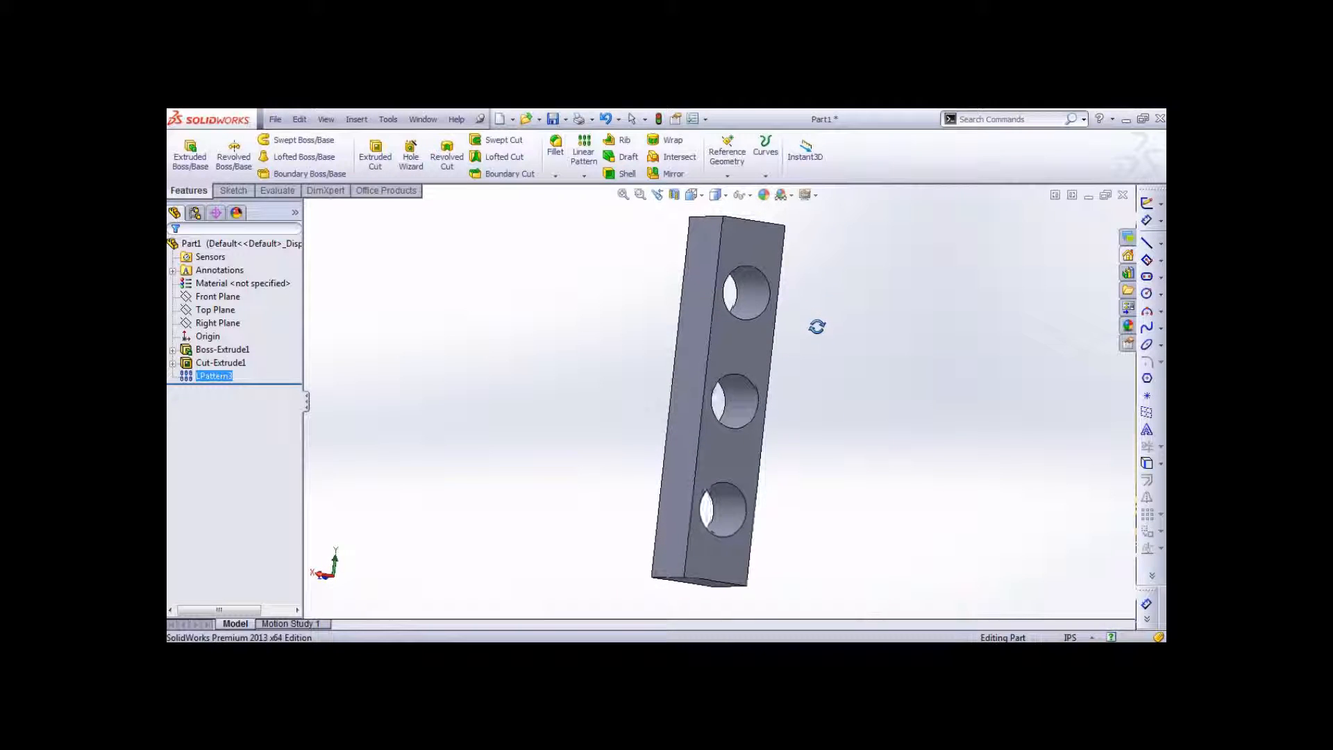
left_click_drag(816, 327, 575, 436)
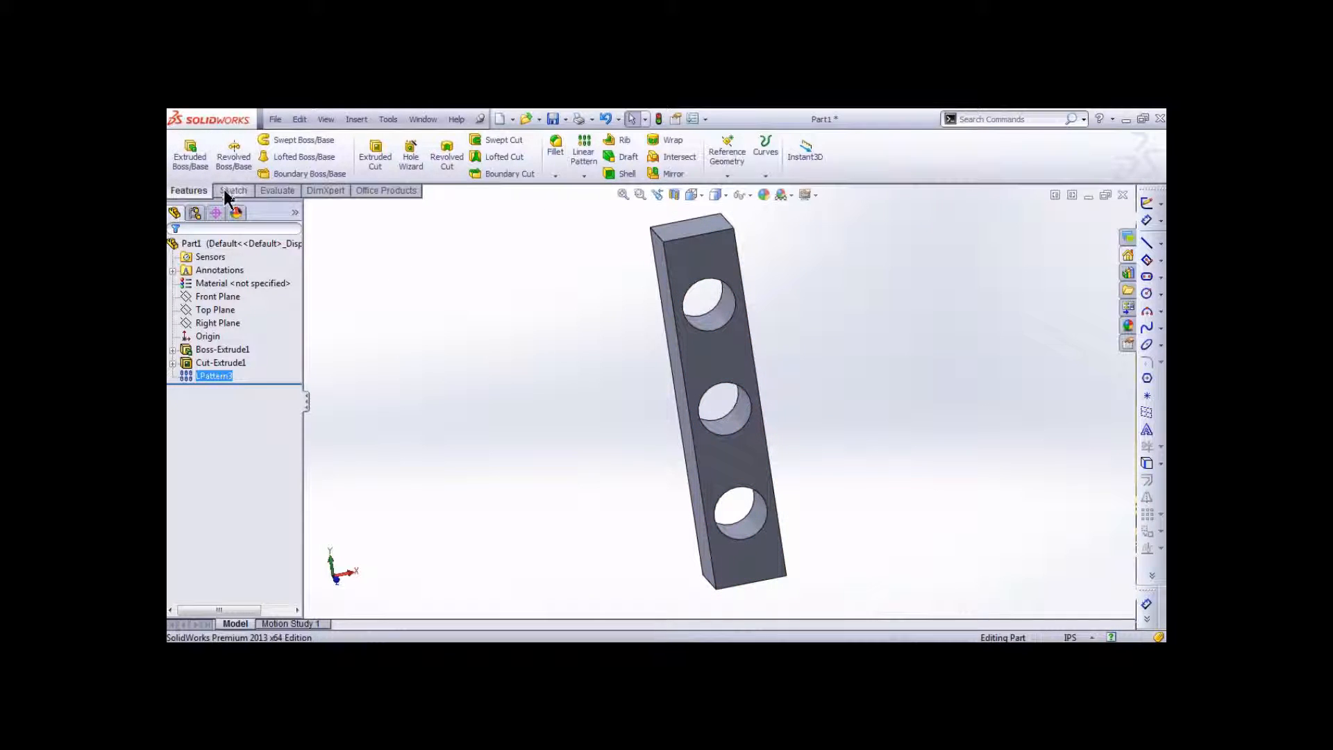
left_click(234, 190)
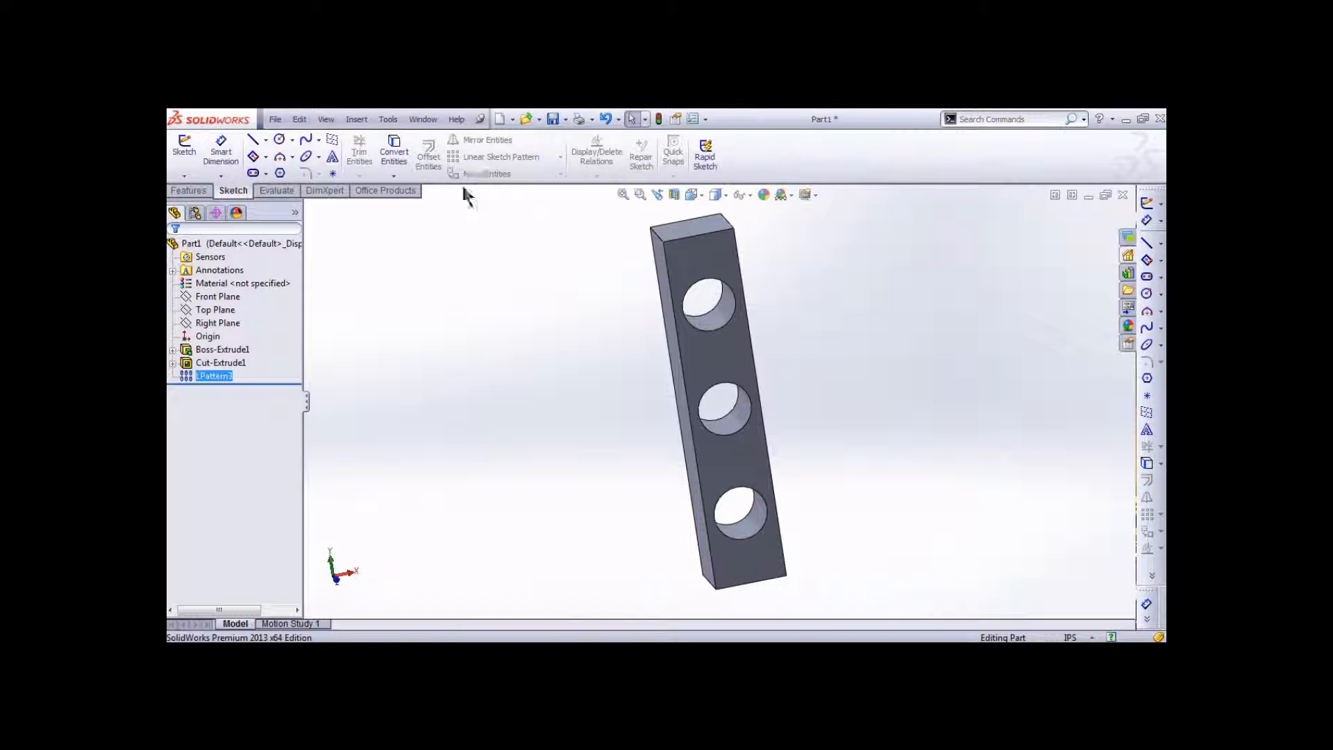
mouse_move(183, 167)
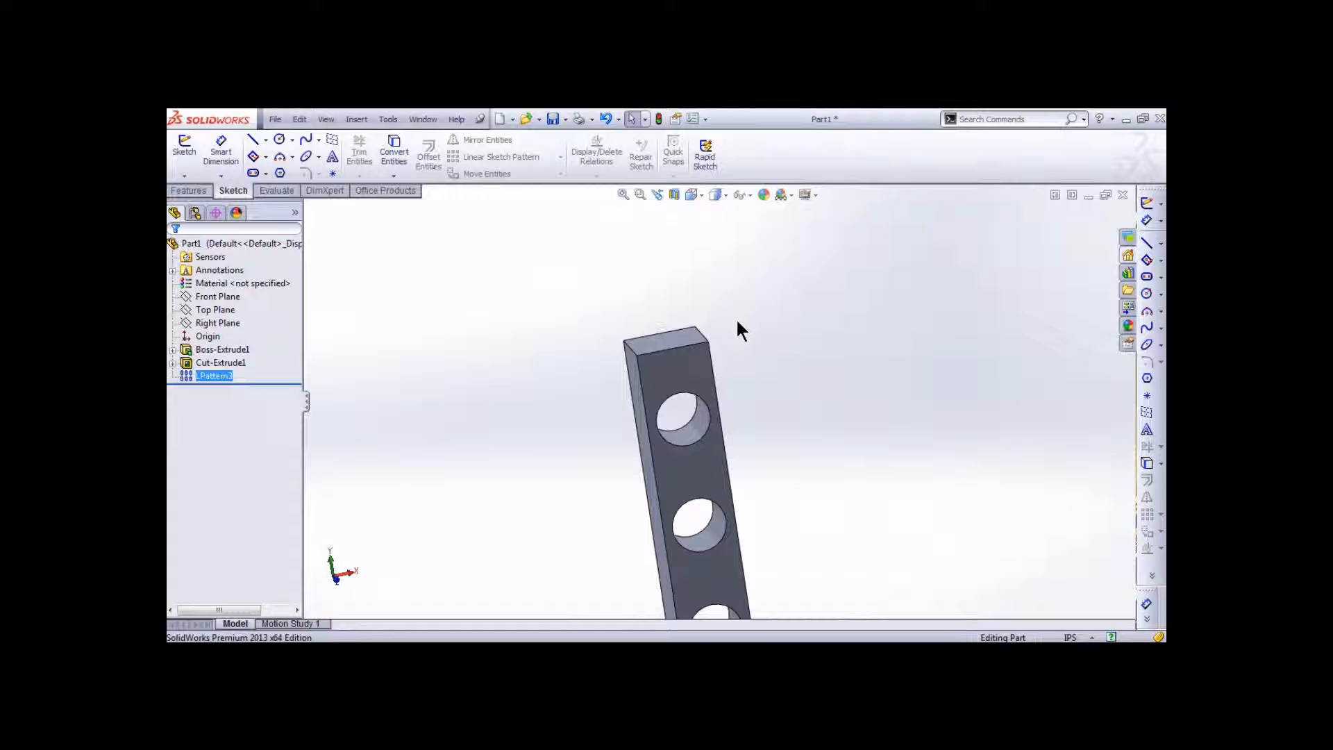
mouse_move(571, 304)
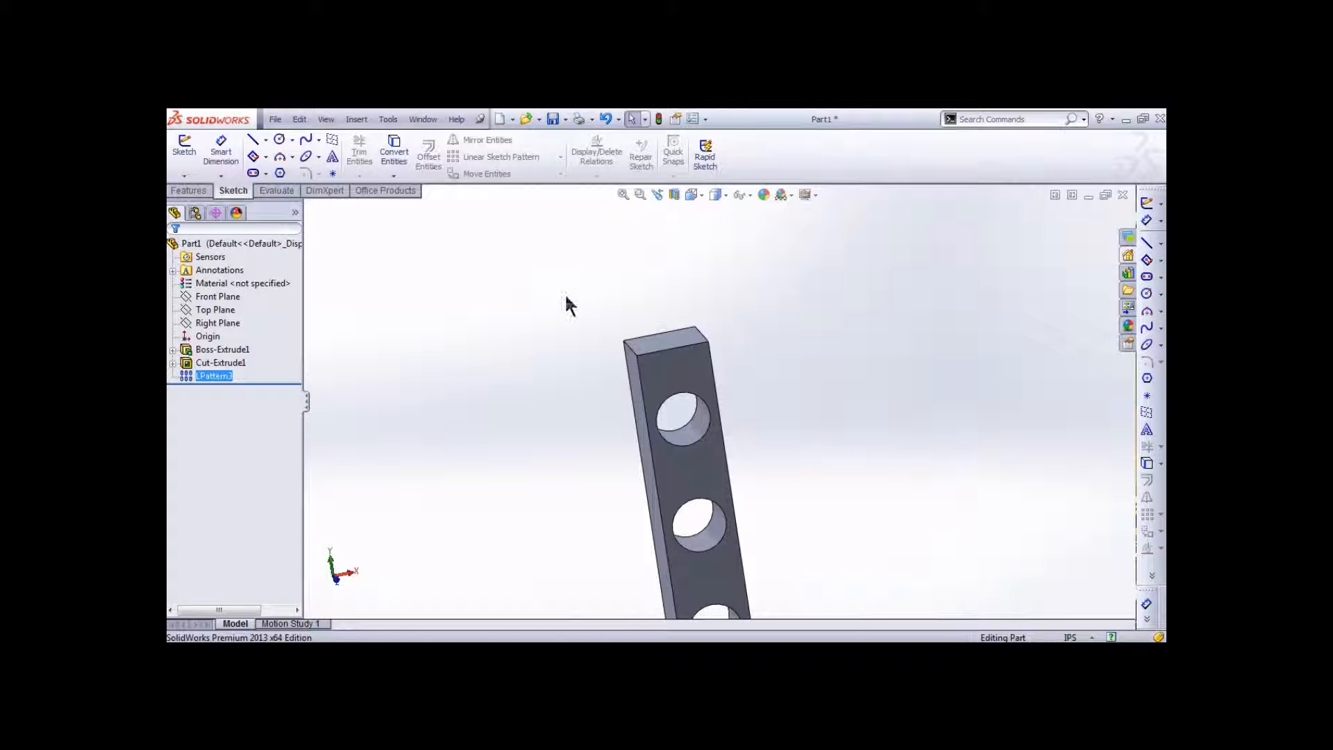
left_click(188, 190)
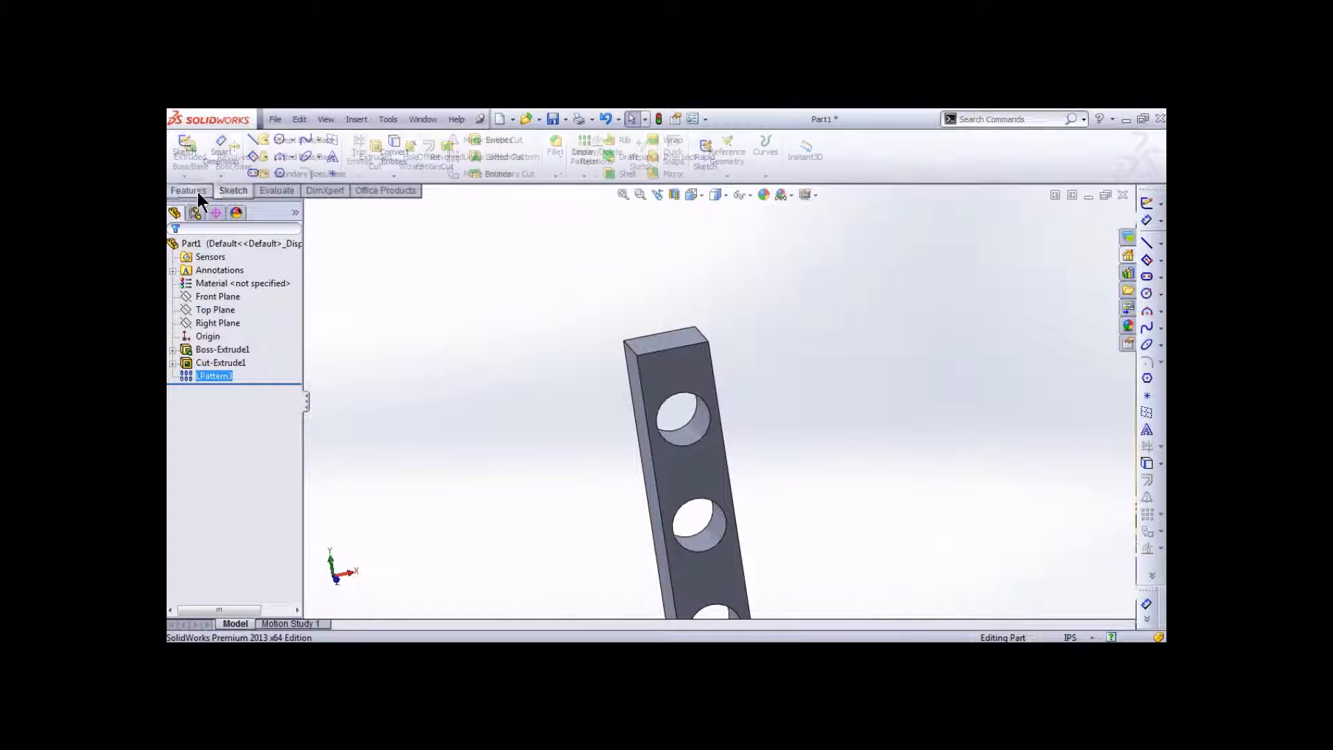
left_click(188, 191)
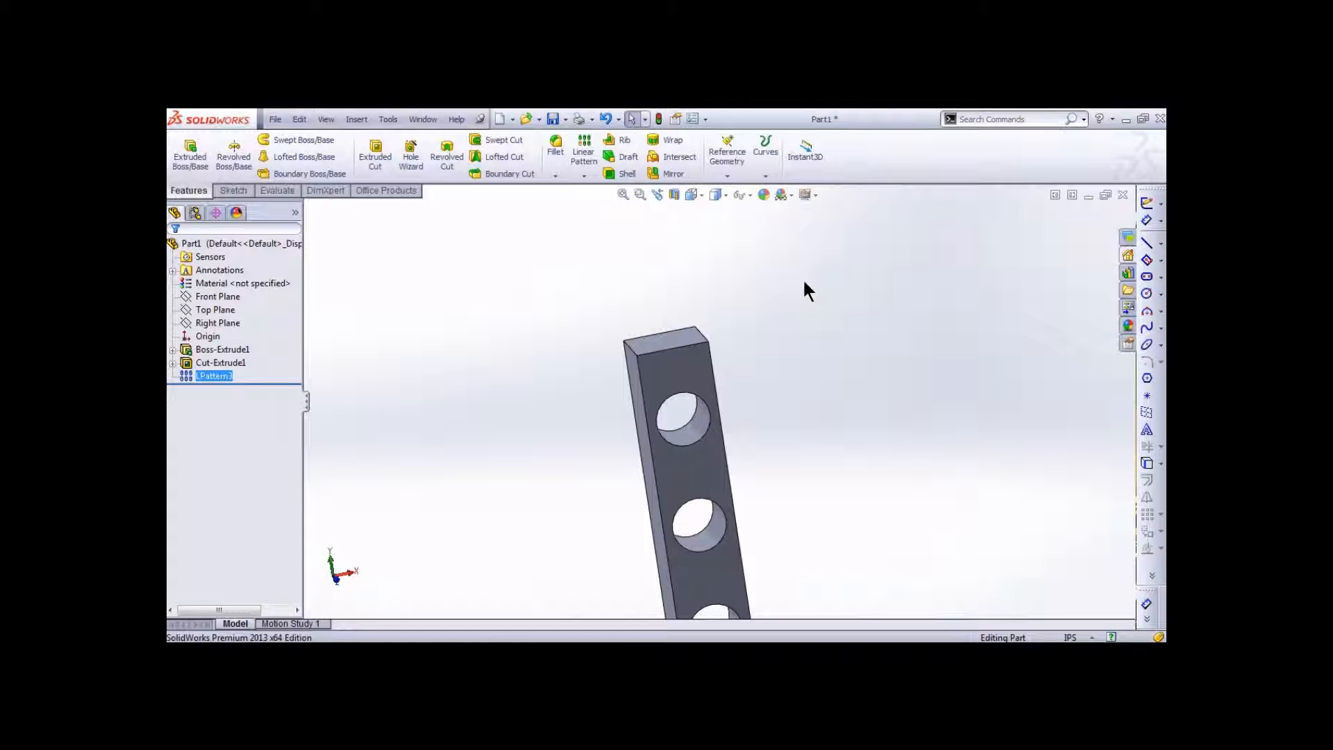
mouse_move(959, 276)
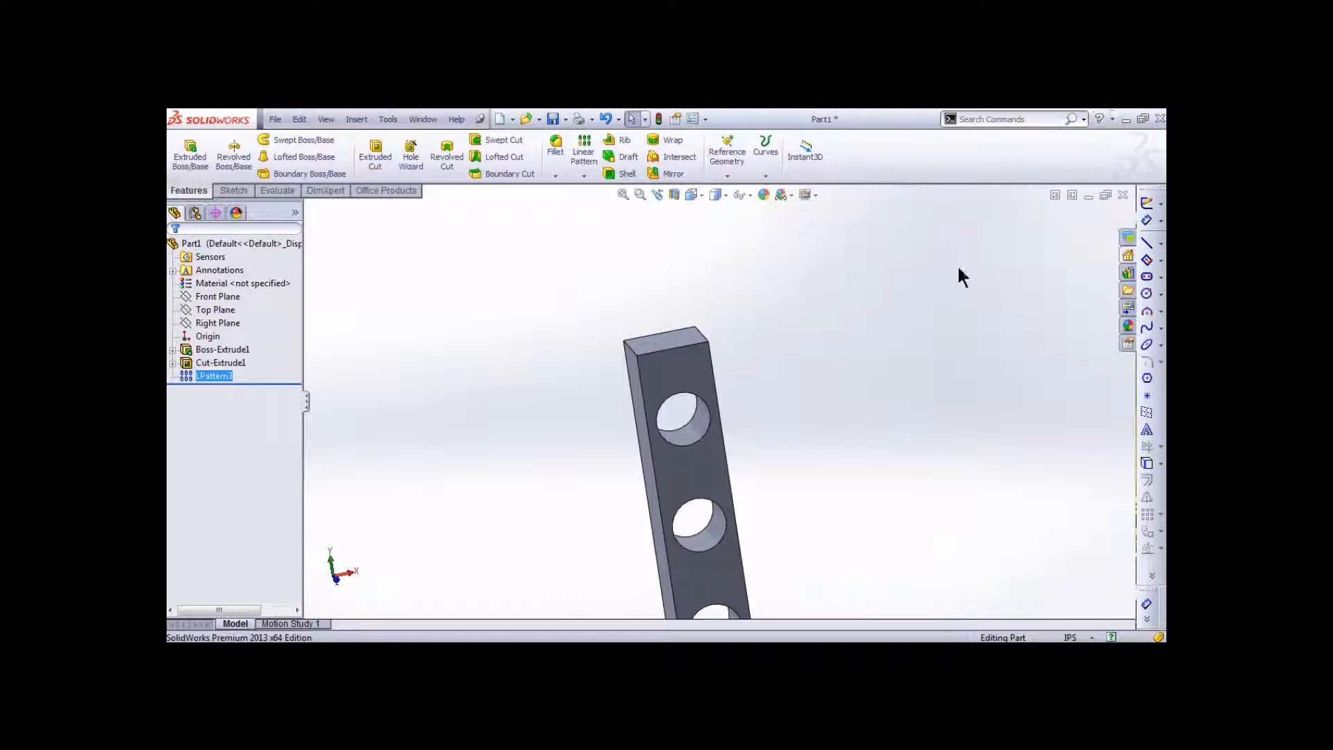
mouse_move(596, 296)
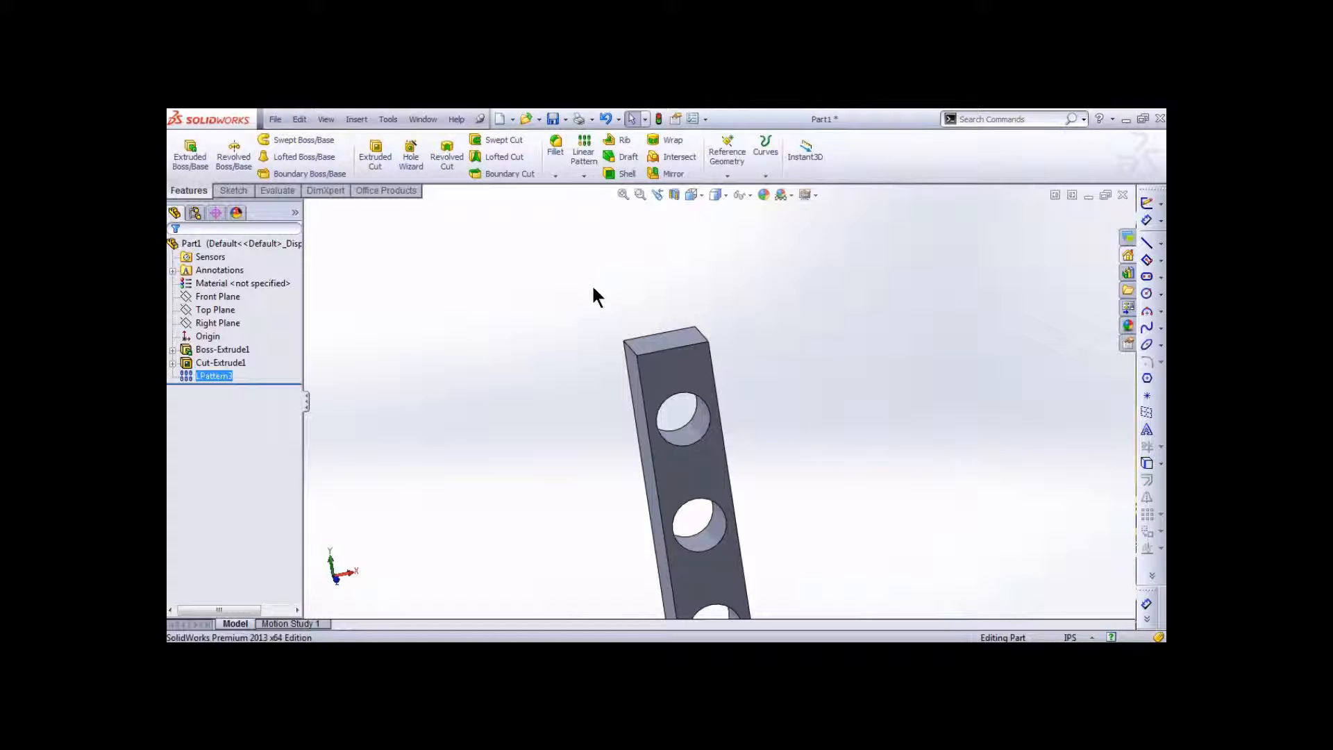
mouse_move(575, 421)
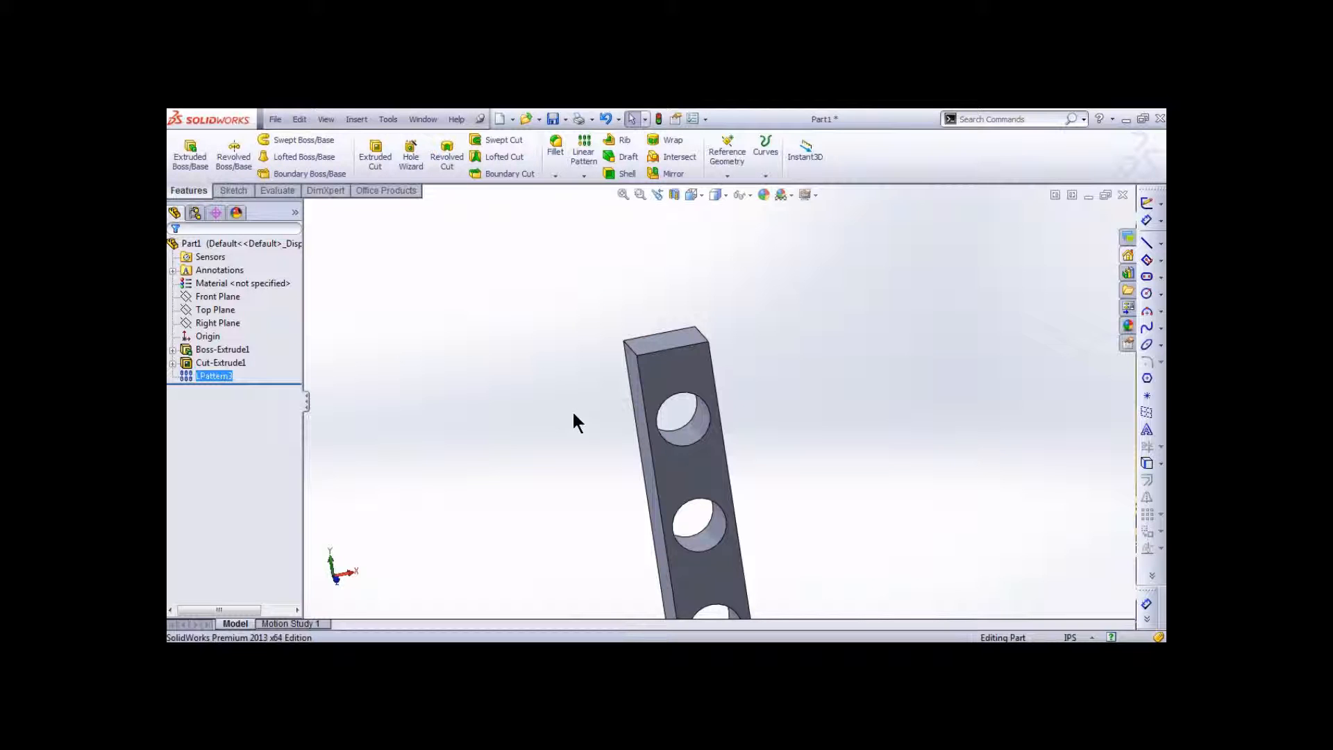
mouse_move(474, 333)
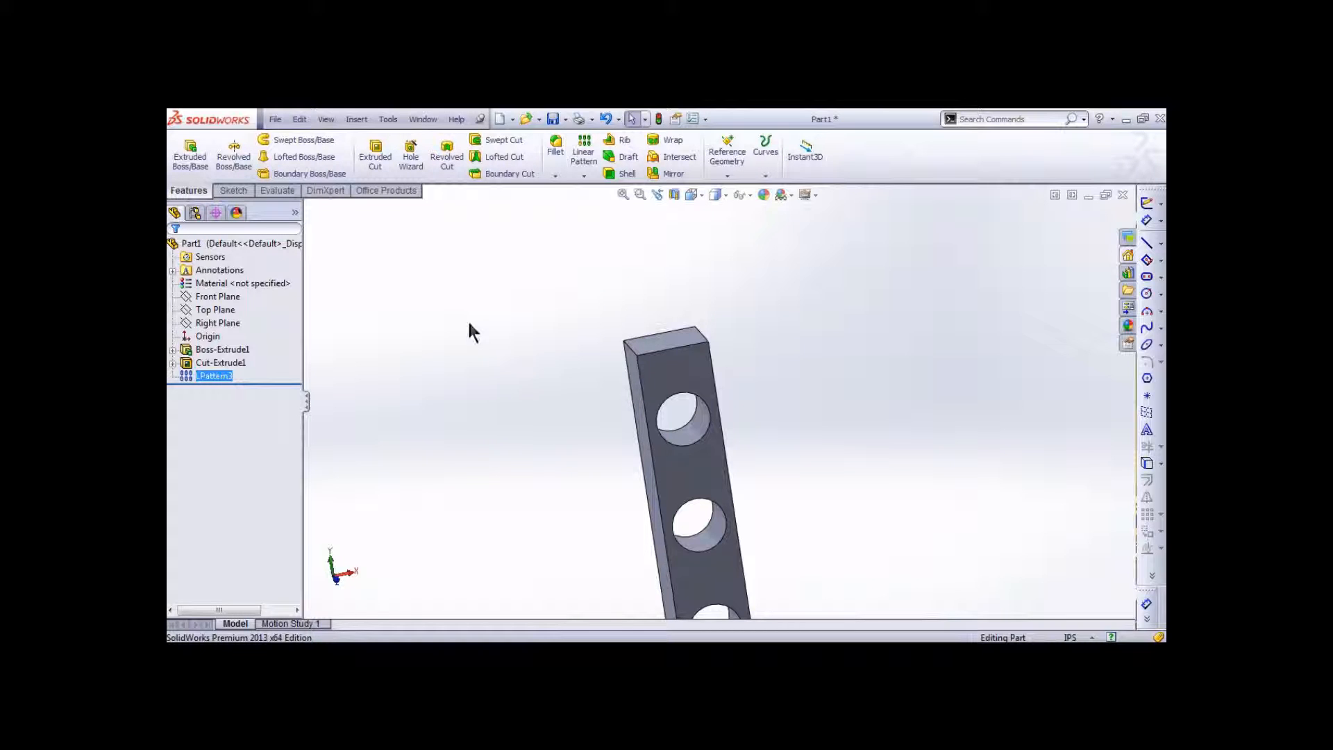
mouse_move(416, 271)
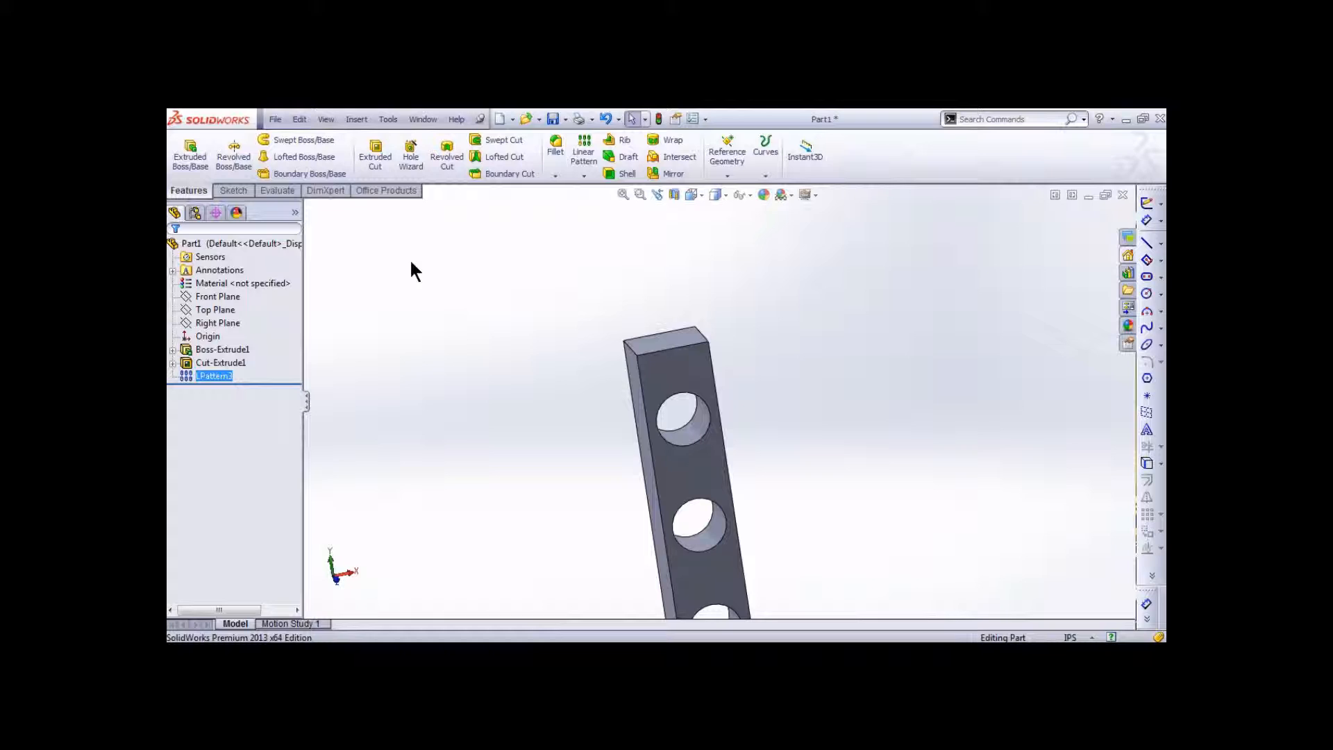
mouse_move(454, 245)
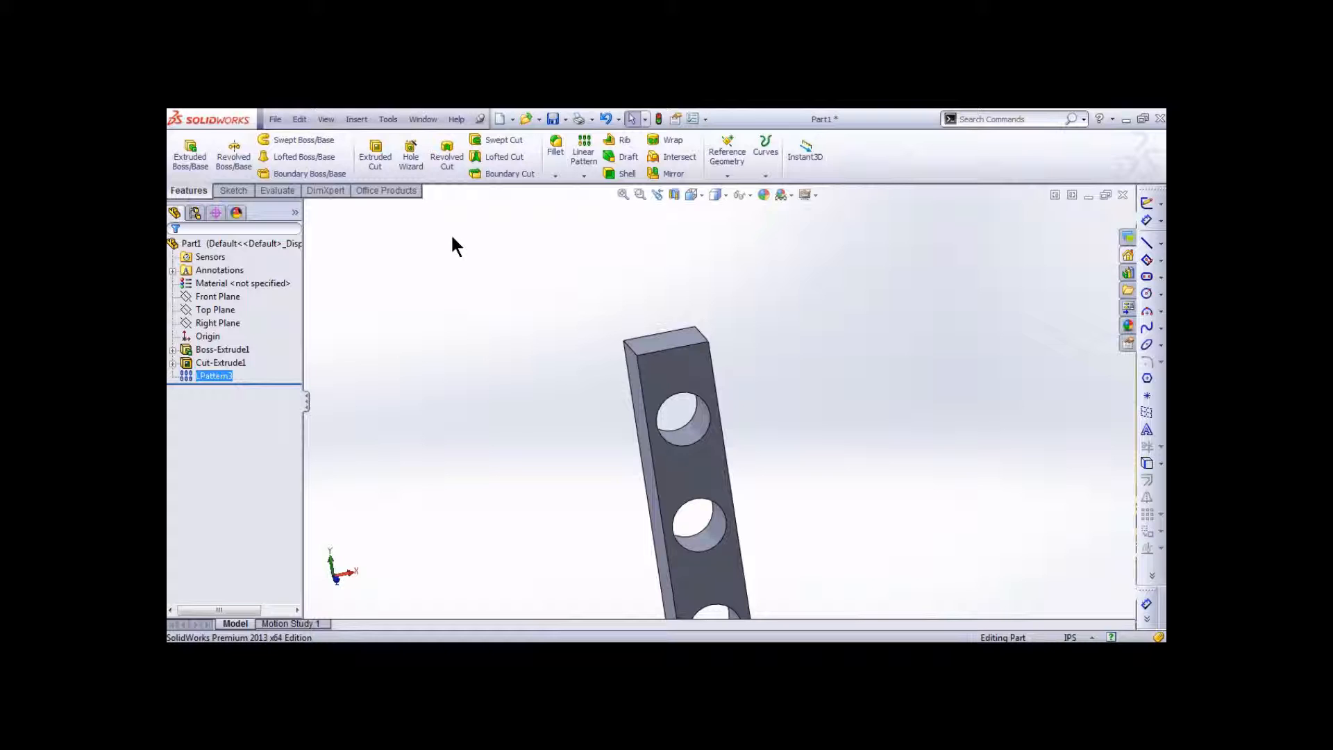